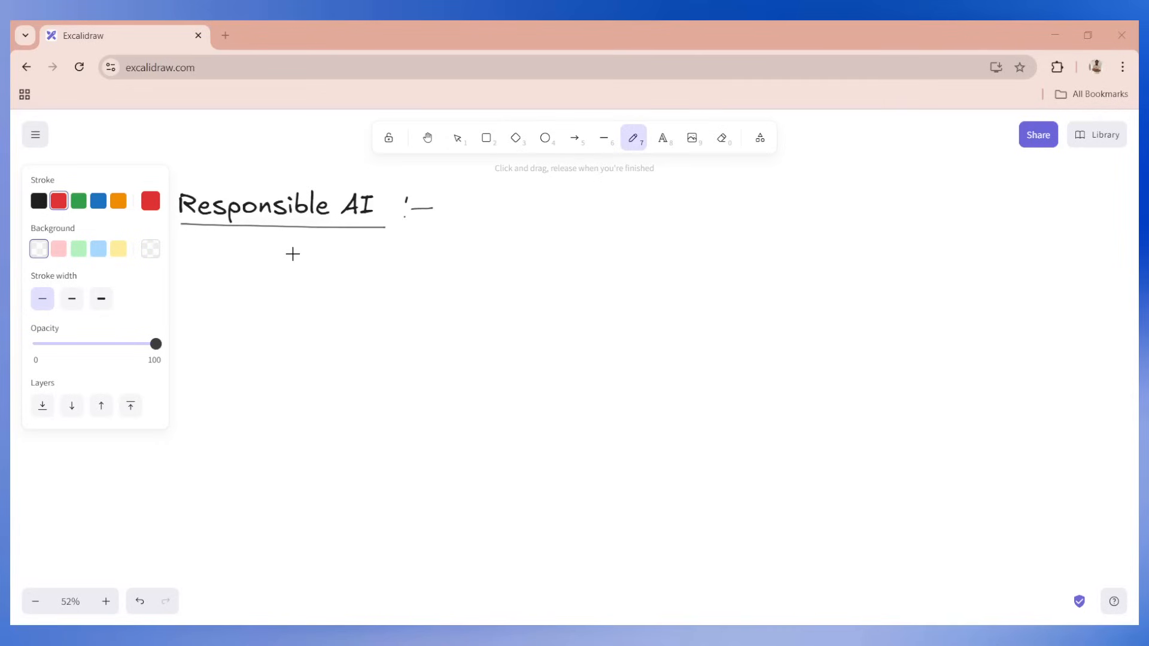
mouse_move(224, 214)
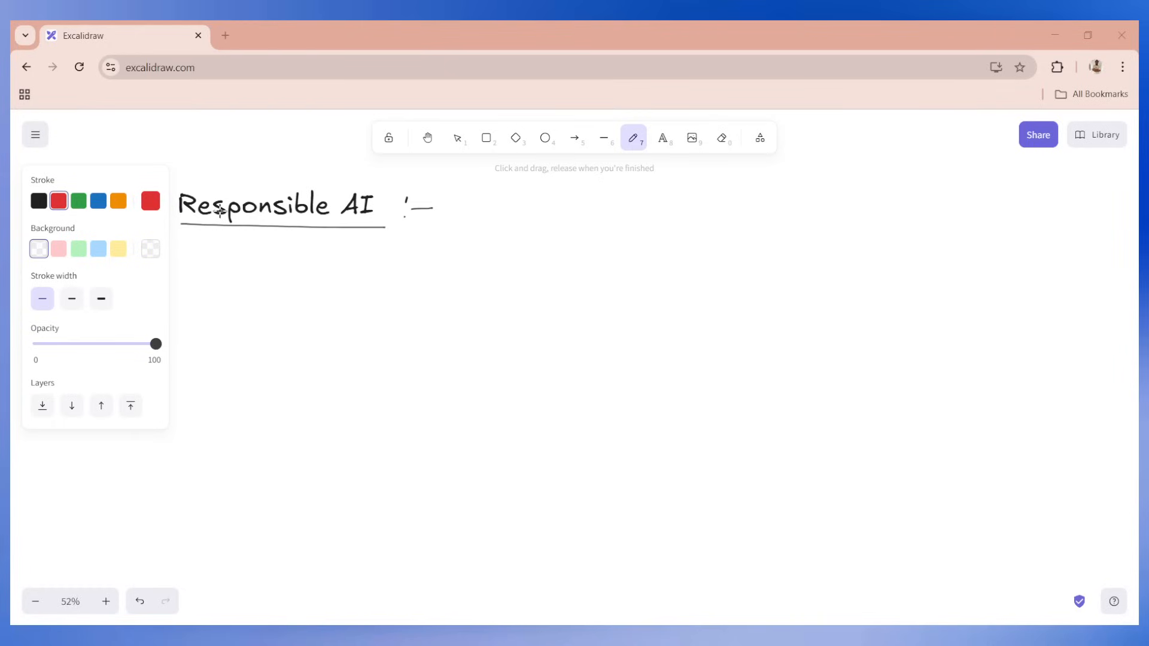
mouse_move(236, 197)
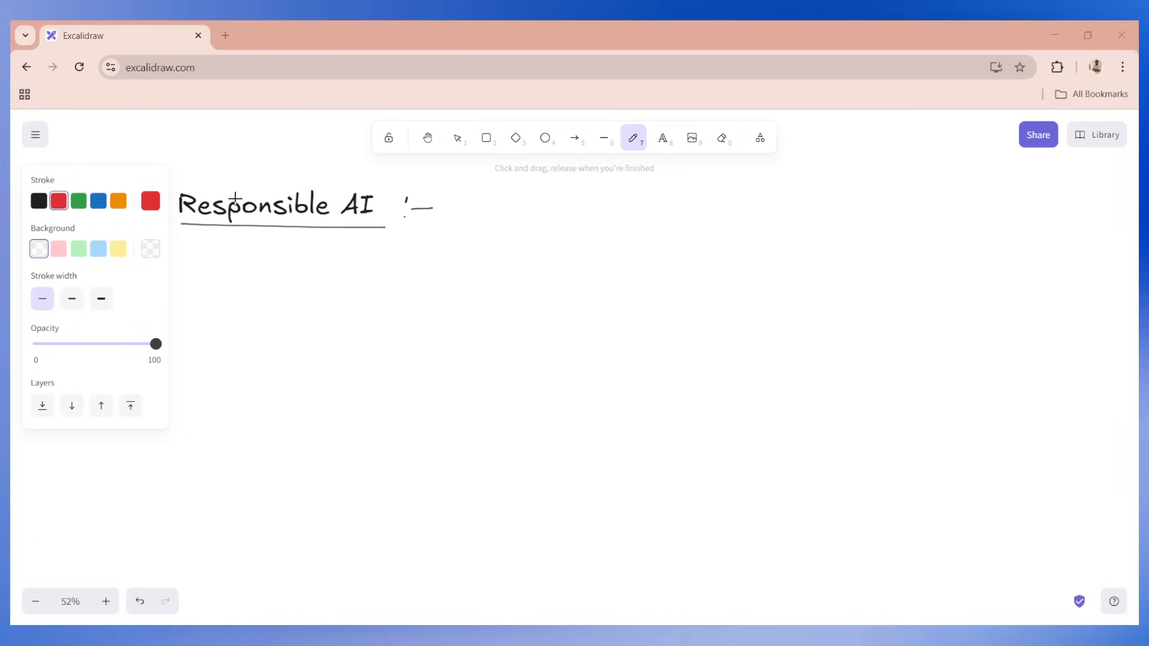
mouse_move(235, 213)
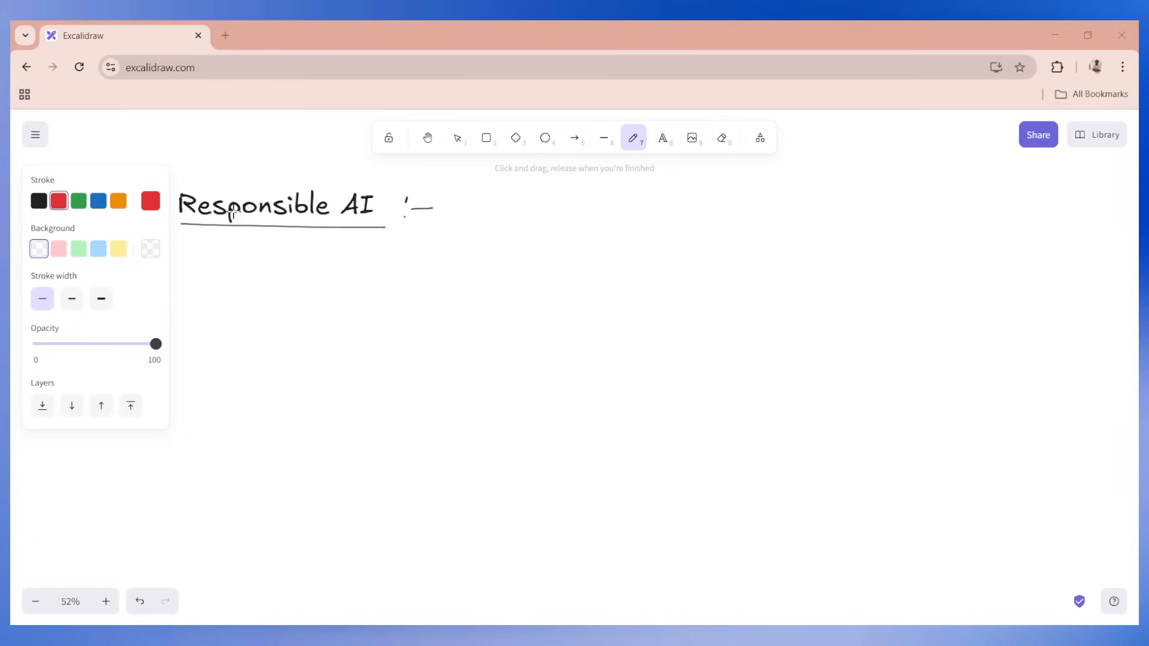
mouse_move(239, 251)
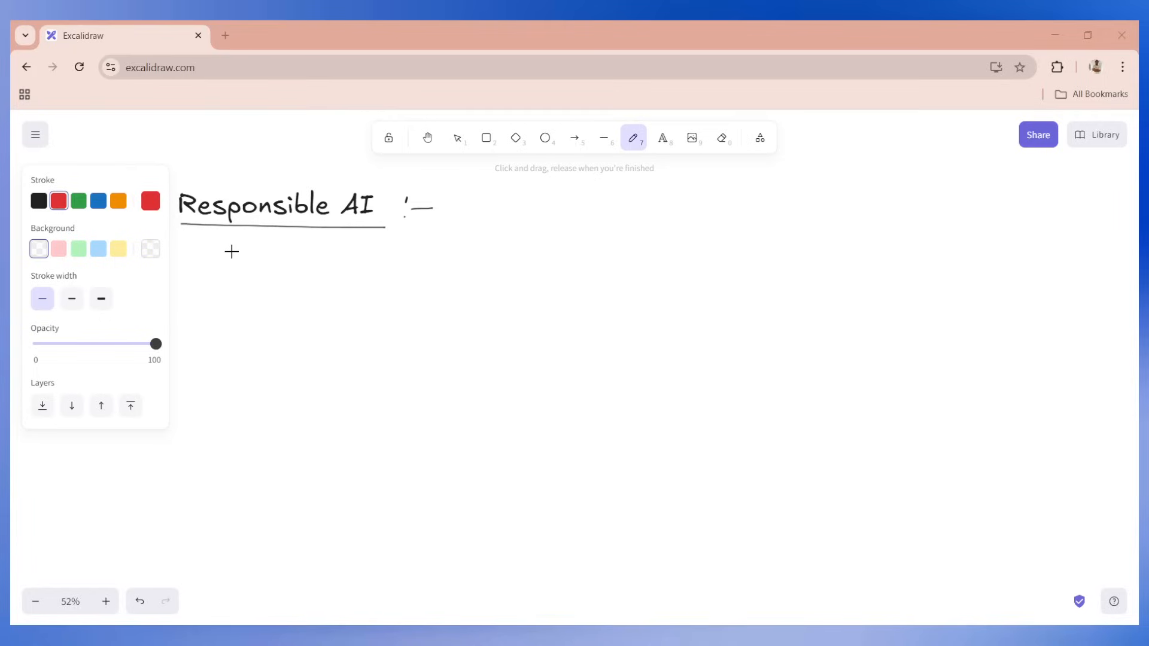
mouse_move(244, 244)
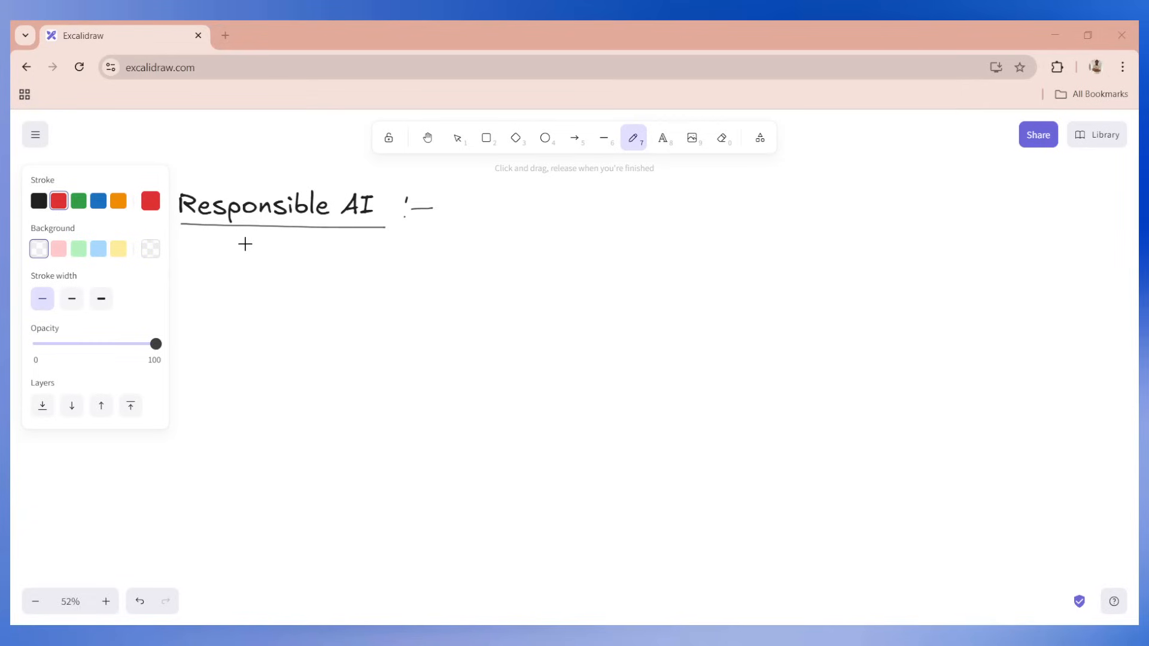
mouse_move(256, 249)
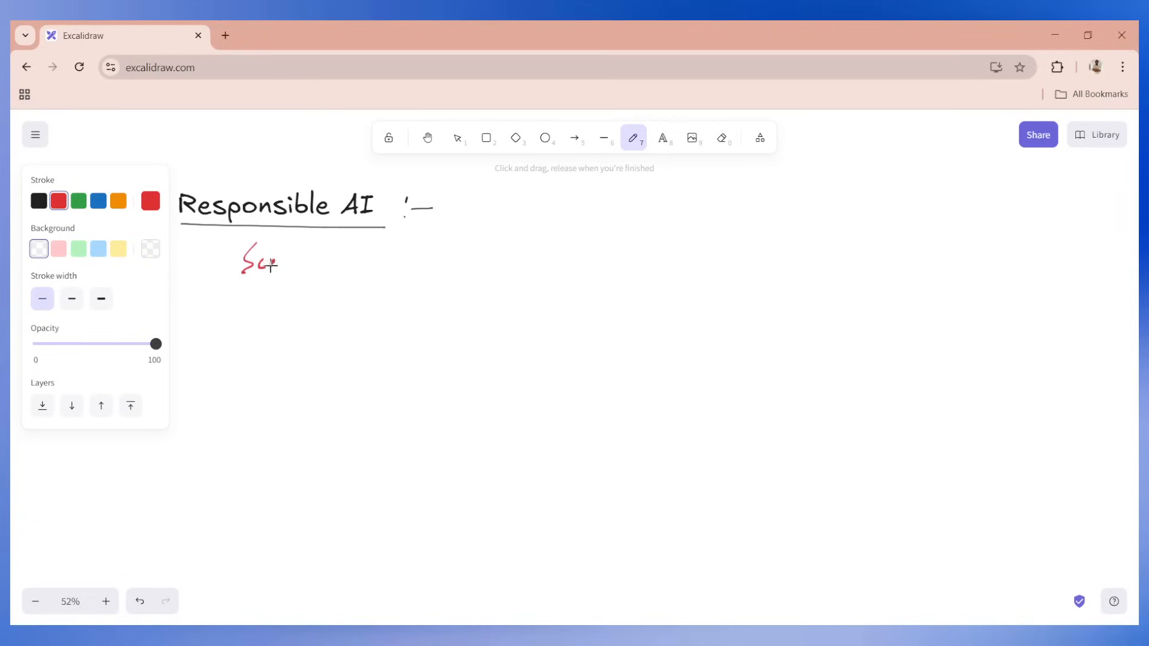
Step: Write the red Scenario headings, then switch the stroke colour to blue for the flow sketch
left_click_drag(272, 259, 325, 259)
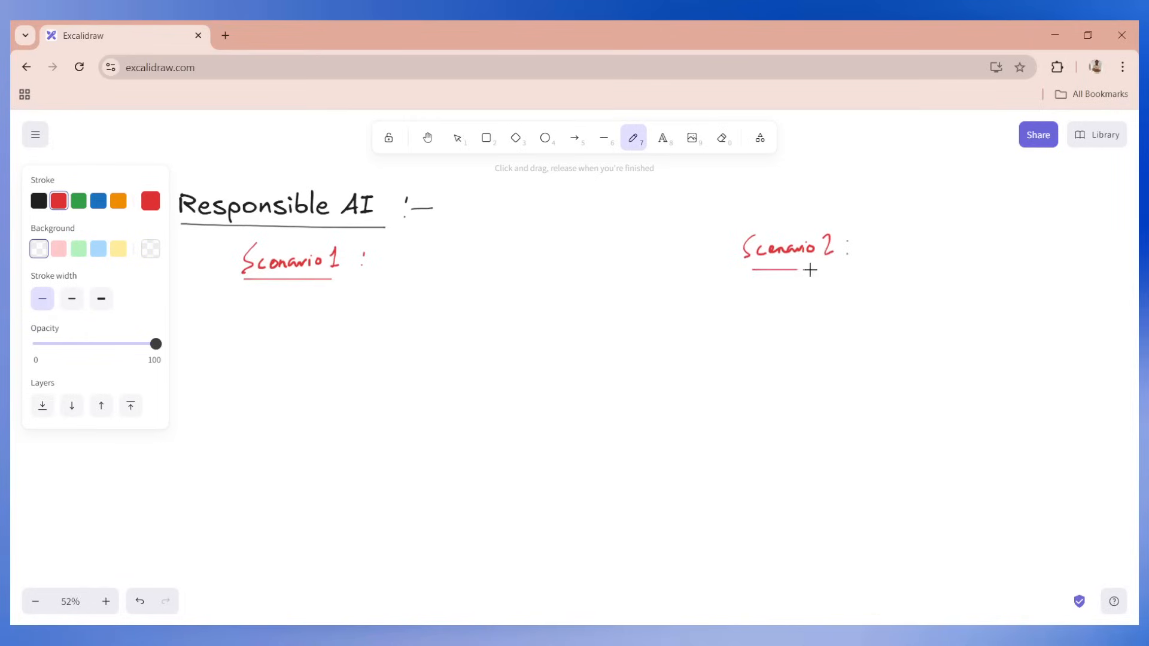
left_click(97, 200)
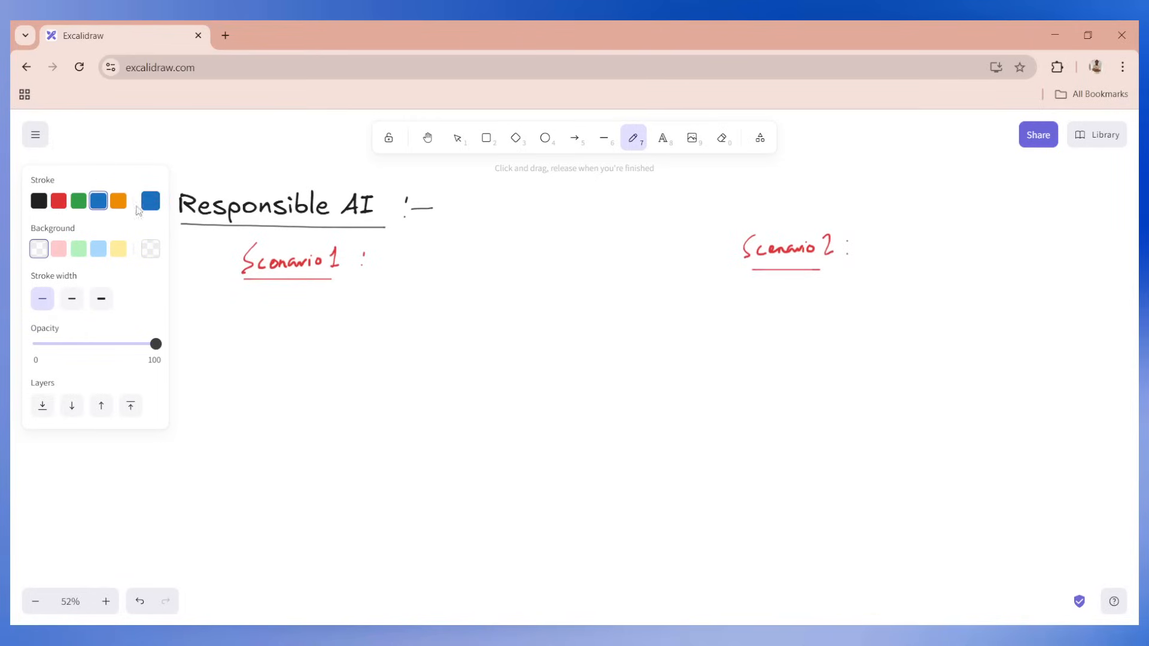
mouse_move(210, 316)
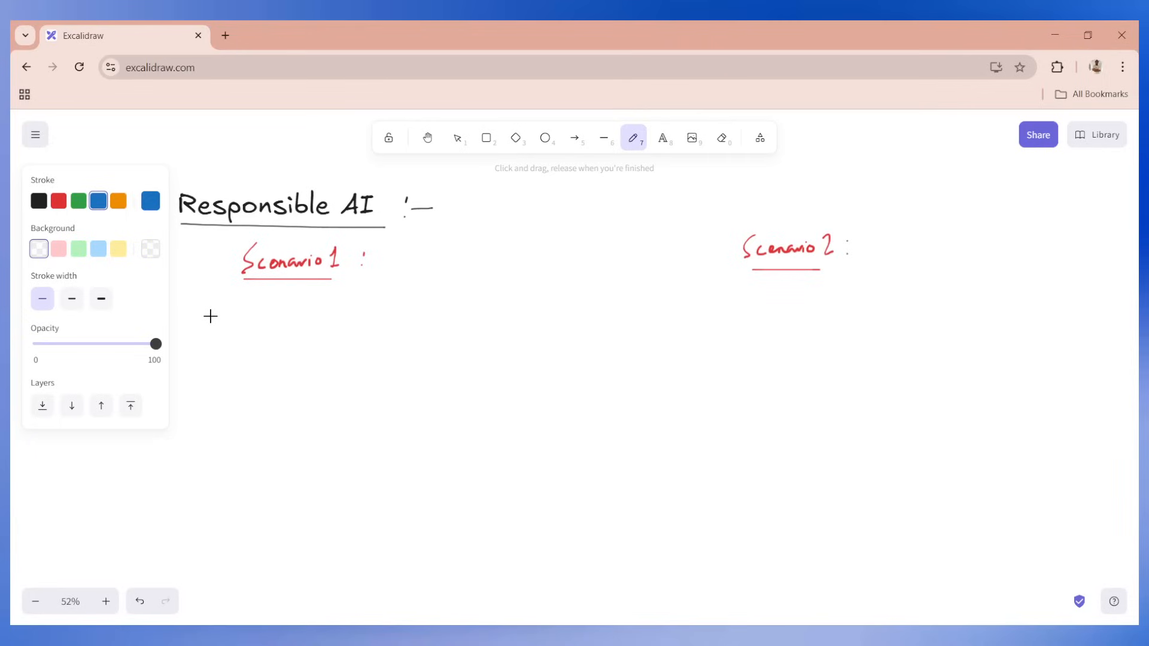
mouse_move(189, 302)
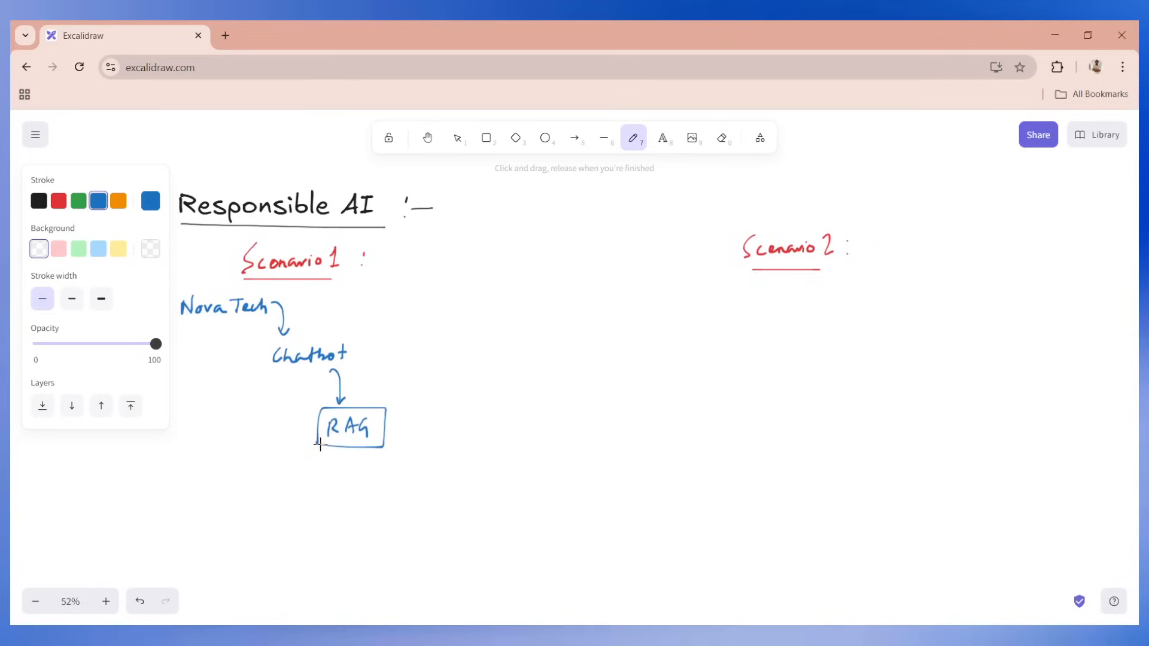
mouse_move(382, 395)
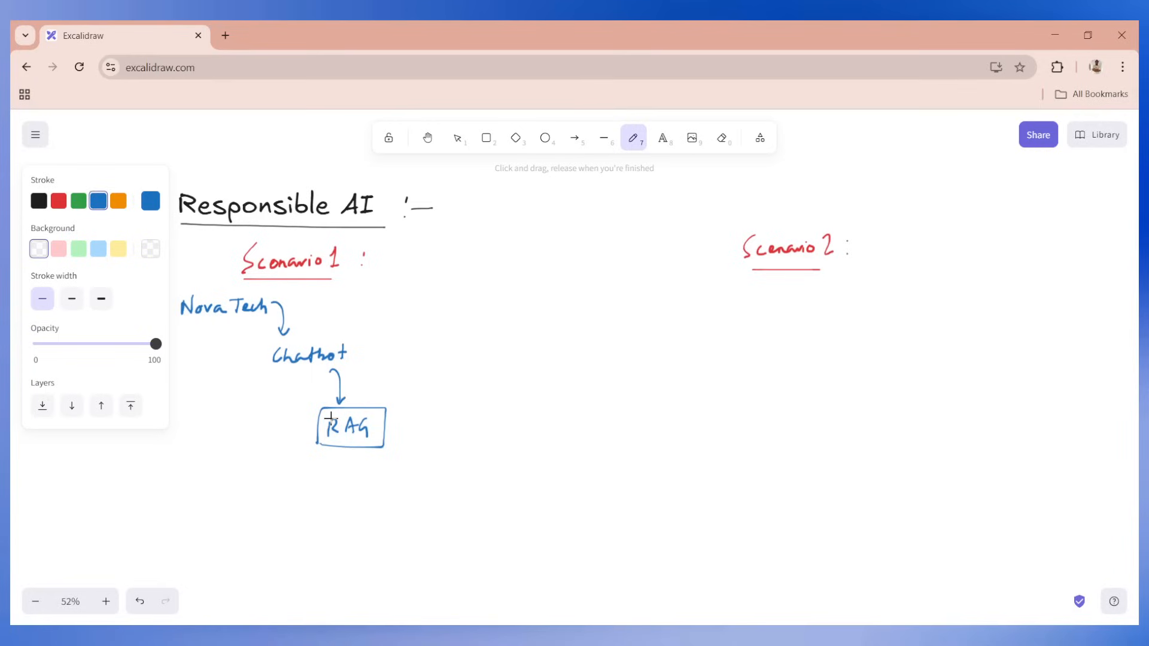
mouse_move(347, 380)
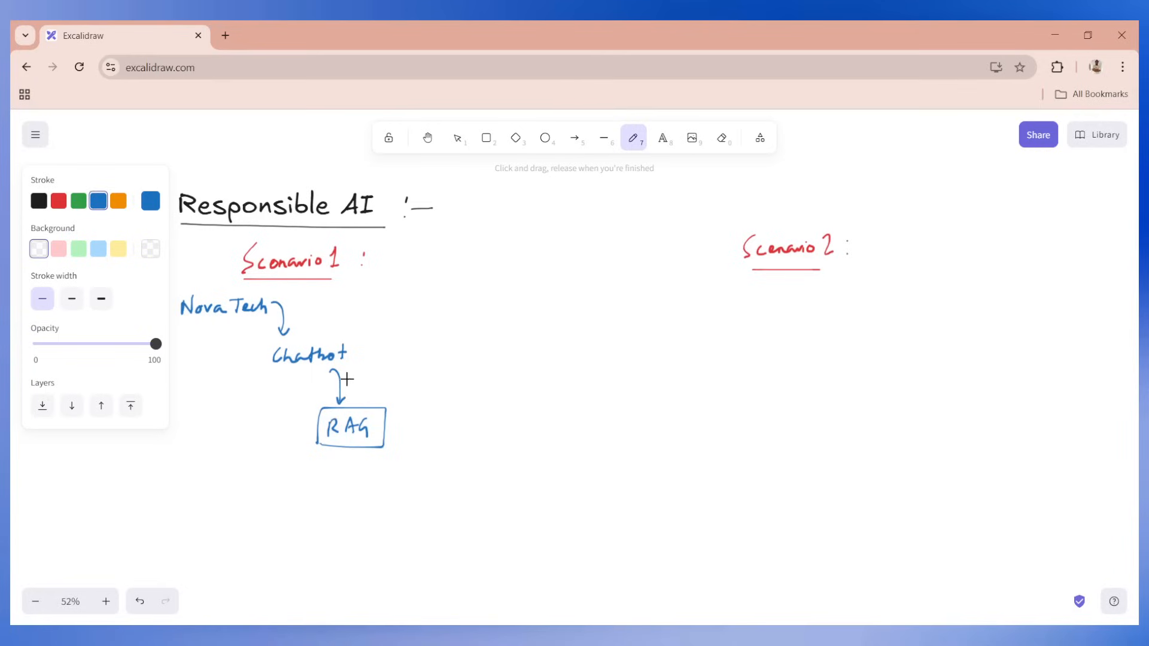
mouse_move(221, 324)
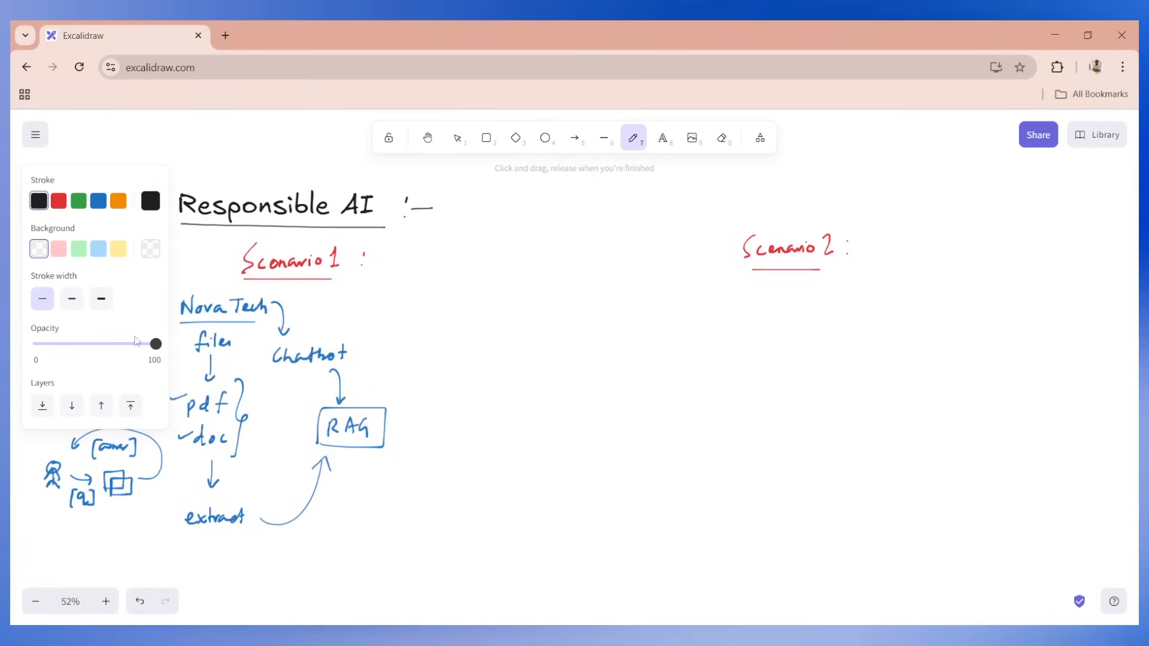
mouse_move(387, 254)
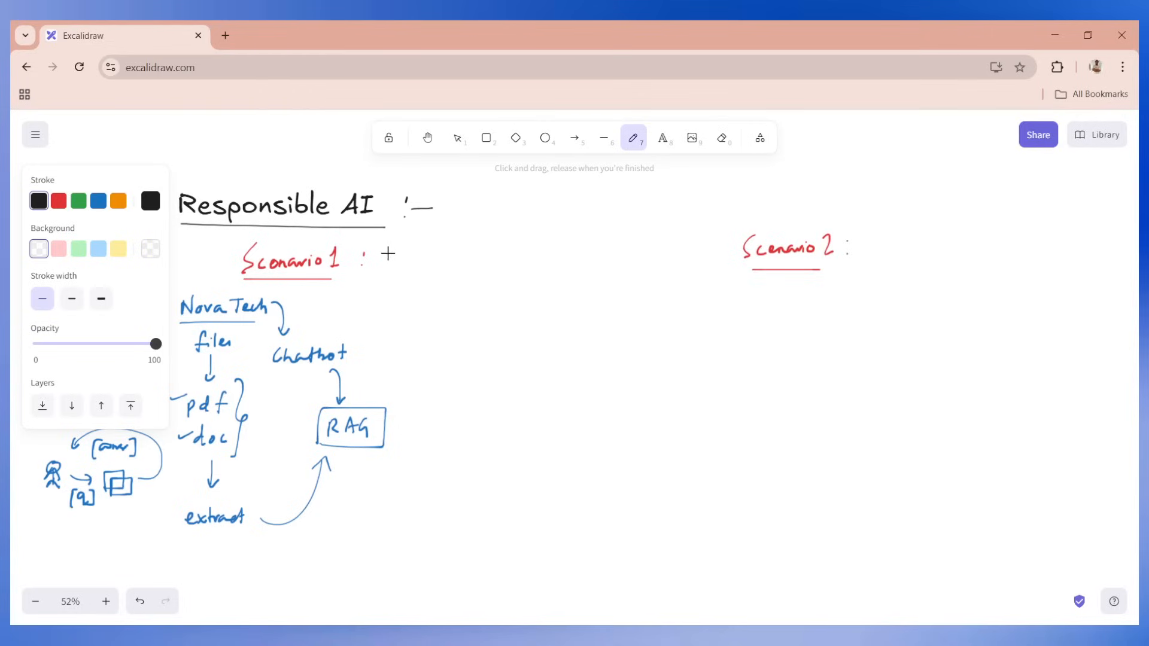
mouse_move(410, 250)
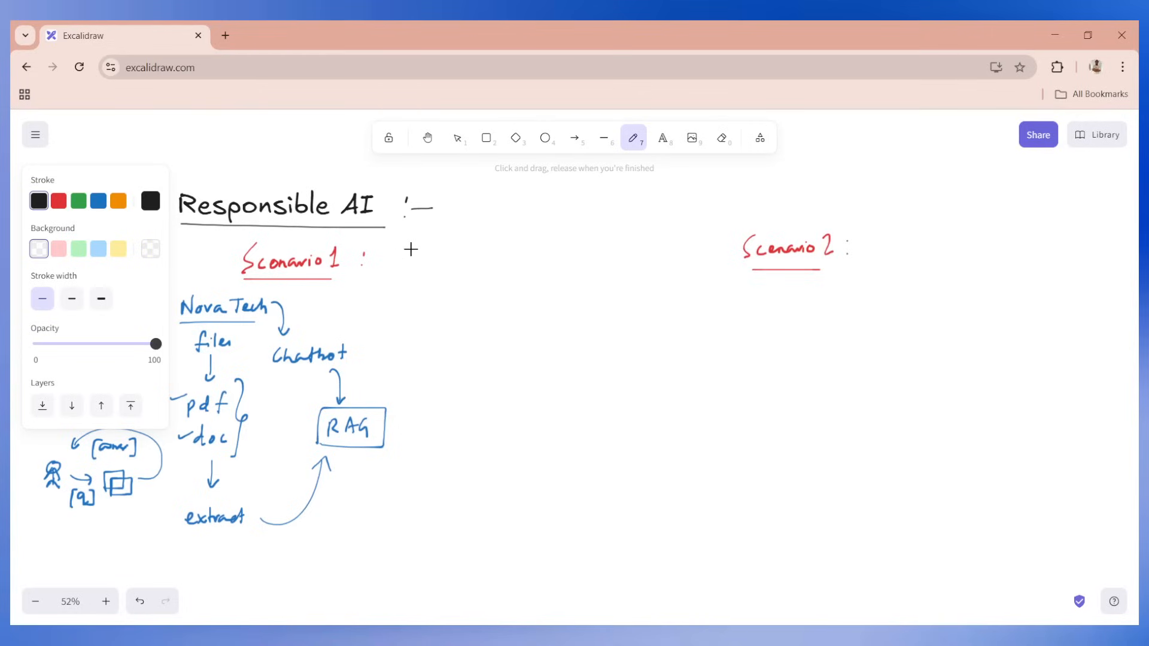
mouse_move(398, 253)
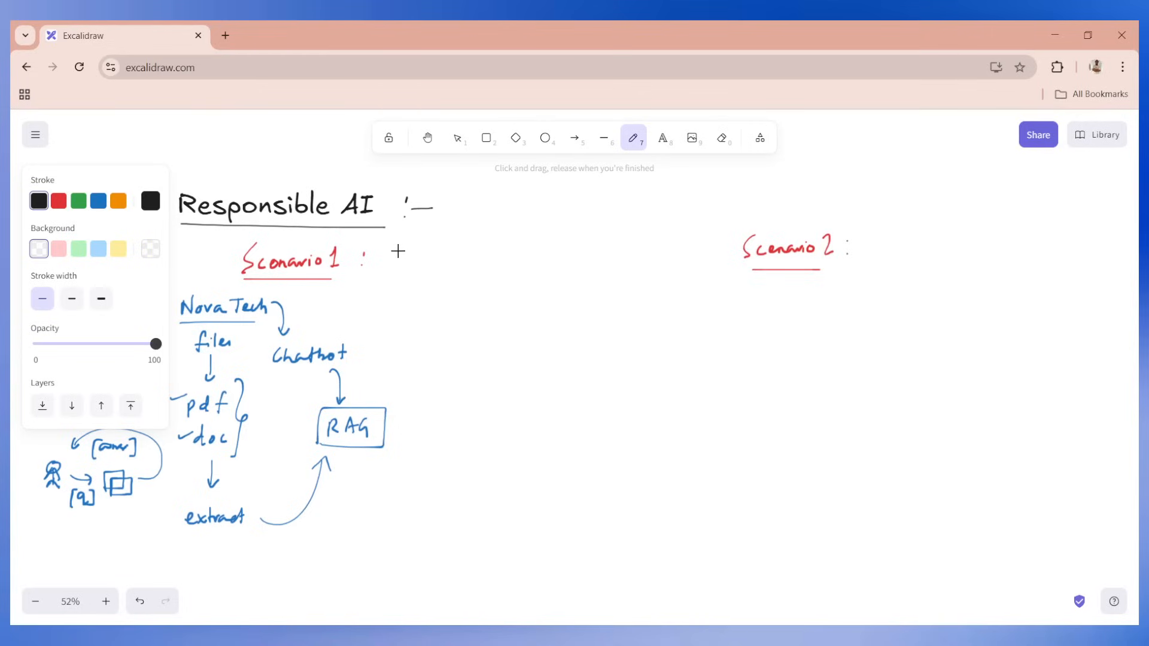
mouse_move(261, 354)
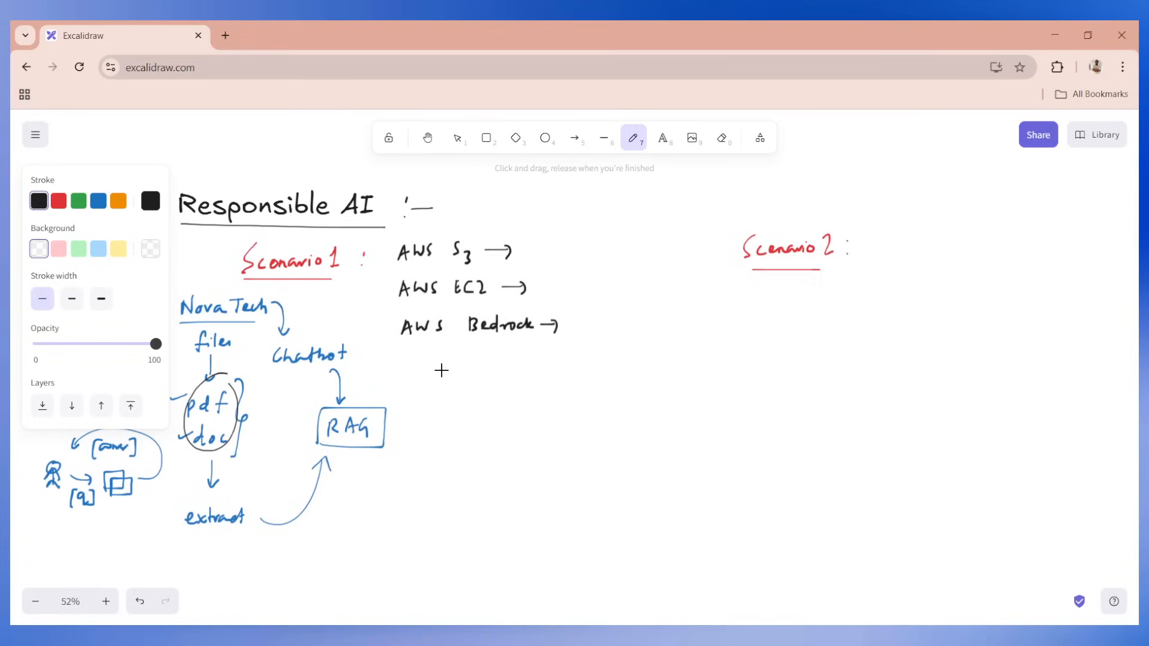
mouse_move(381, 284)
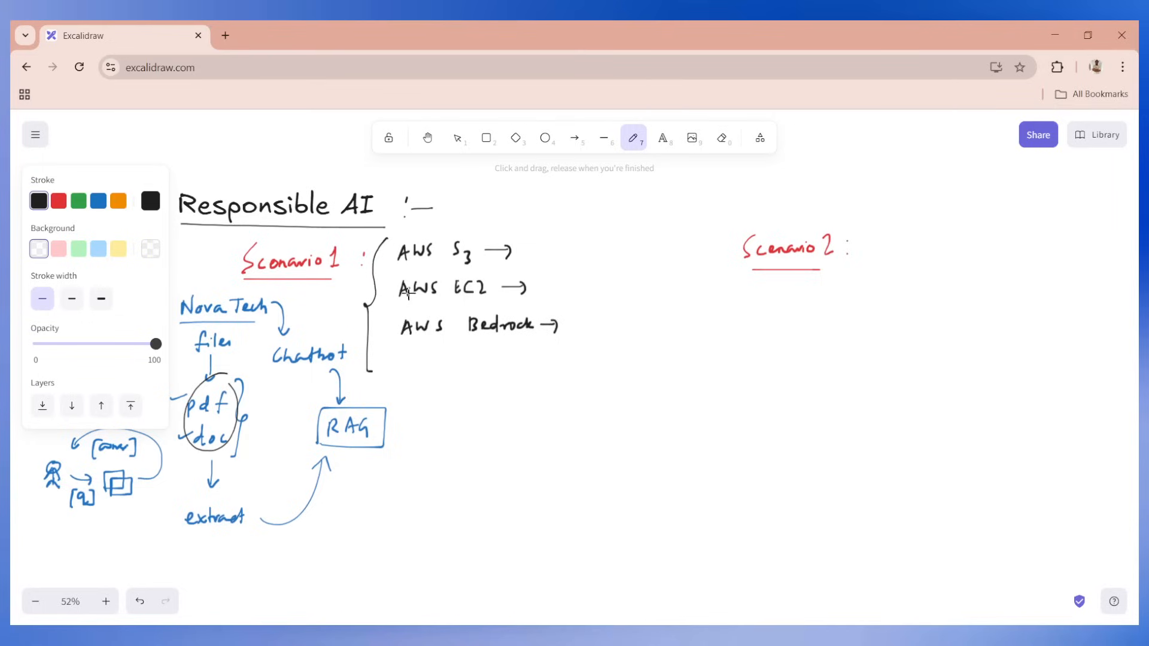
mouse_move(415, 352)
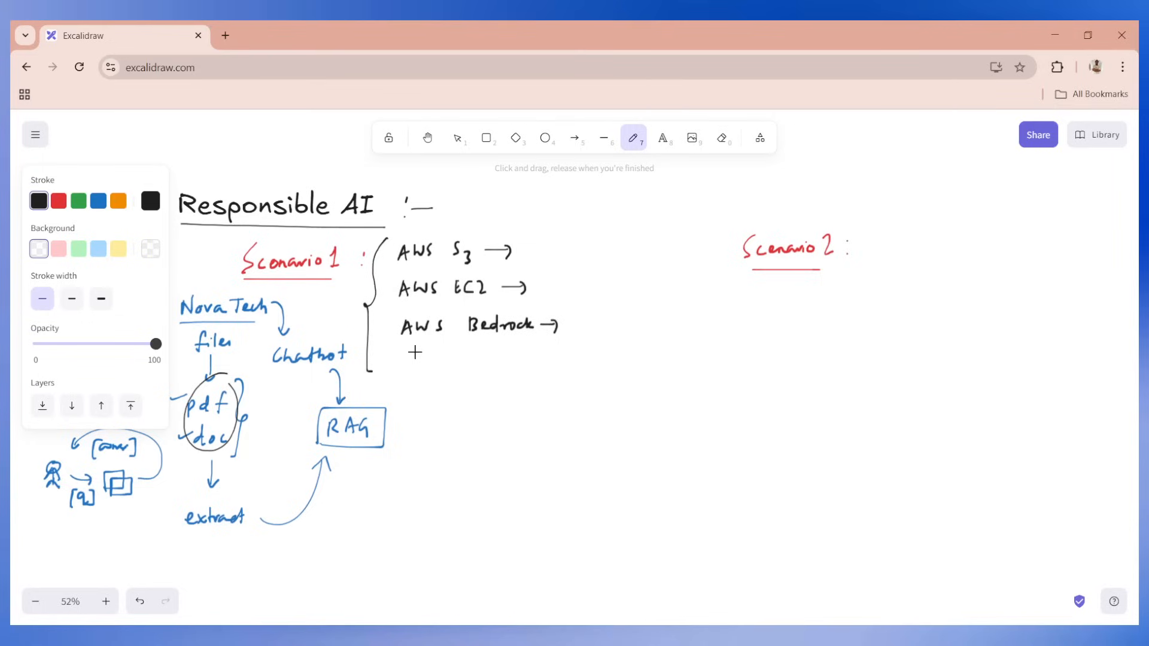
mouse_move(403, 352)
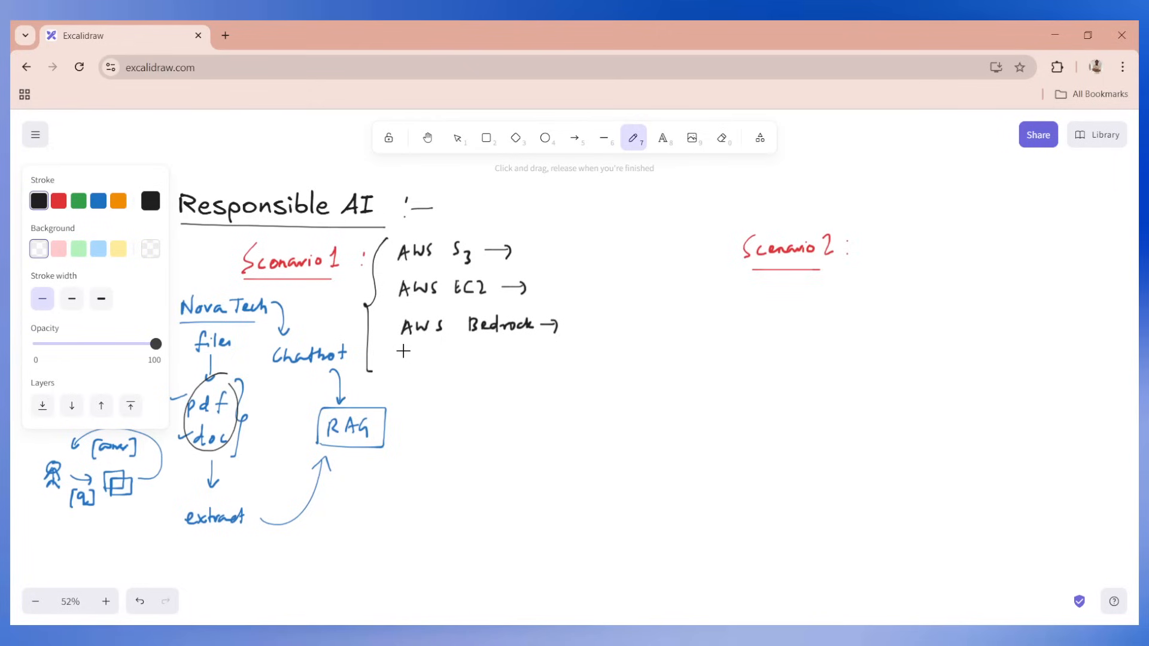
mouse_move(401, 345)
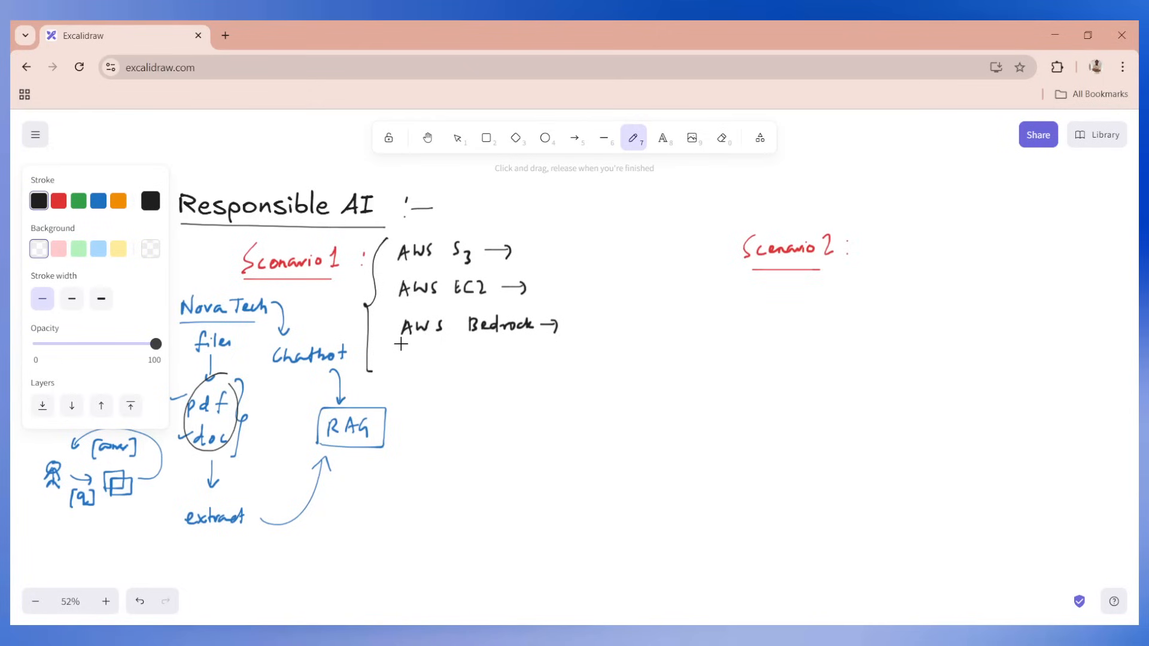
mouse_move(394, 341)
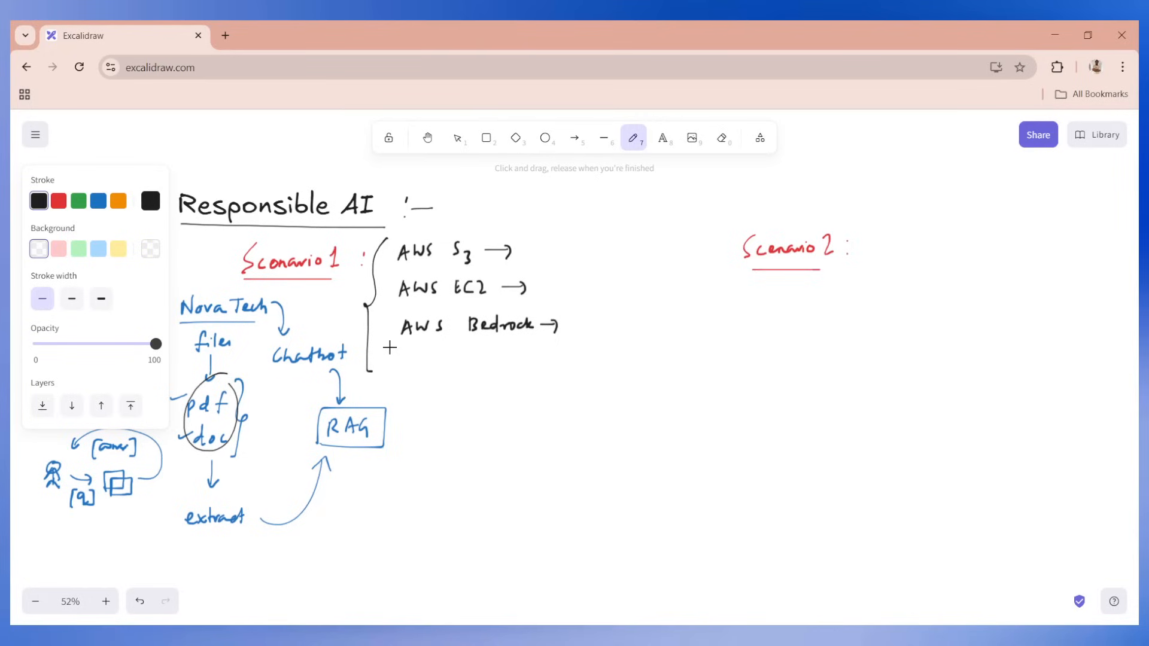
mouse_move(451, 265)
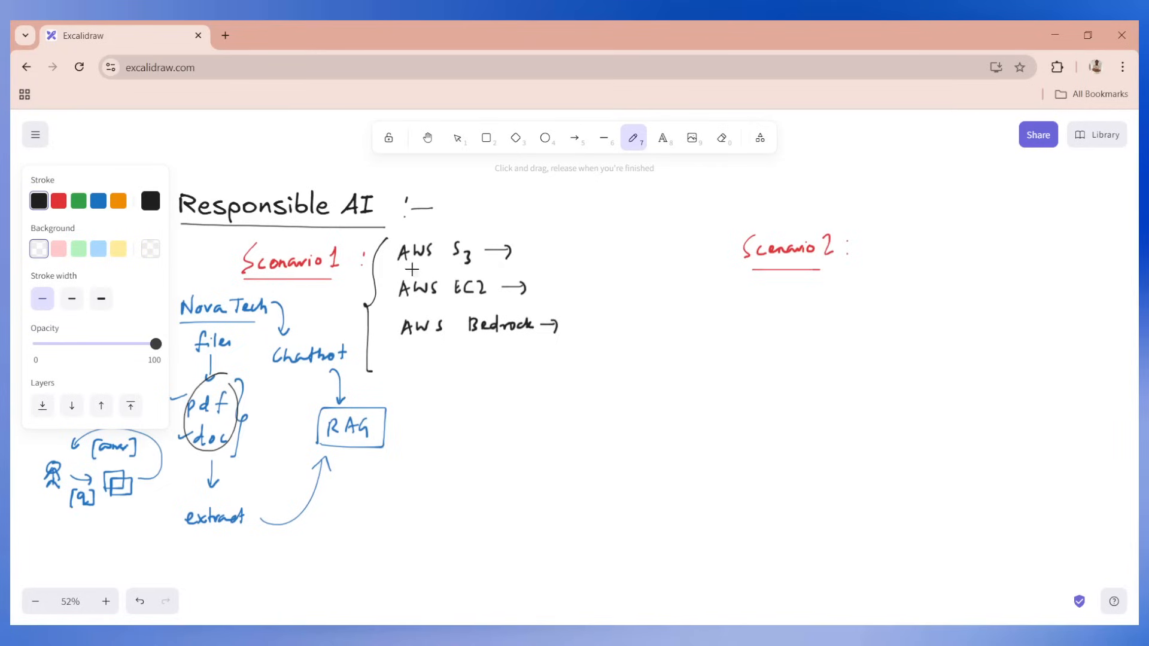
mouse_move(384, 218)
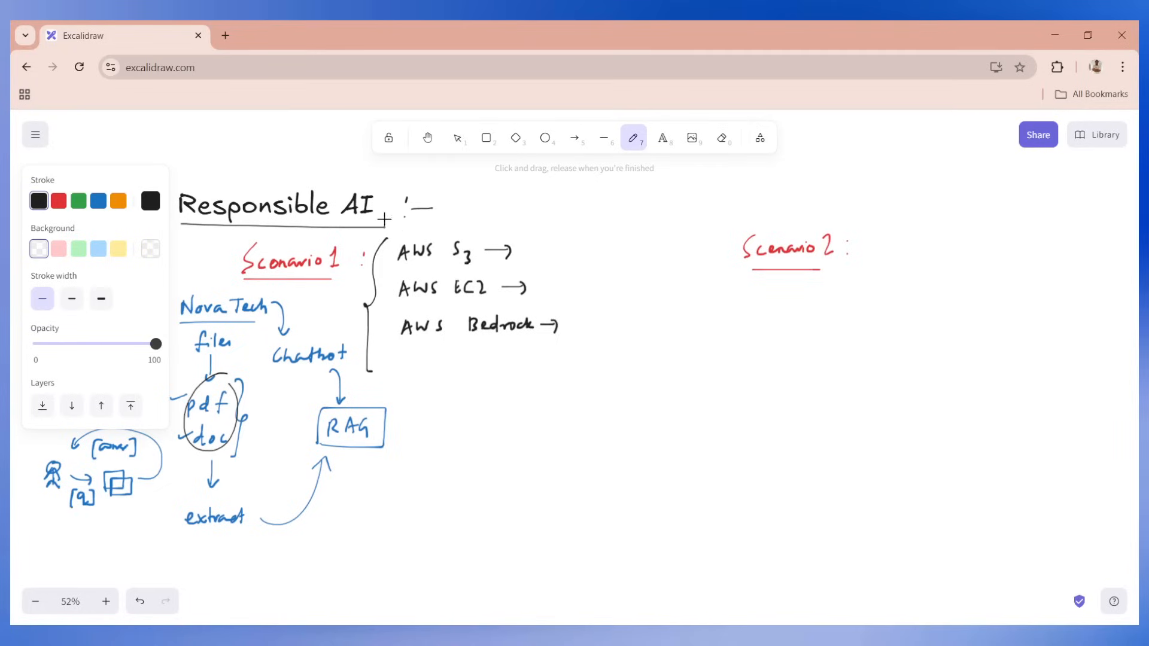
mouse_move(225, 35)
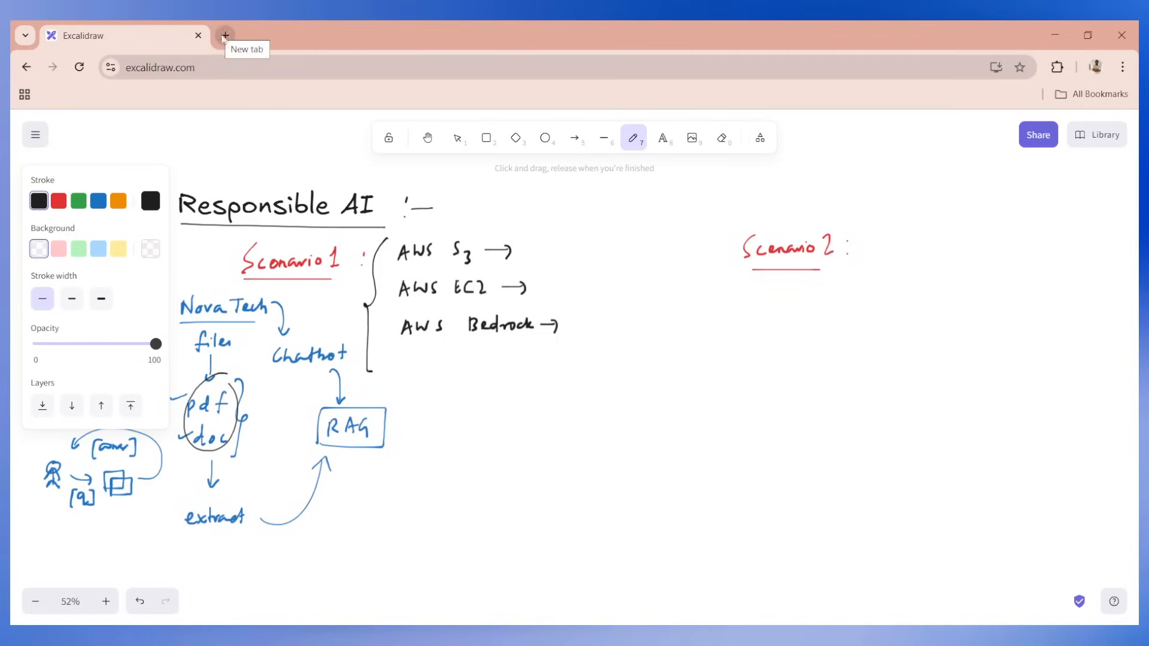
mouse_move(476, 266)
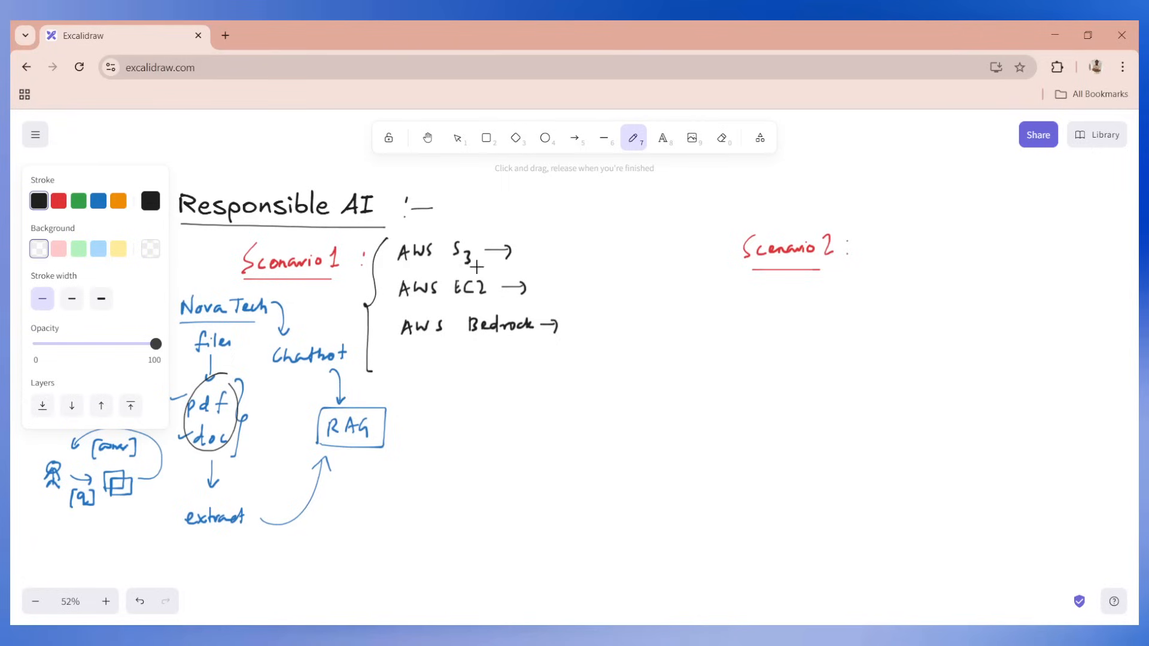
mouse_move(450, 302)
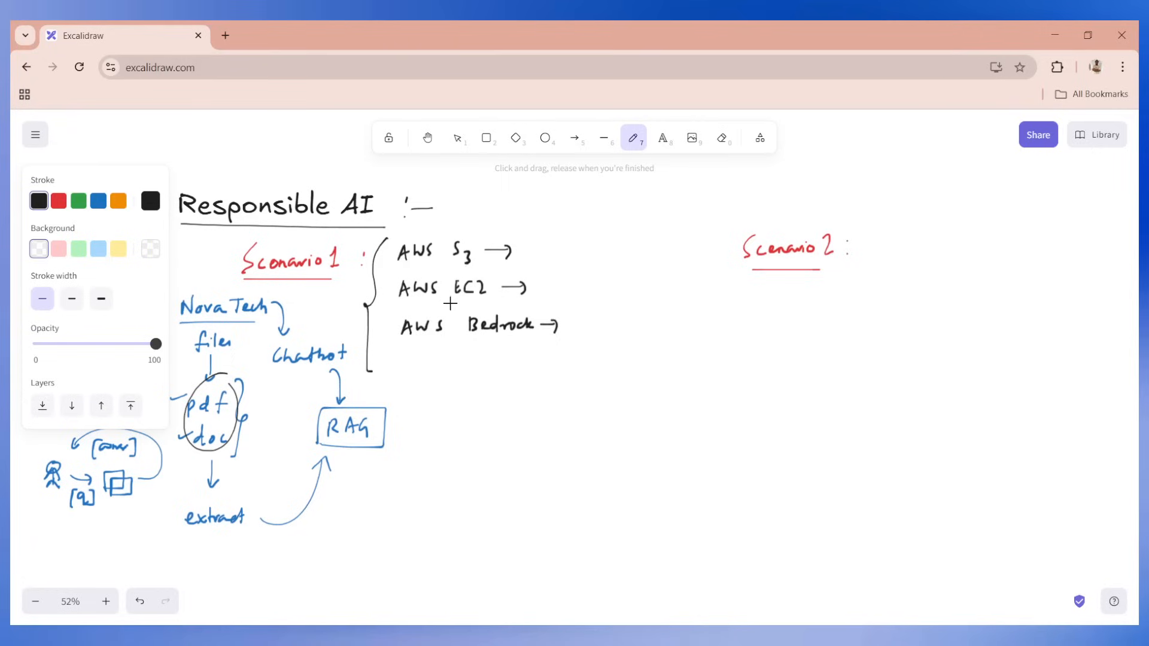
Step: In the AWS console, visit EC2, then find Amazon Bedrock and open its Model catalog
left_click(225, 34)
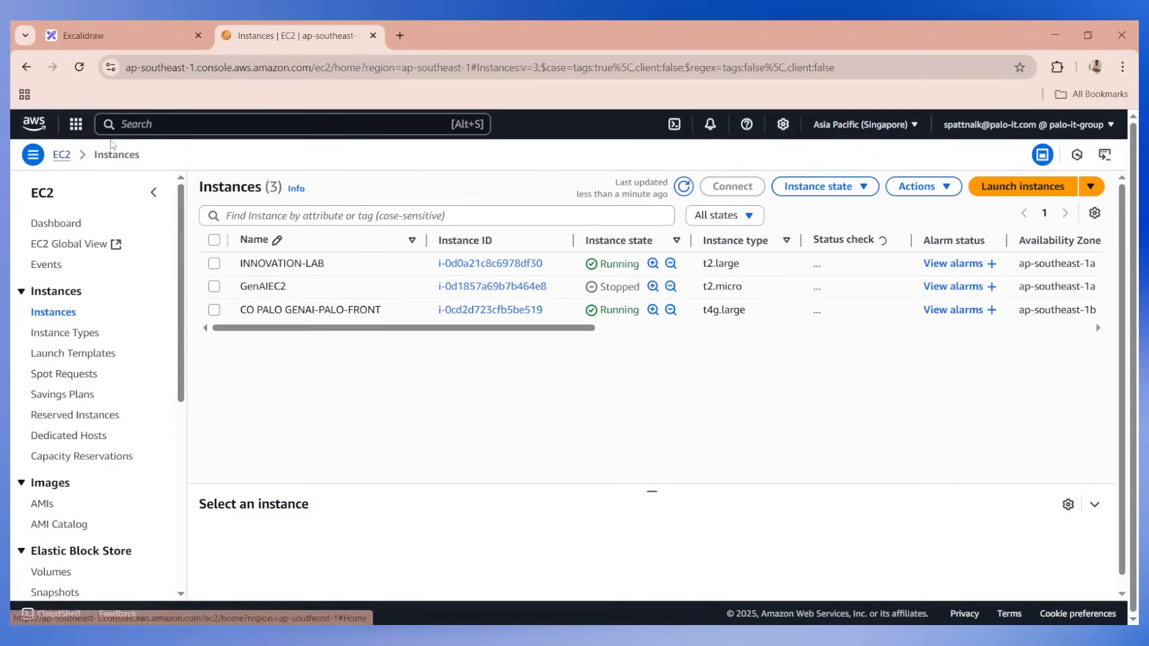
type("ec2")
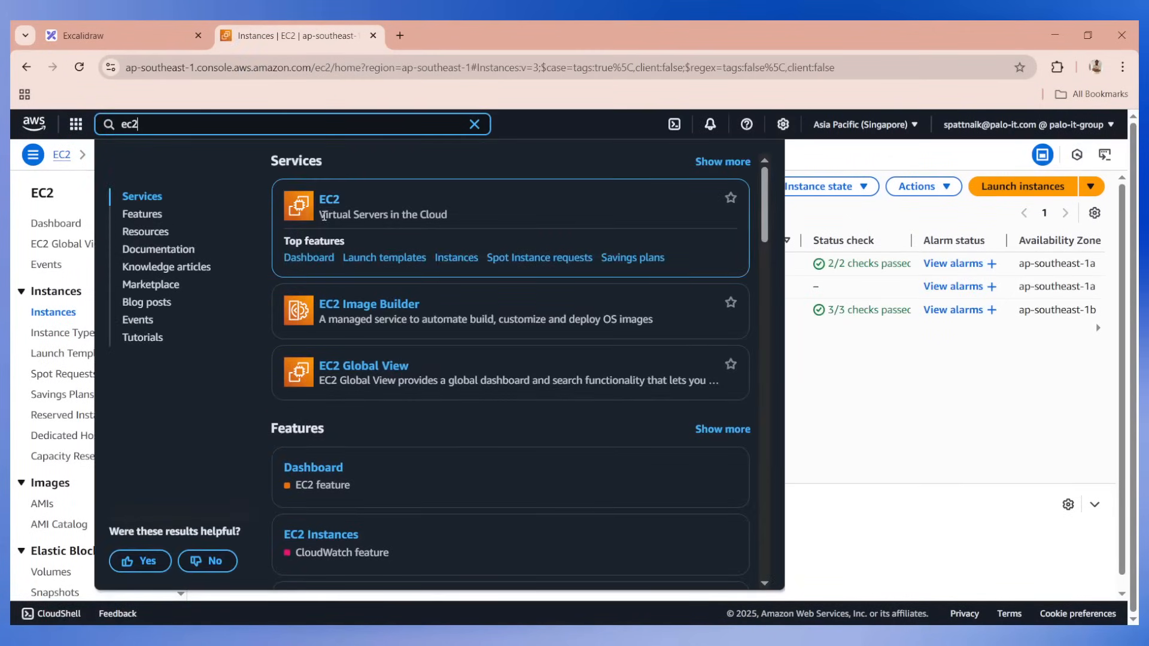
left_click(307, 257)
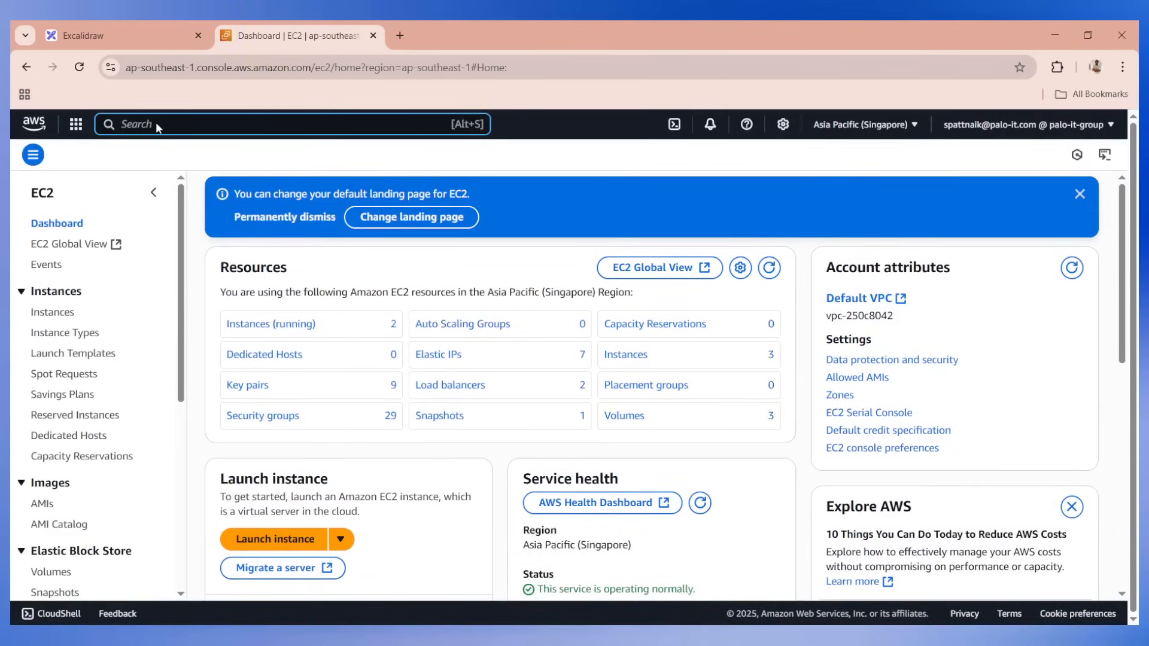
type("bedrock")
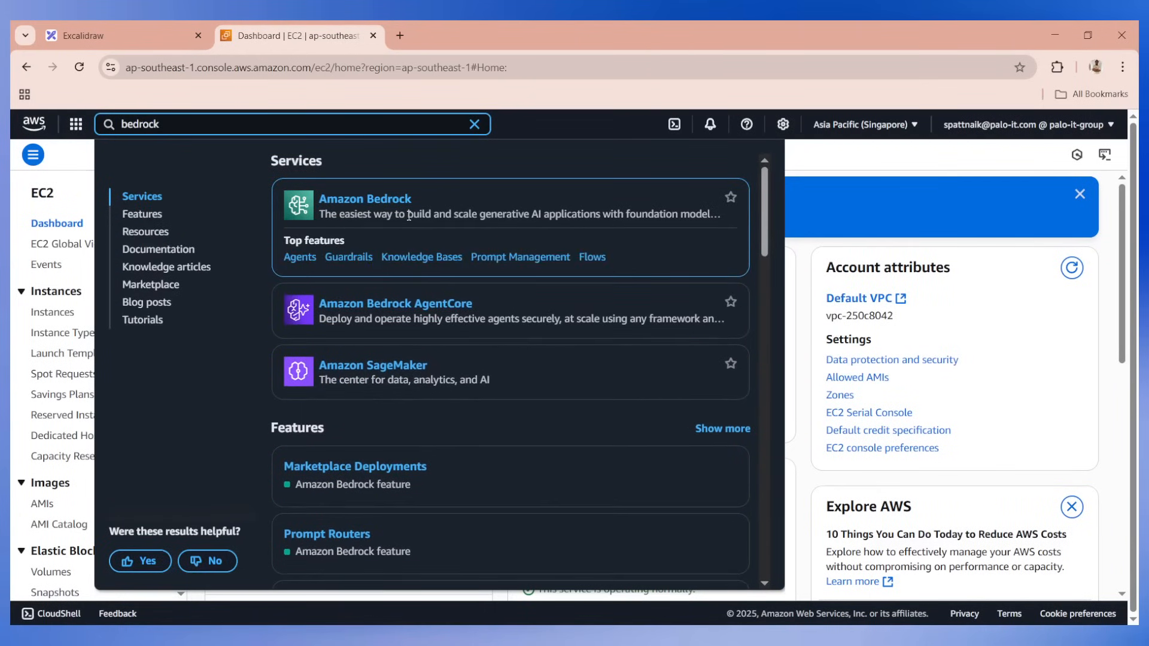
mouse_move(579, 216)
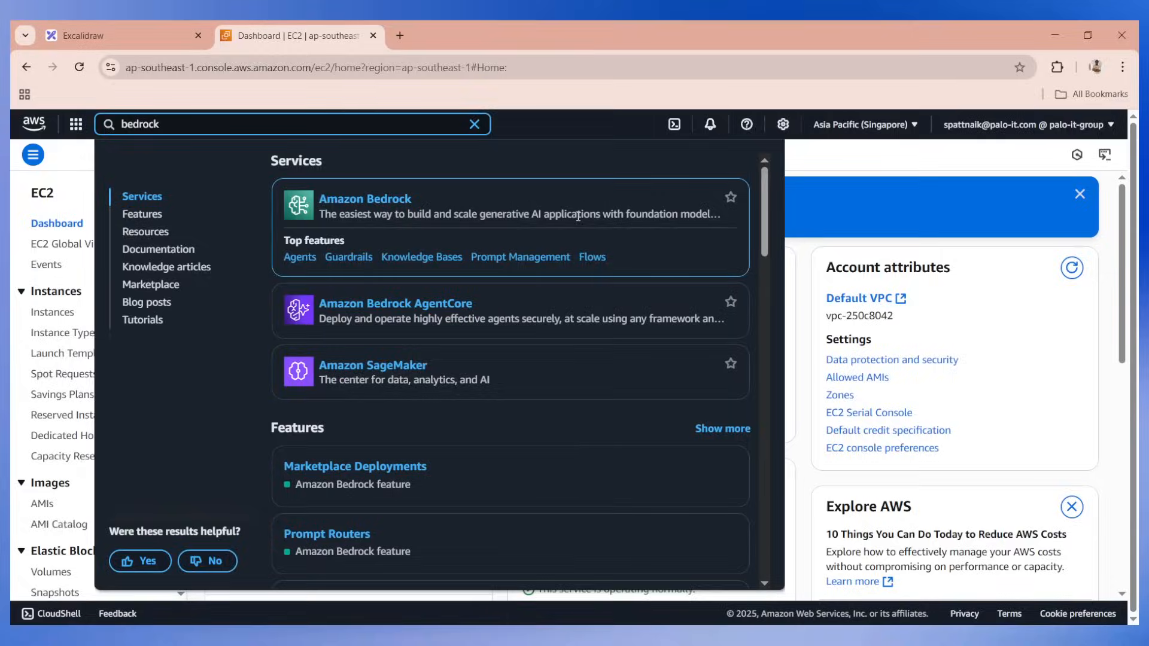
left_click(365, 197)
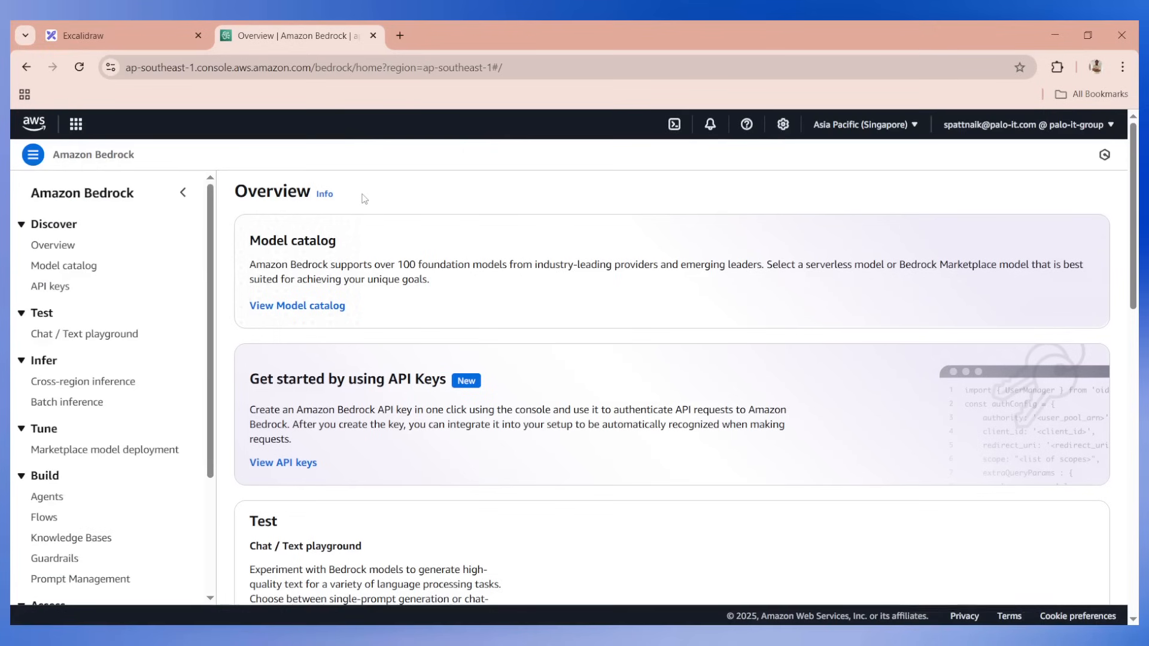
left_click(64, 266)
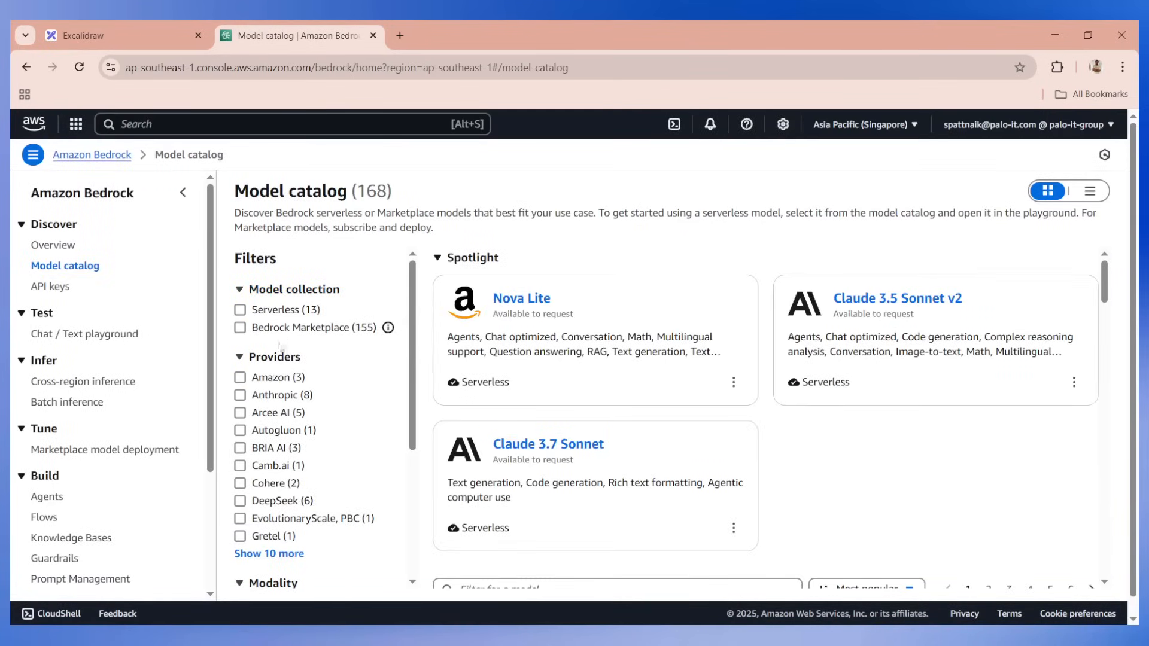
Step: Toggle provider filters through Anthropic, DeepSeek, IBM Data and AI, and Mistral, then clear them
scroll("down", 3)
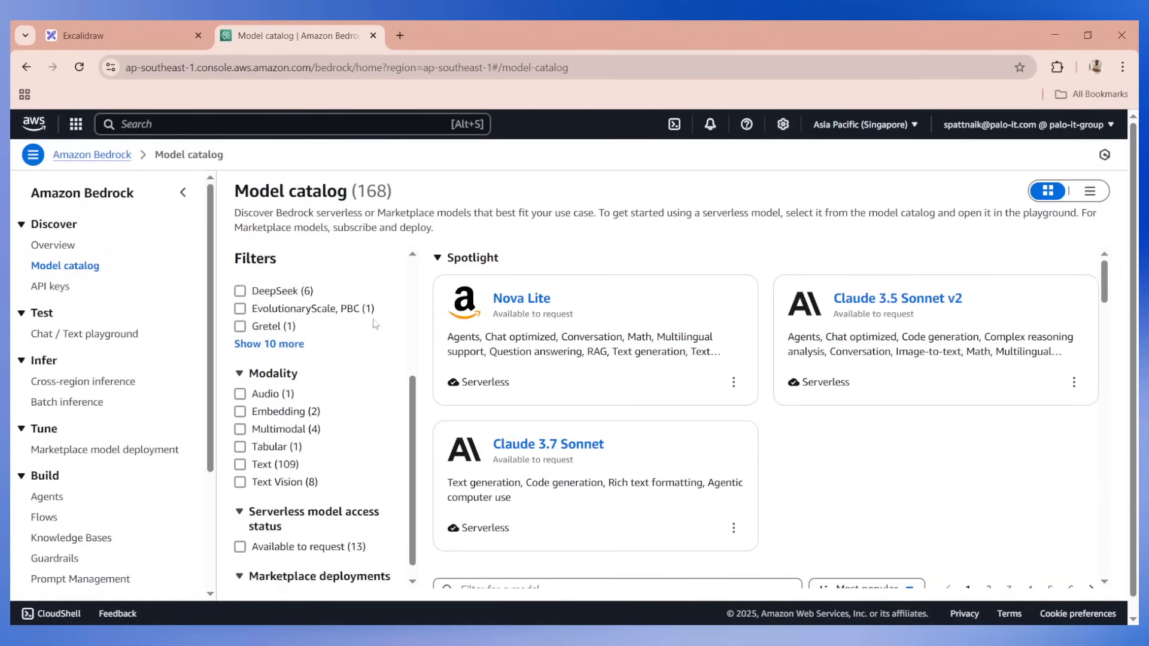
left_click(239, 395)
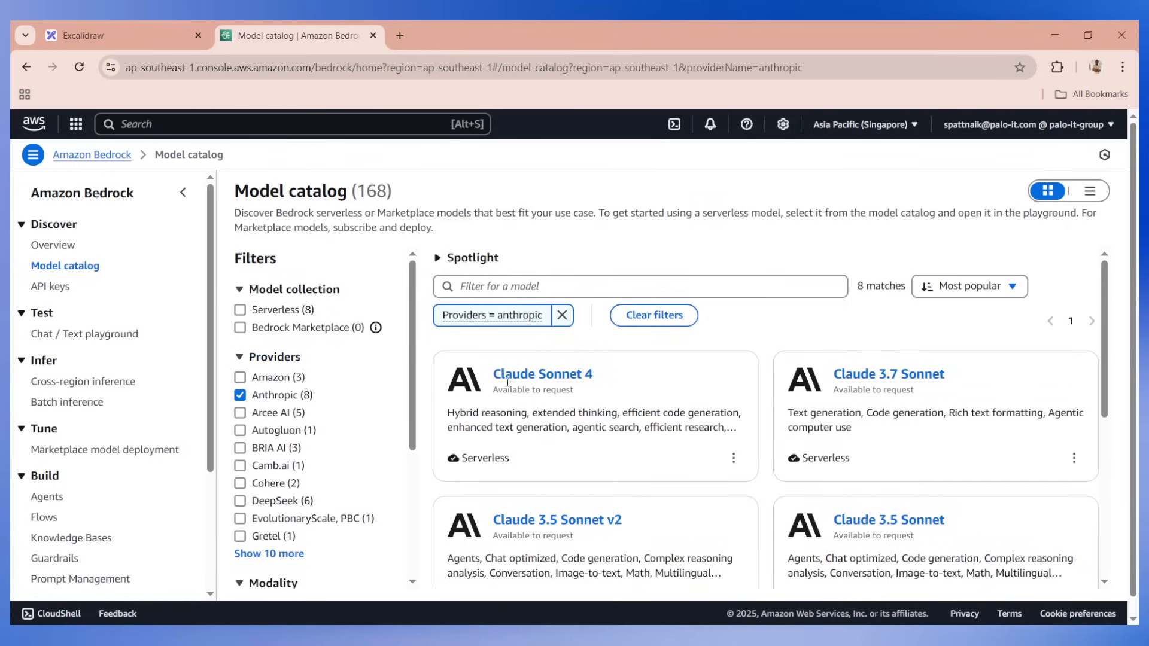
mouse_move(244, 440)
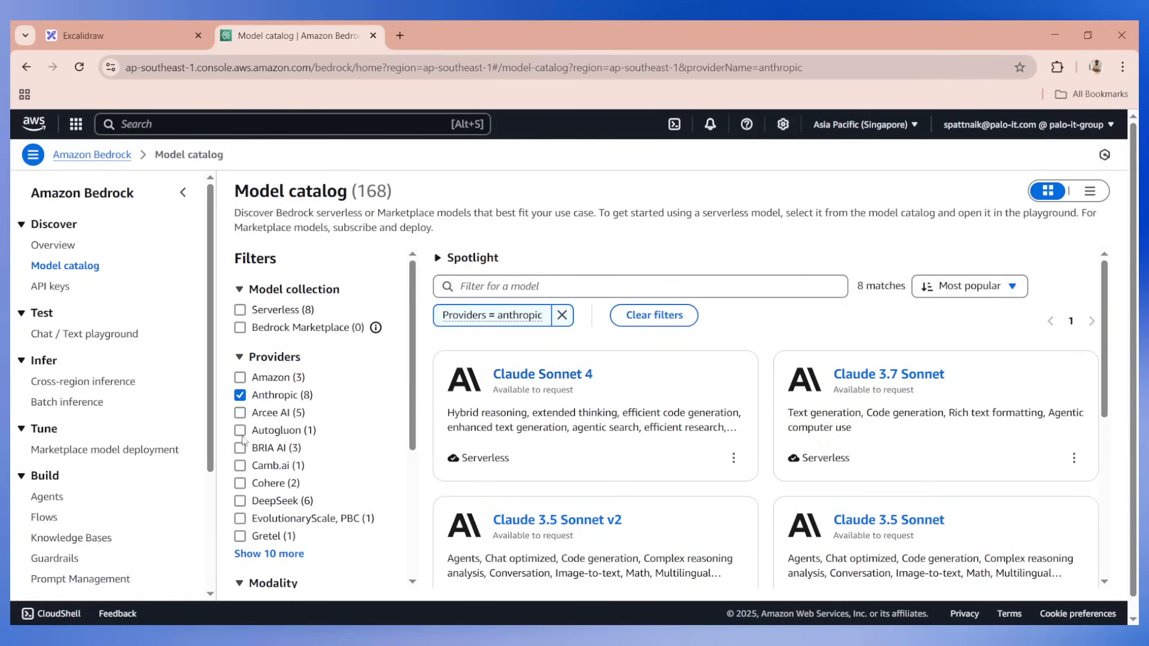
left_click(240, 500)
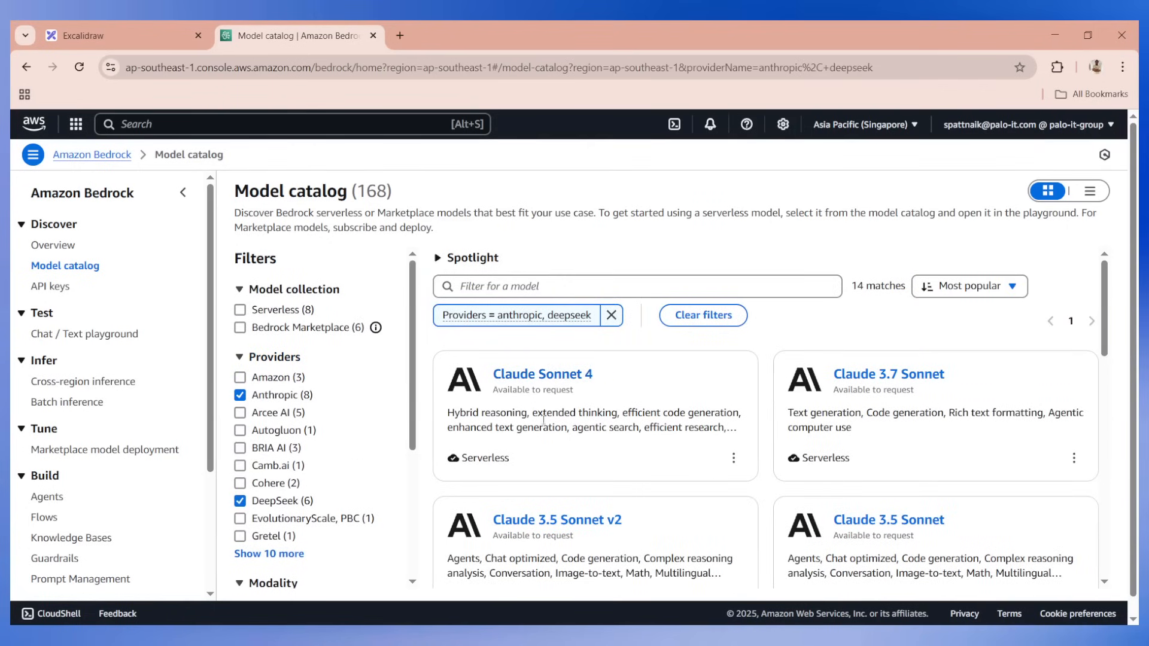
left_click(239, 395)
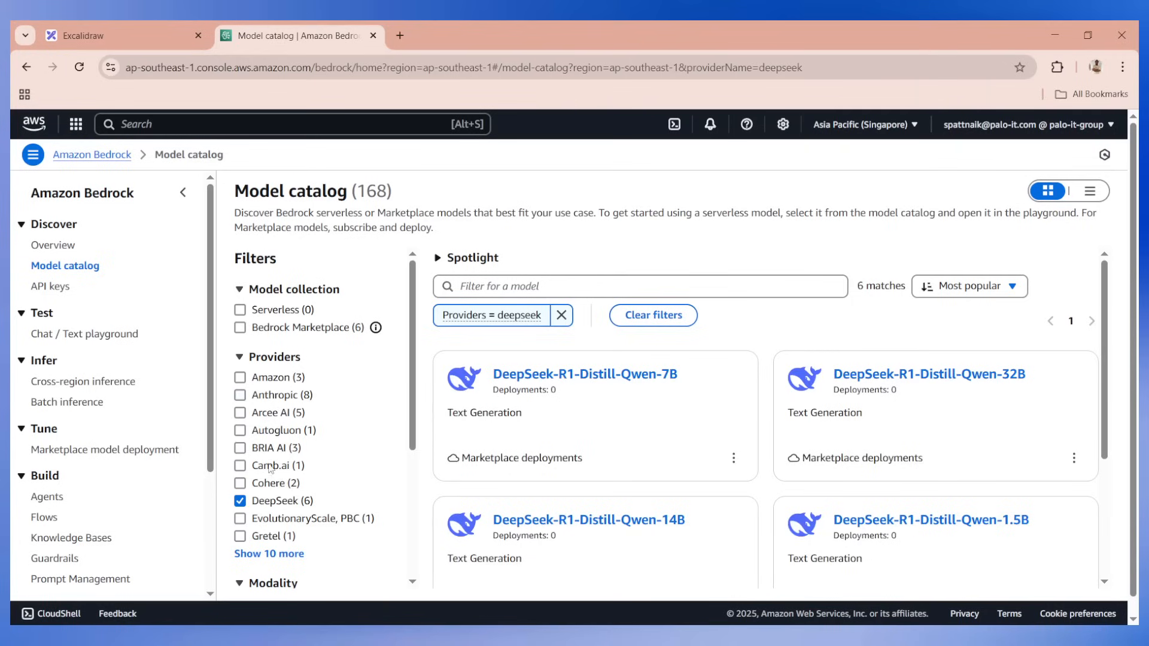
left_click(239, 500)
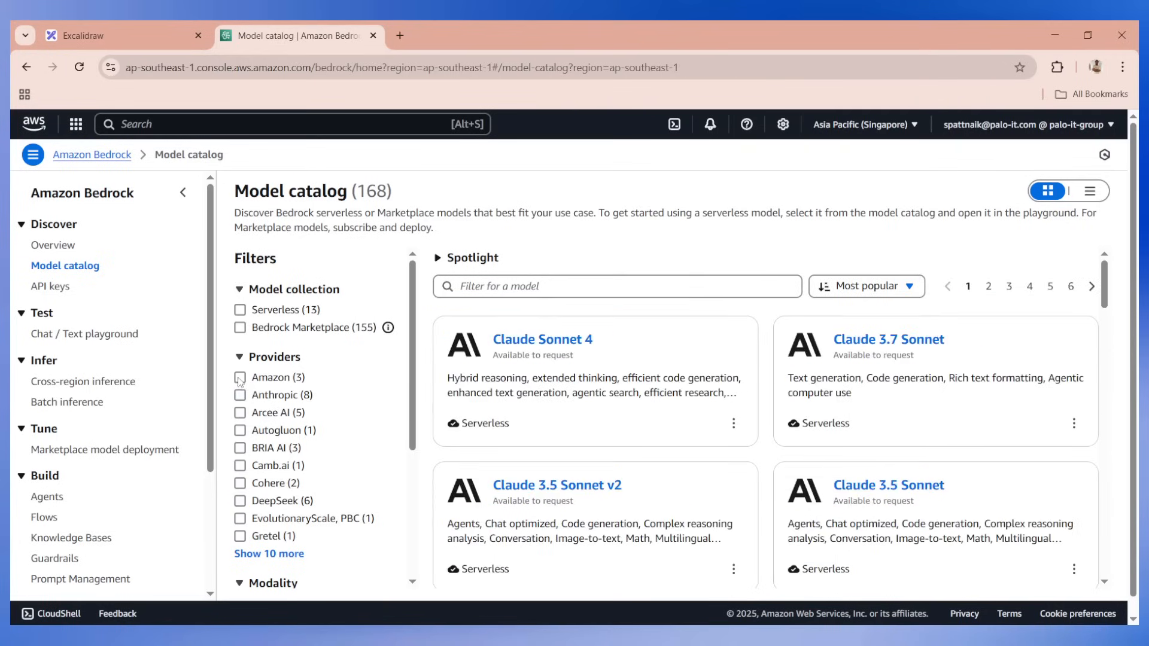
mouse_move(252, 442)
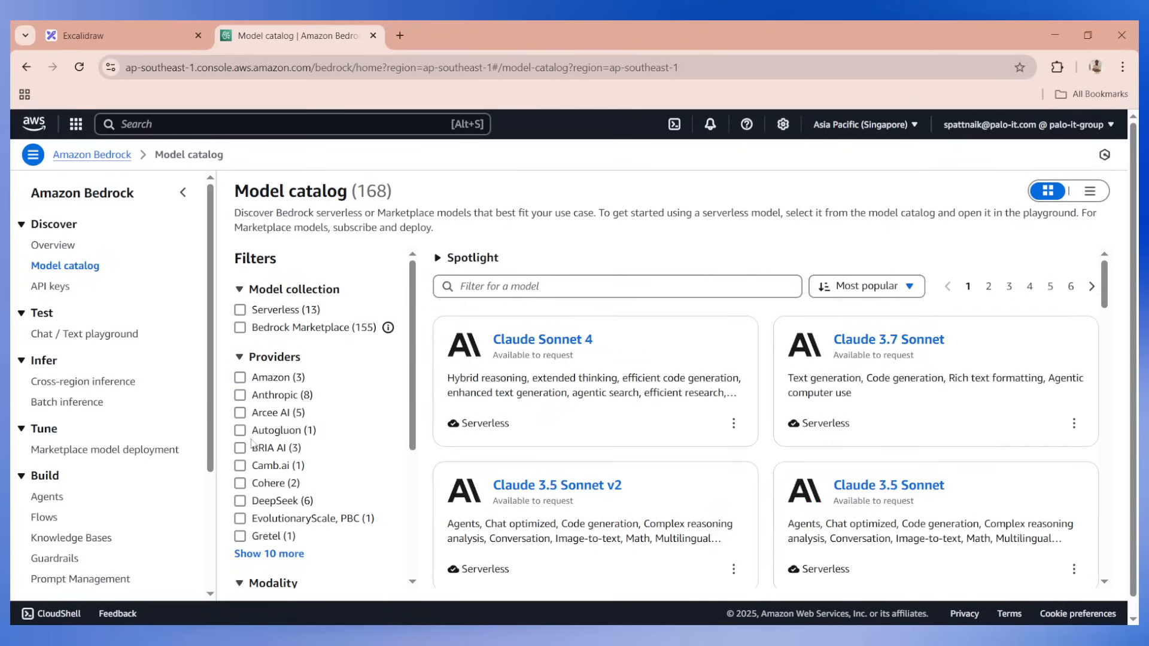
left_click(239, 424)
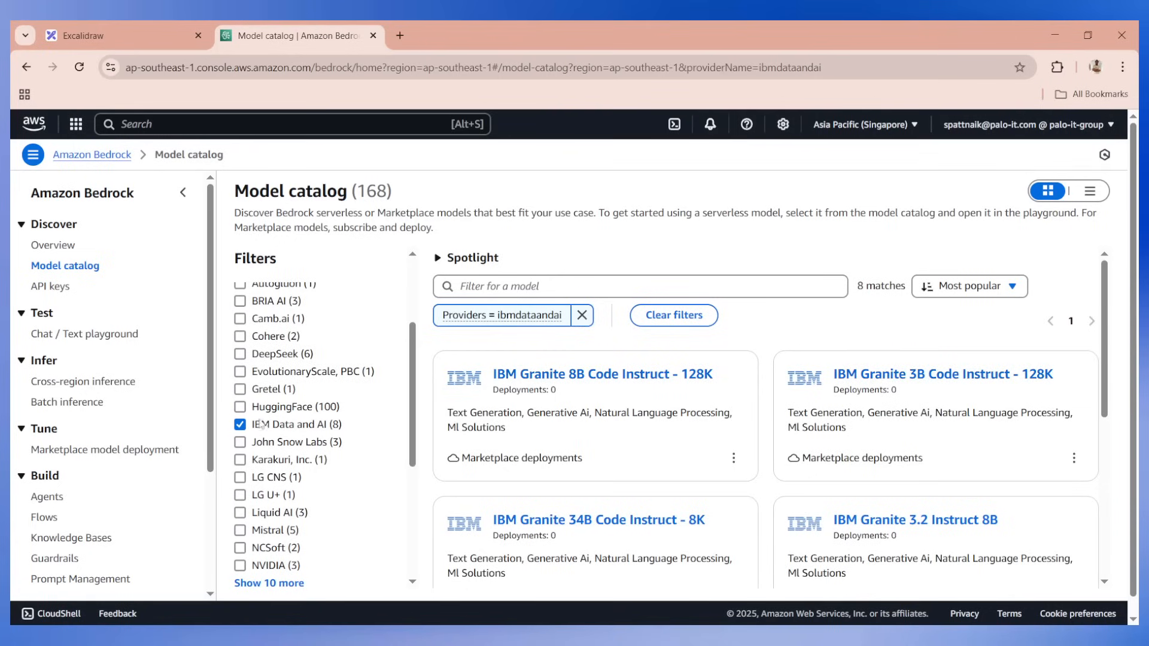
left_click(239, 530)
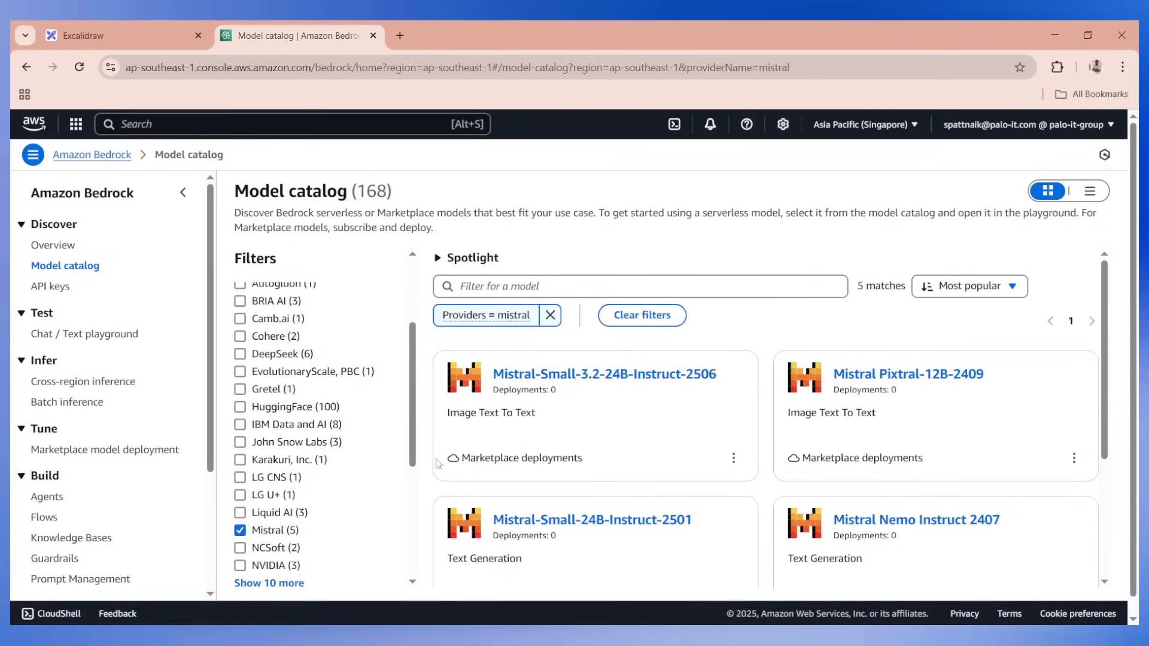
left_click(239, 565)
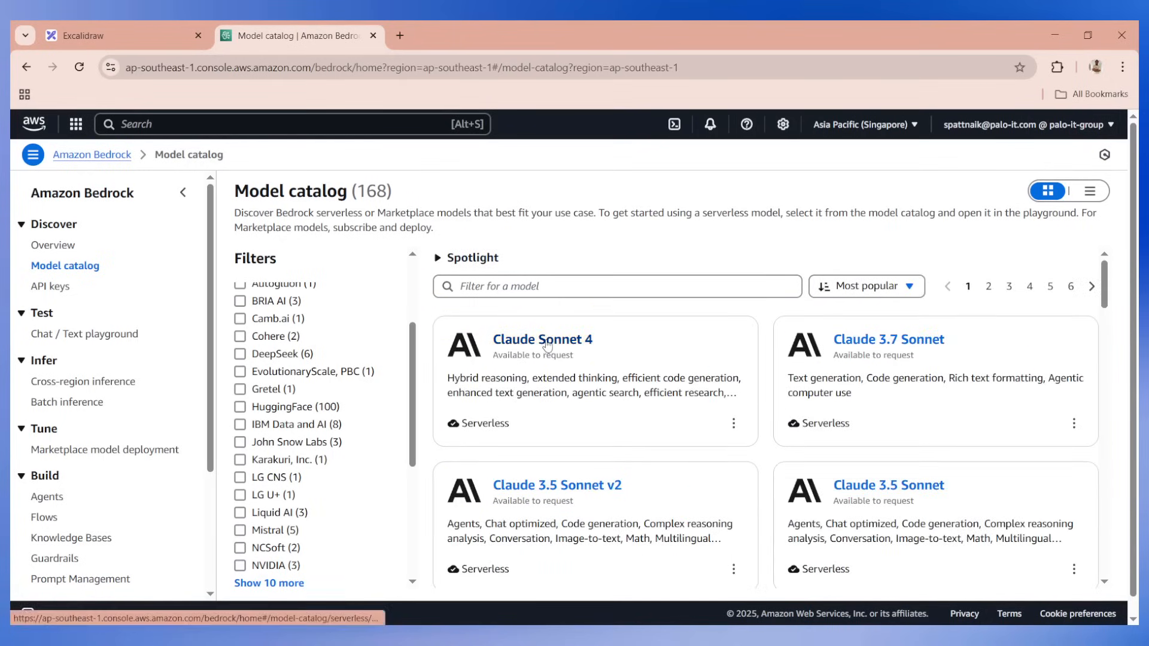
Step: Open the Claude Sonnet 4 model details and return to the Responsible AI whiteboard
left_click(541, 339)
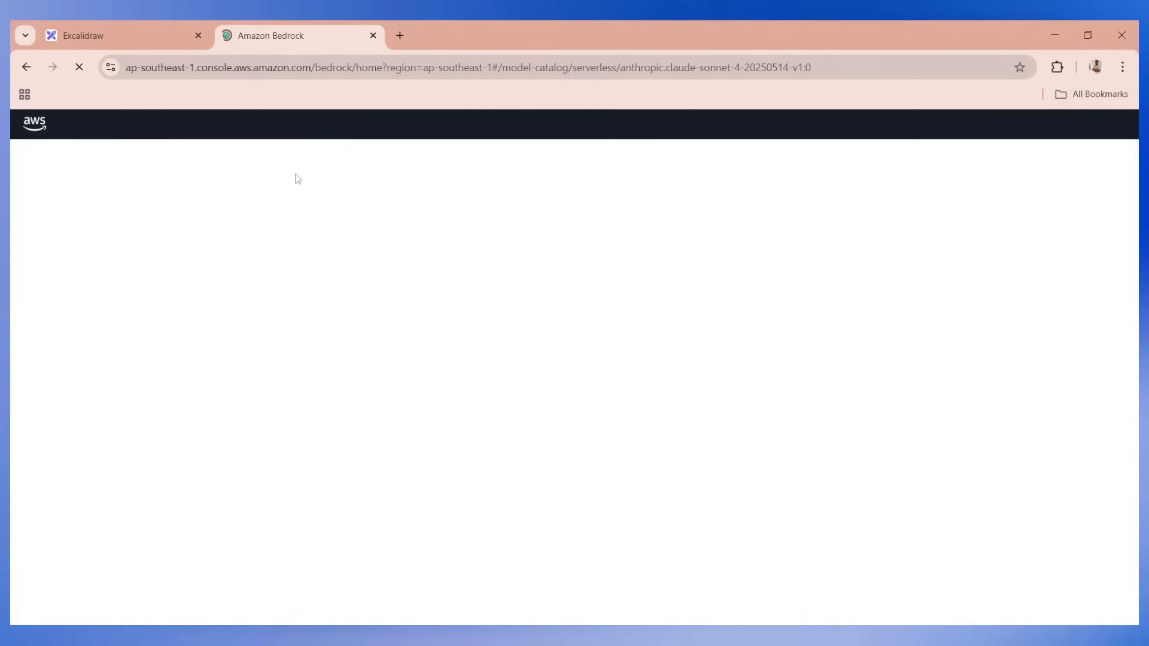
left_click(110, 35)
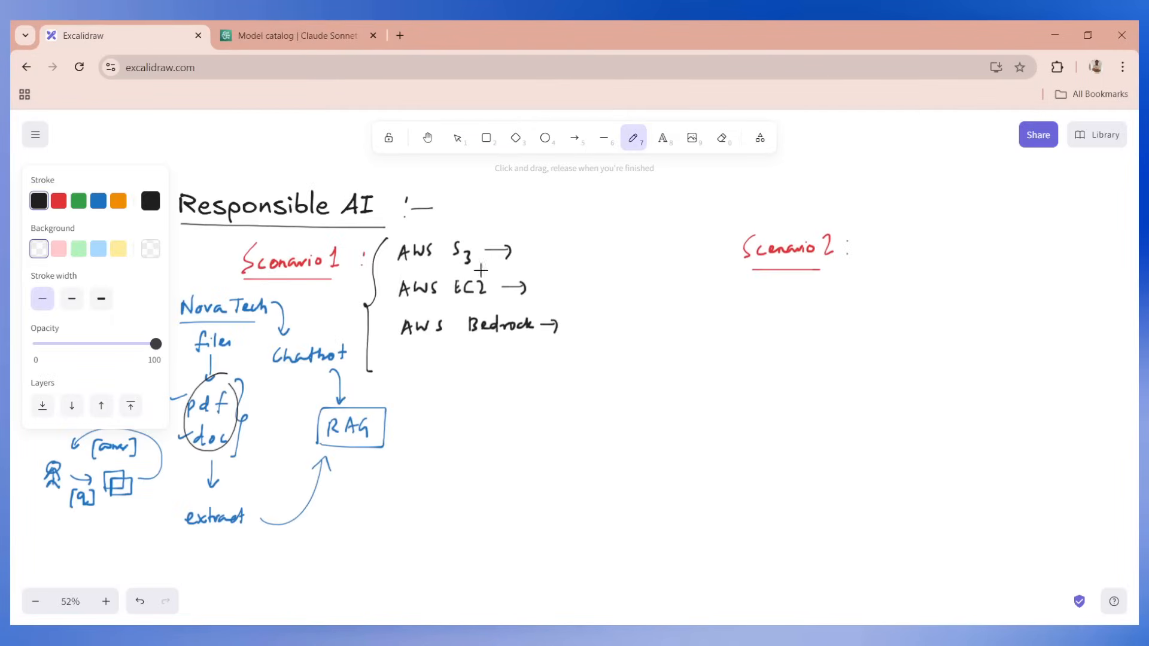
mouse_move(884, 246)
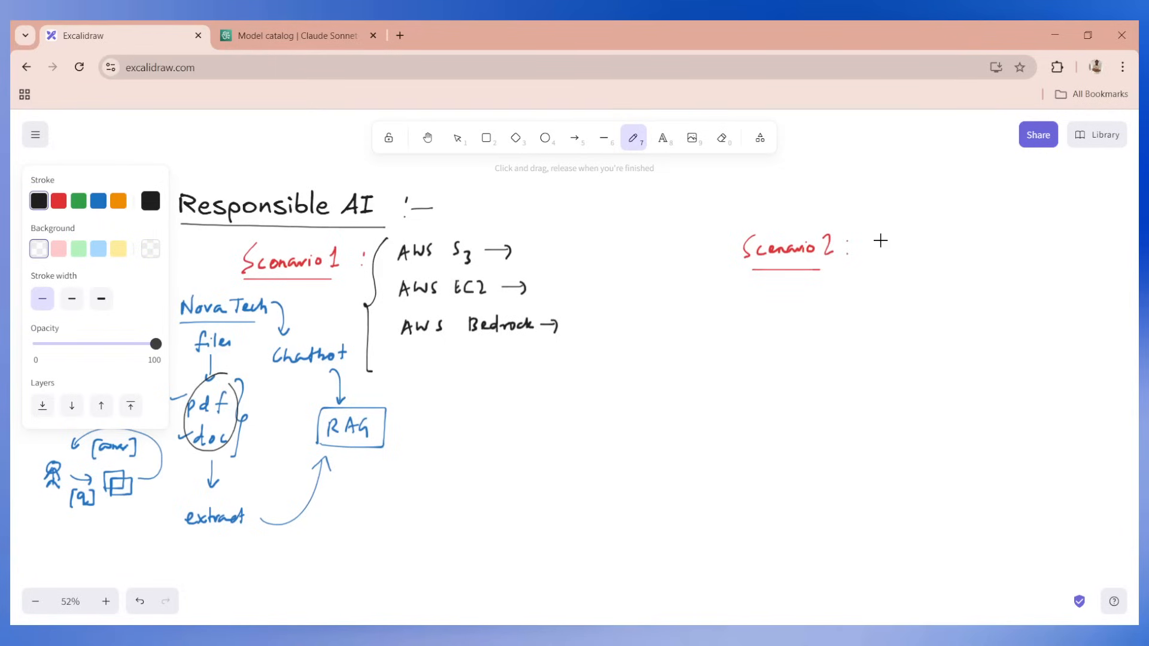
mouse_move(874, 266)
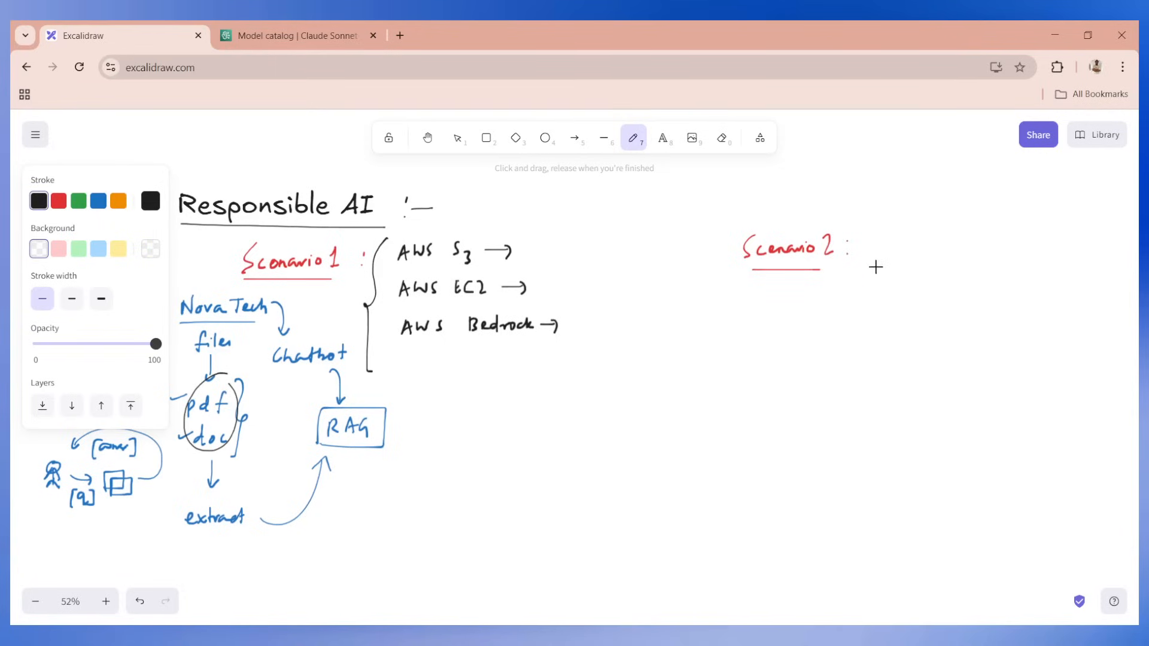
mouse_move(906, 314)
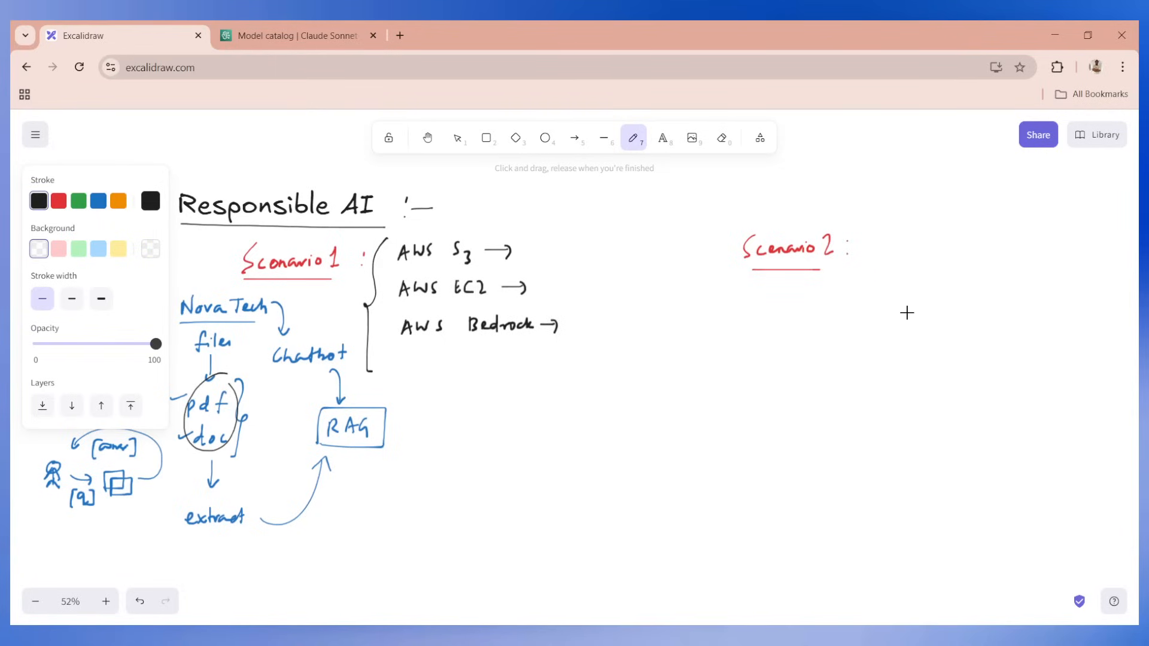
mouse_move(885, 316)
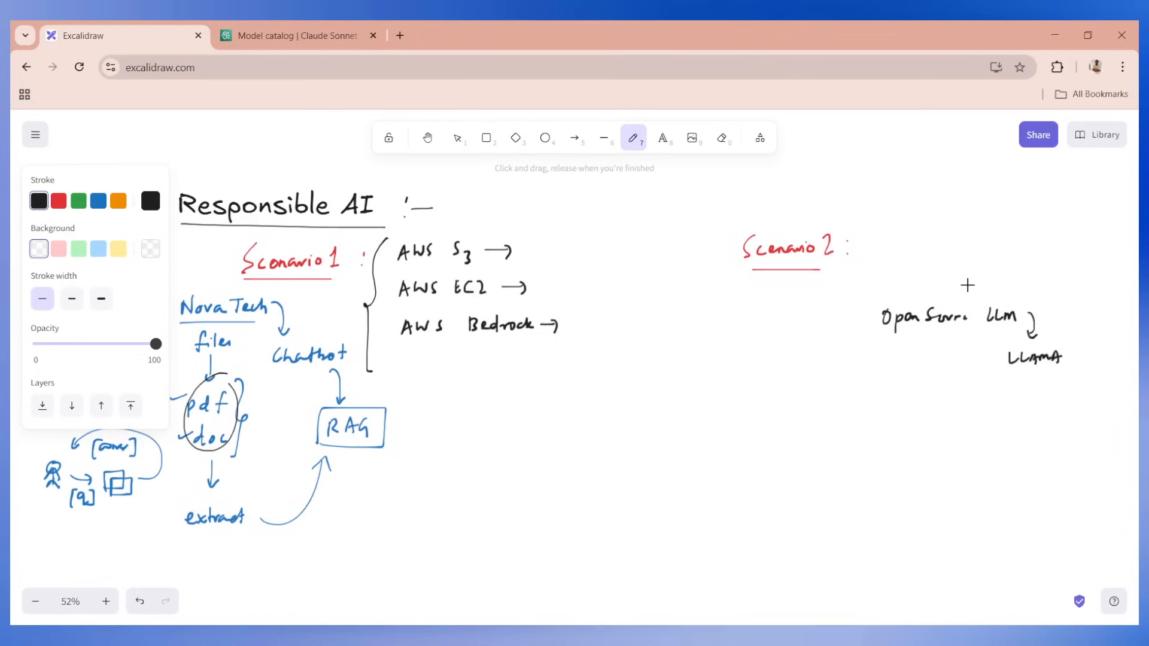
mouse_move(882, 254)
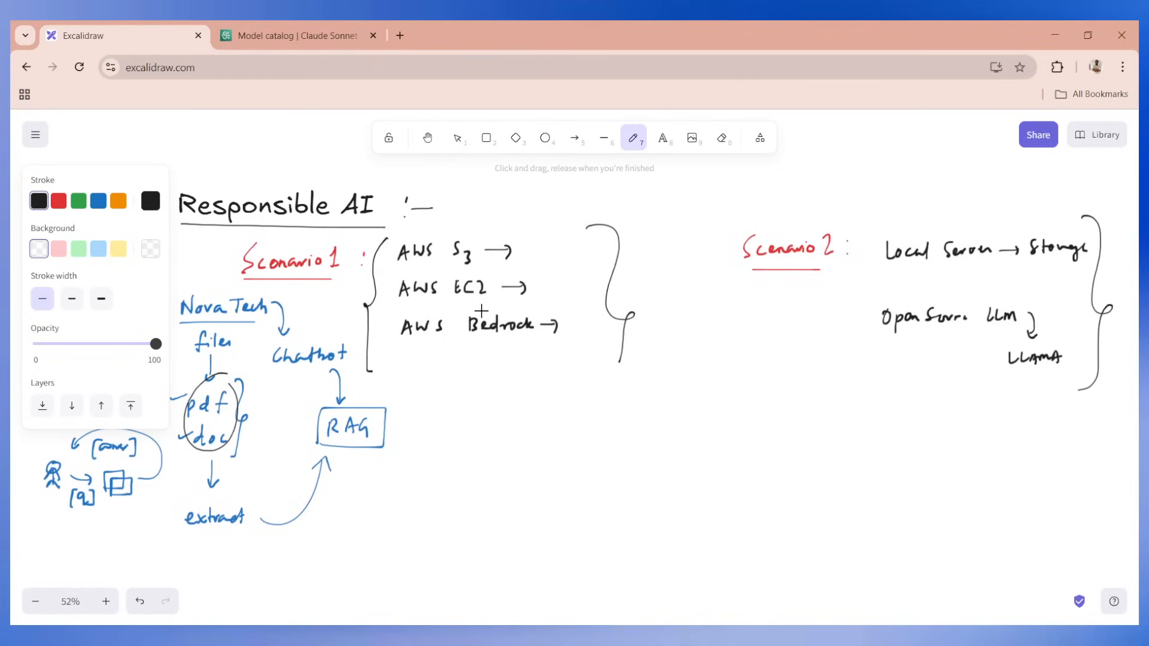
mouse_move(481, 303)
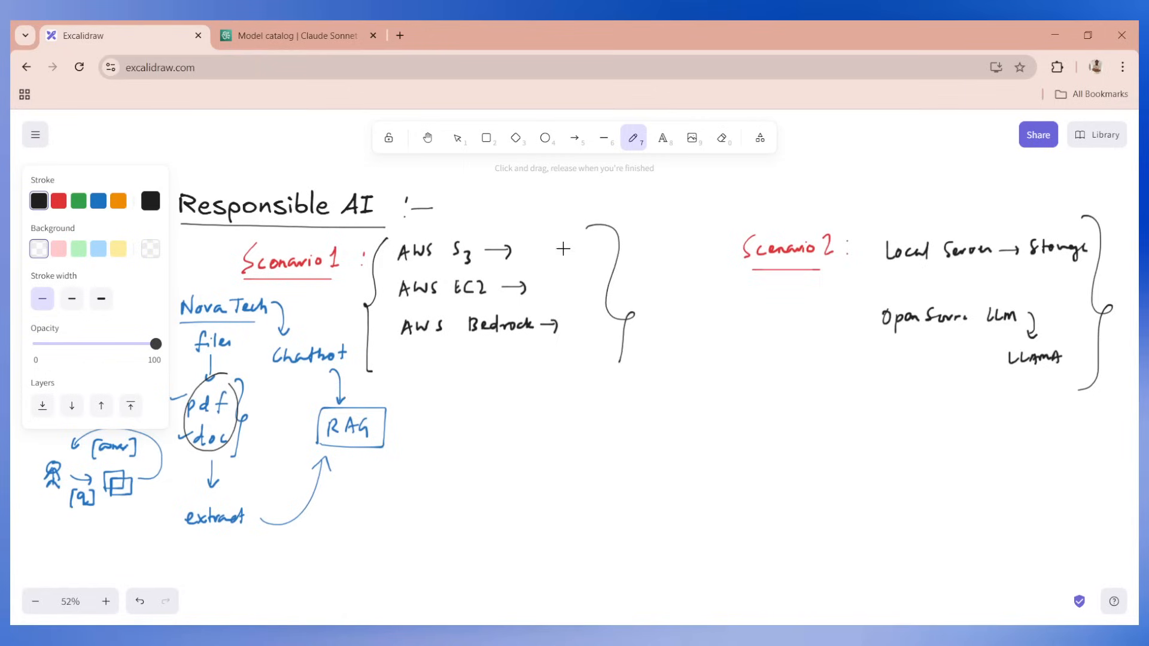
mouse_move(597, 290)
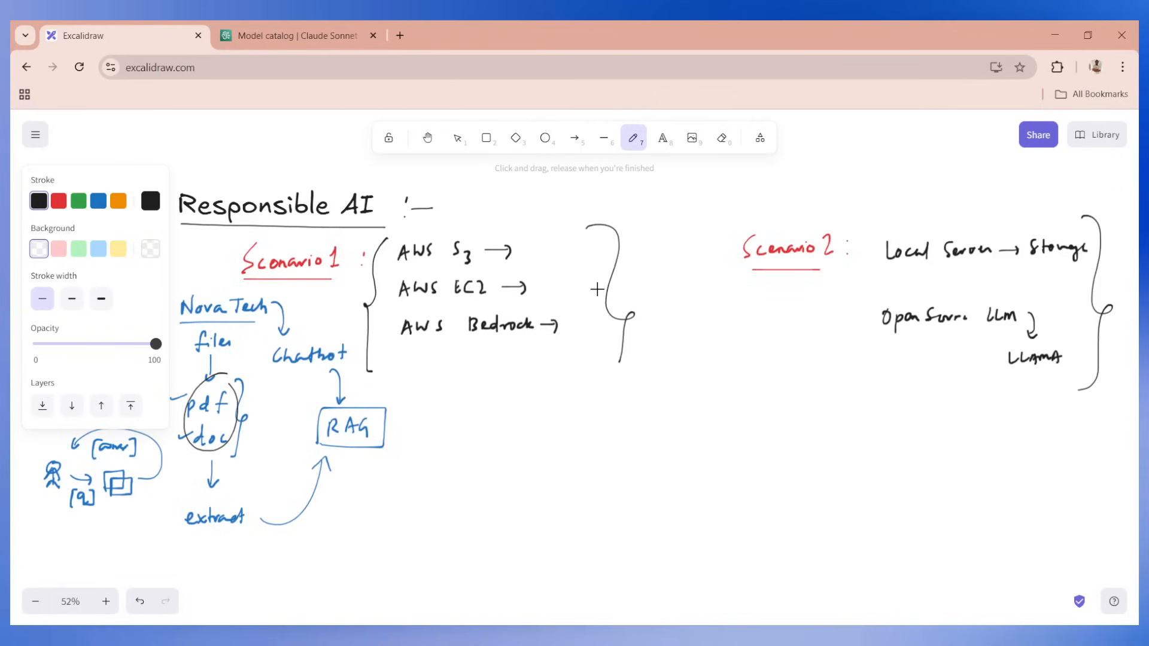
mouse_move(149, 234)
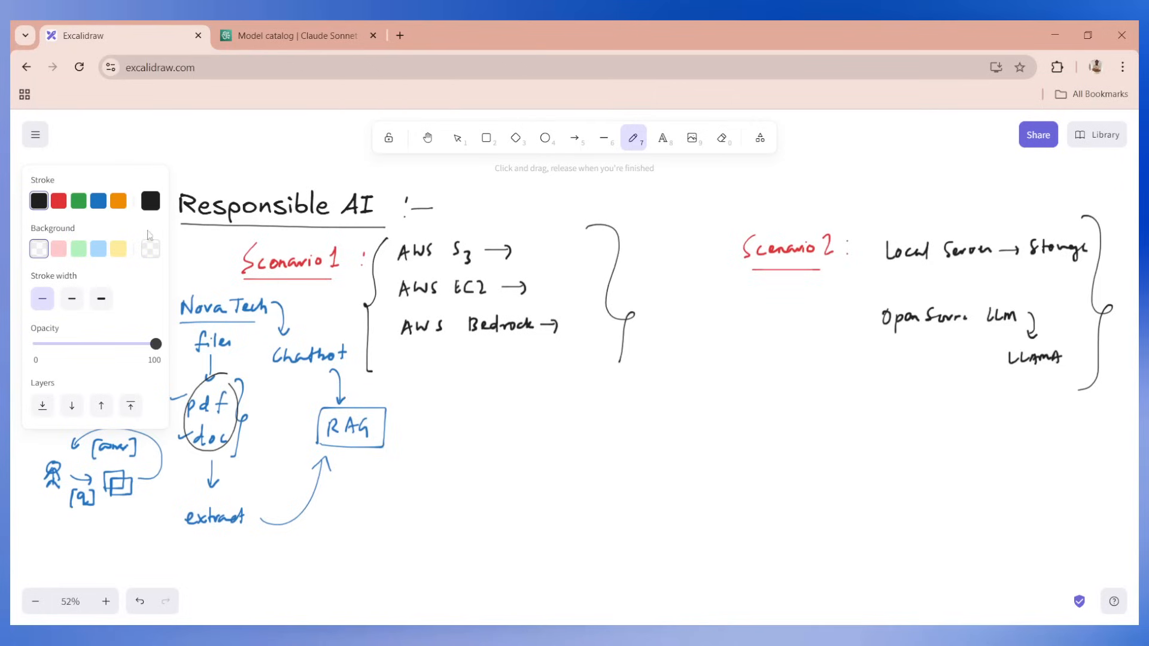
Step: Switch the pen colour to green for the next strokes
left_click(78, 201)
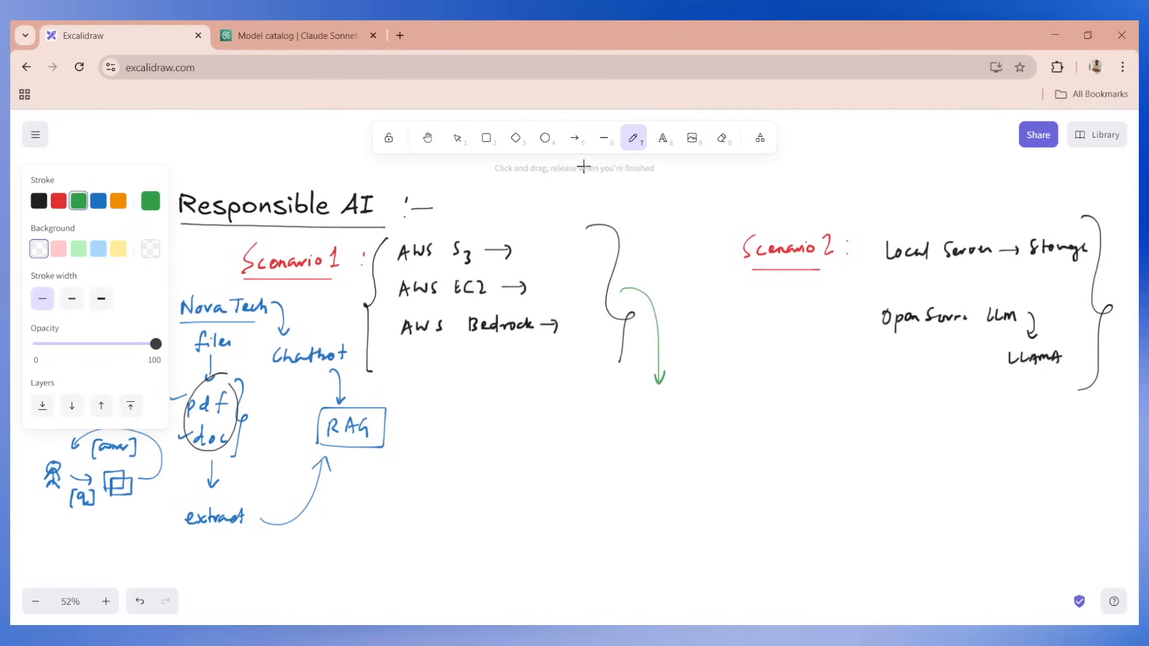
mouse_move(335, 262)
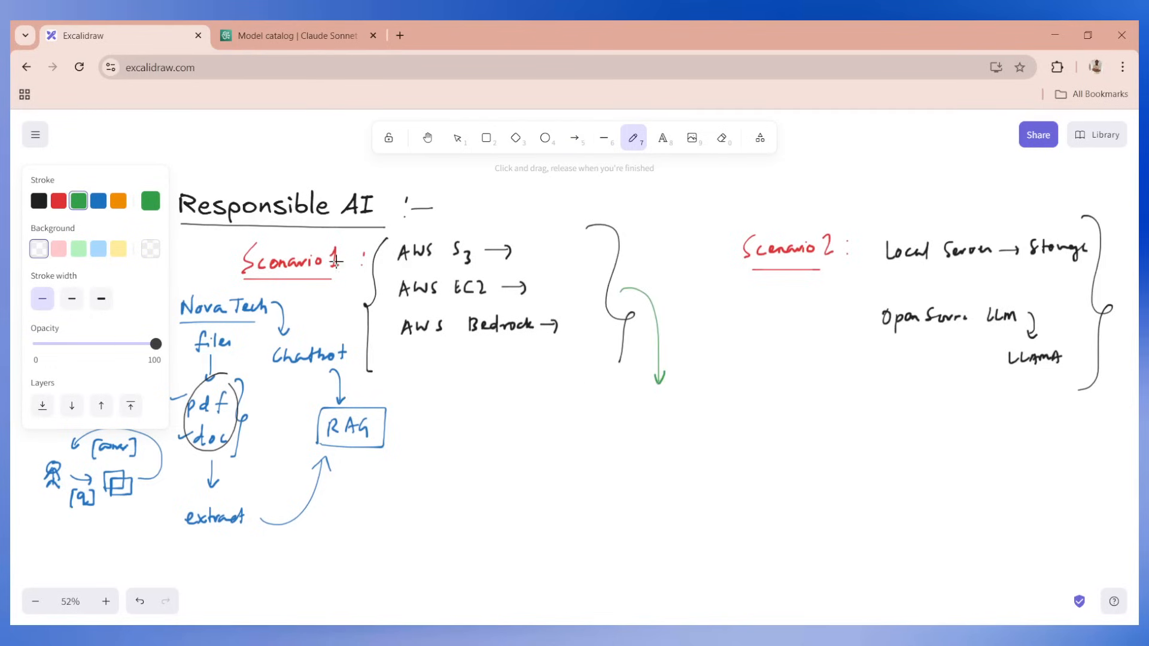
Step: Reselect the freehand pen to draw the green divider between Scenario 1 and Scenario 2
left_click(575, 138)
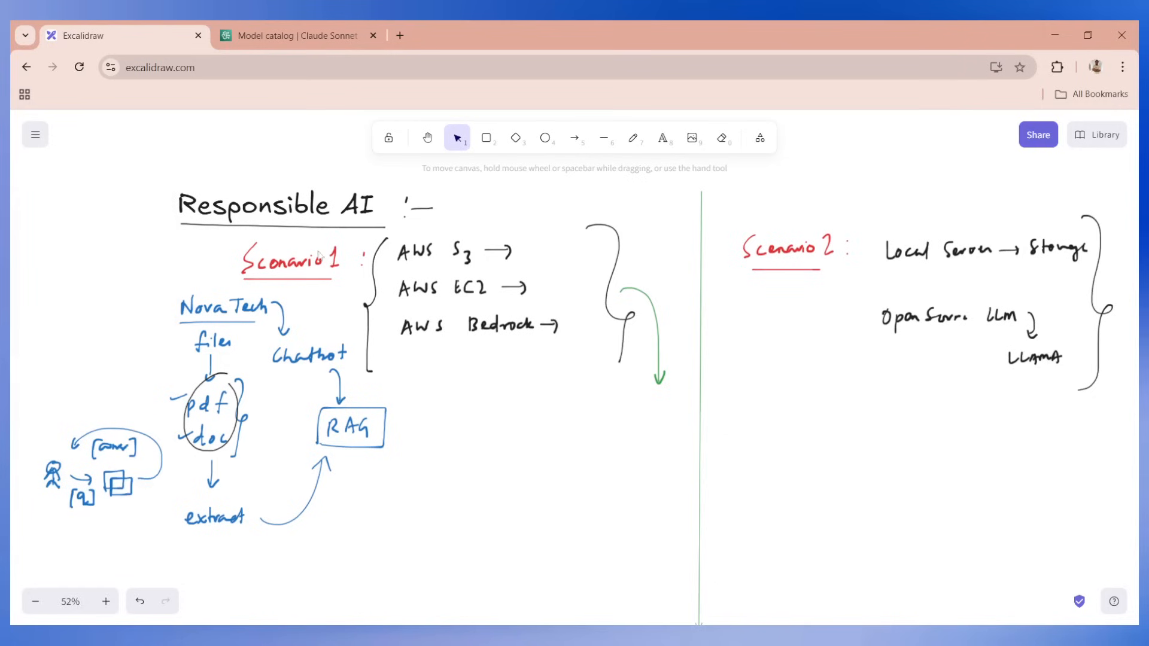
left_click(631, 138)
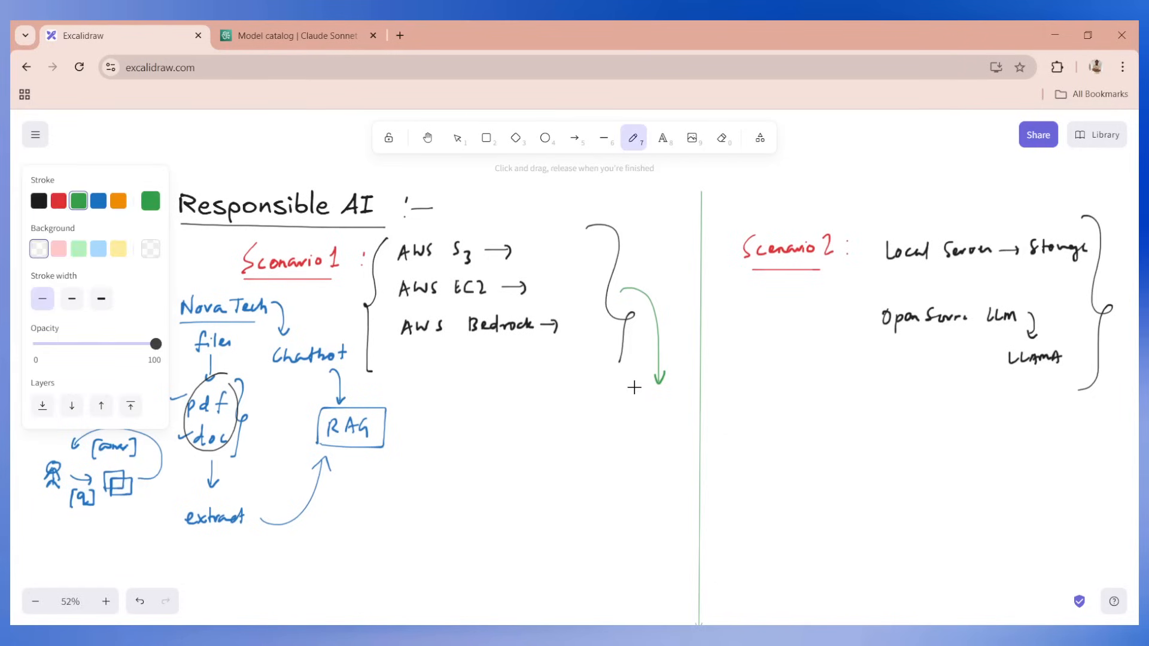
mouse_move(489, 306)
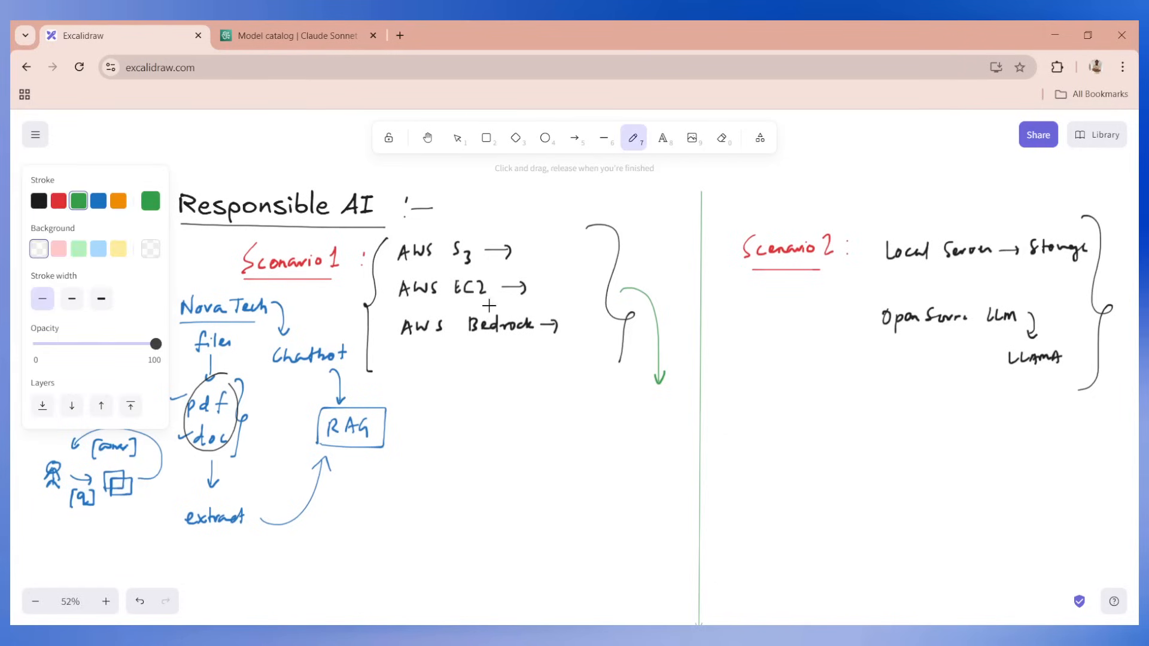
mouse_move(490, 315)
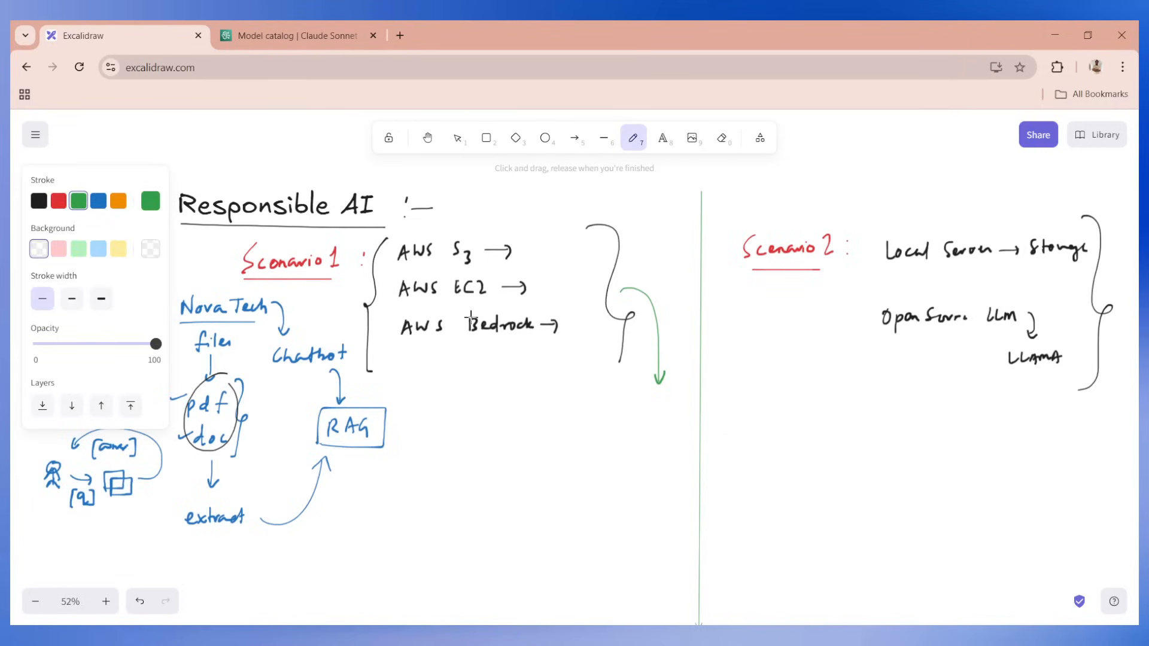
mouse_move(439, 410)
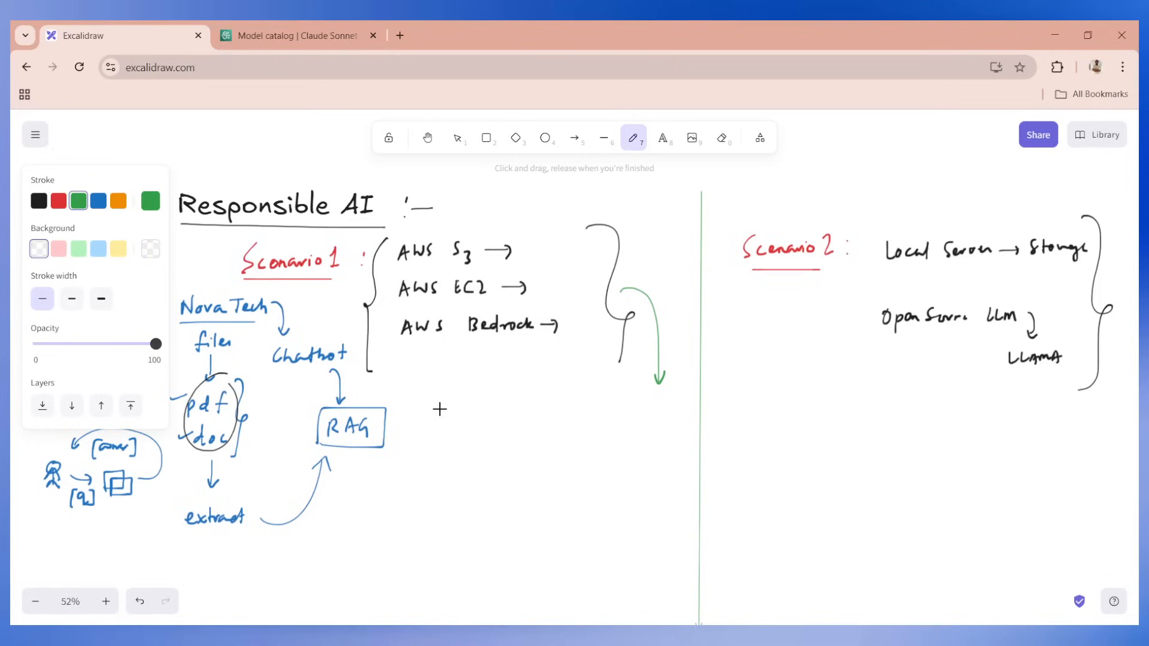
mouse_move(432, 406)
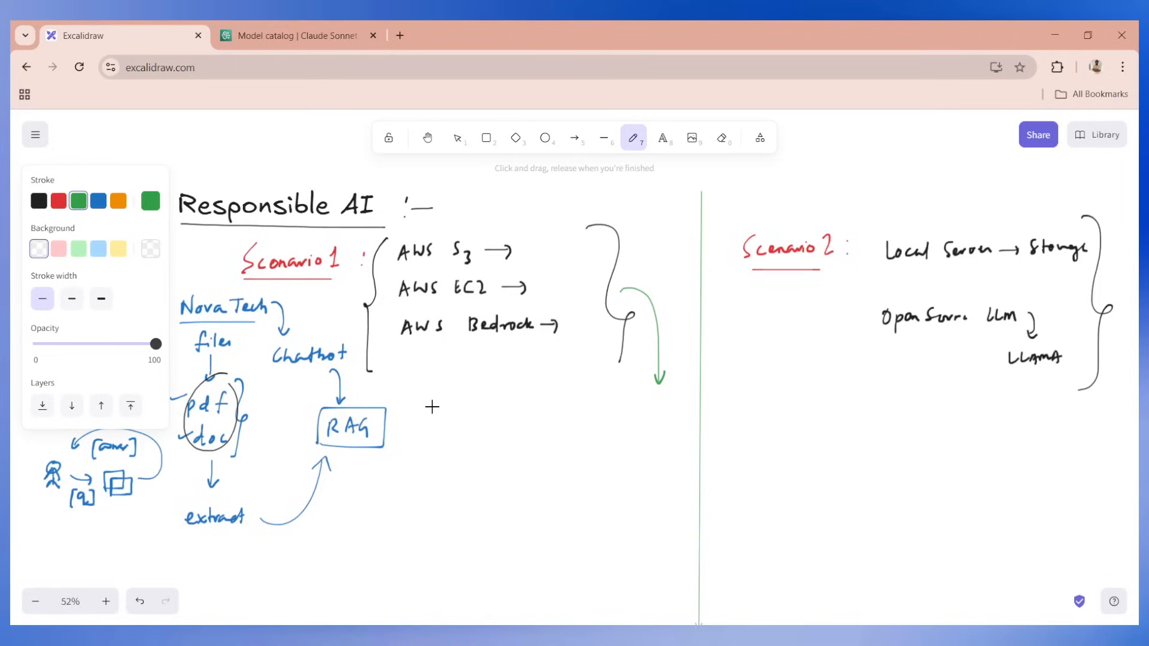
mouse_move(462, 223)
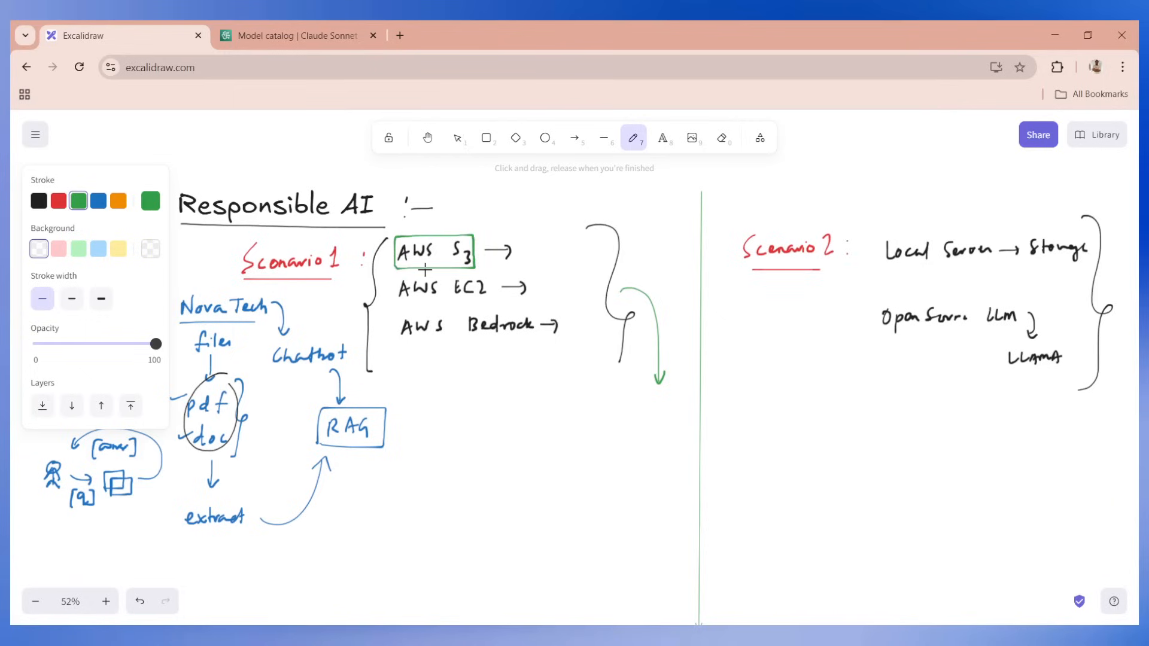
mouse_move(465, 233)
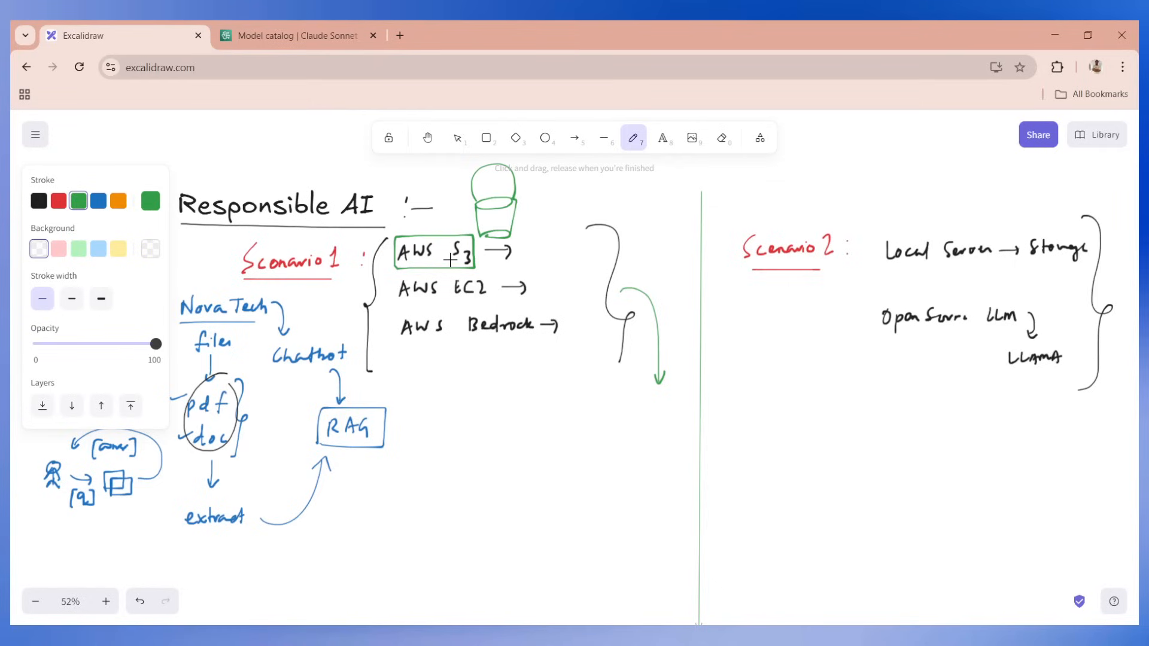
mouse_move(438, 411)
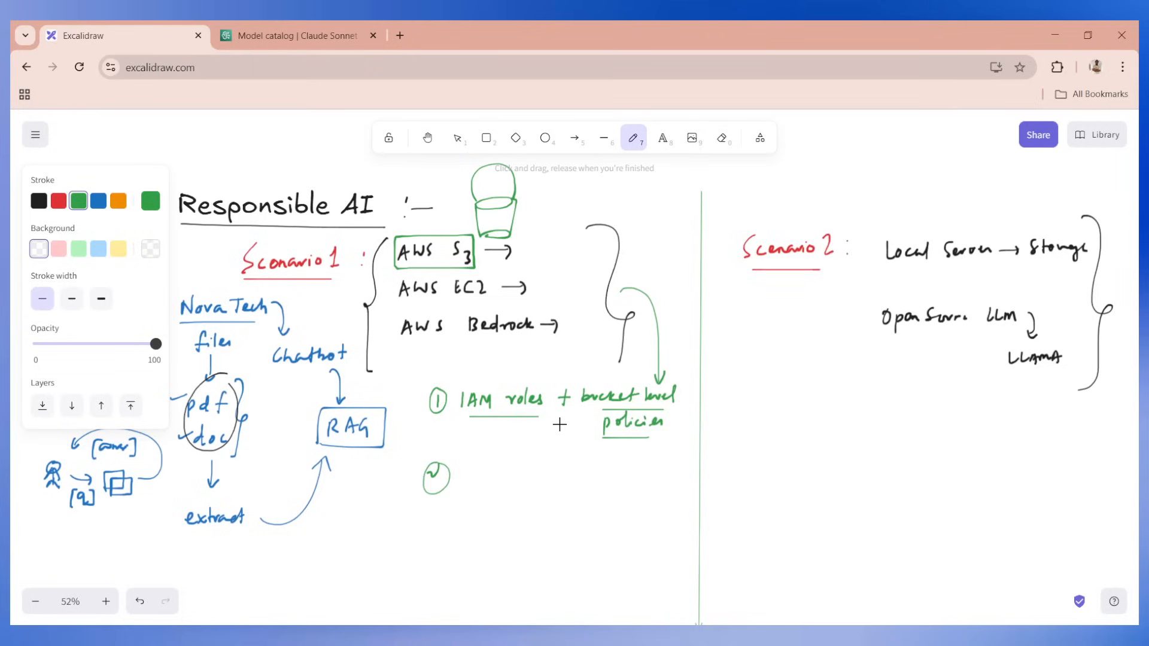
mouse_move(403, 389)
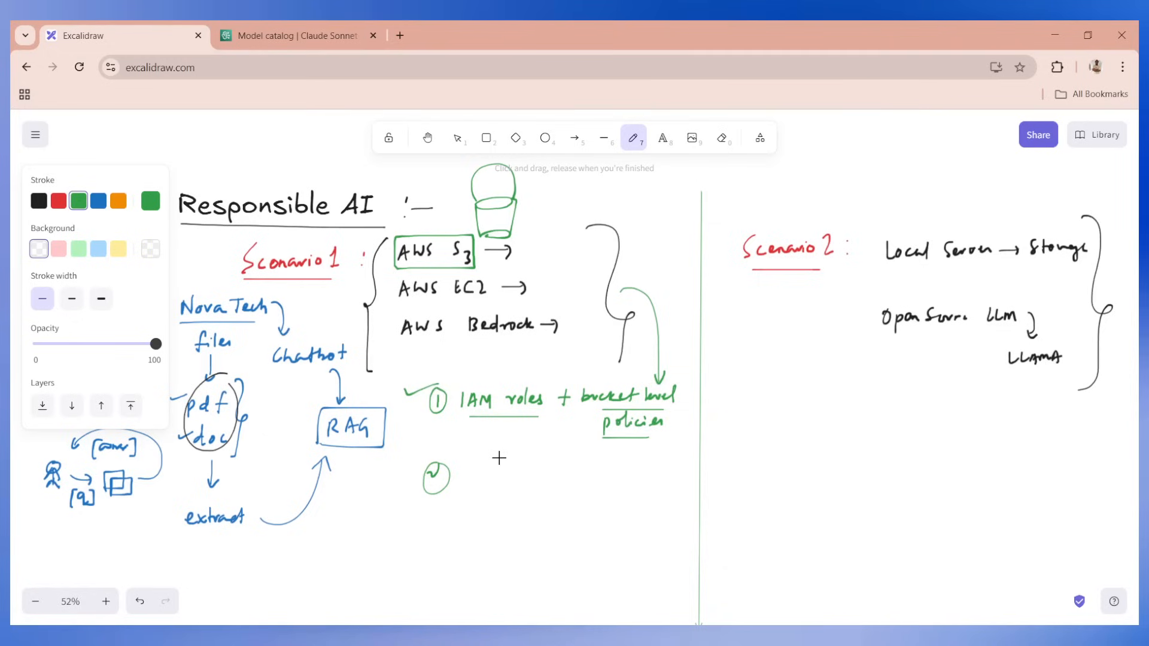
mouse_move(492, 462)
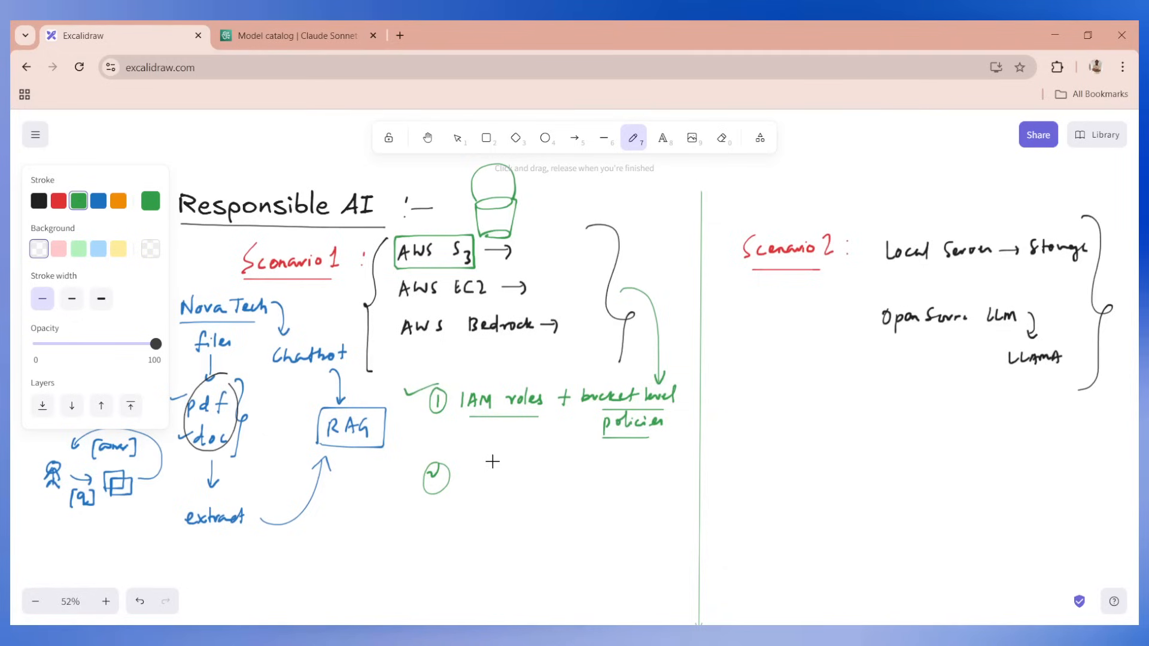
mouse_move(491, 459)
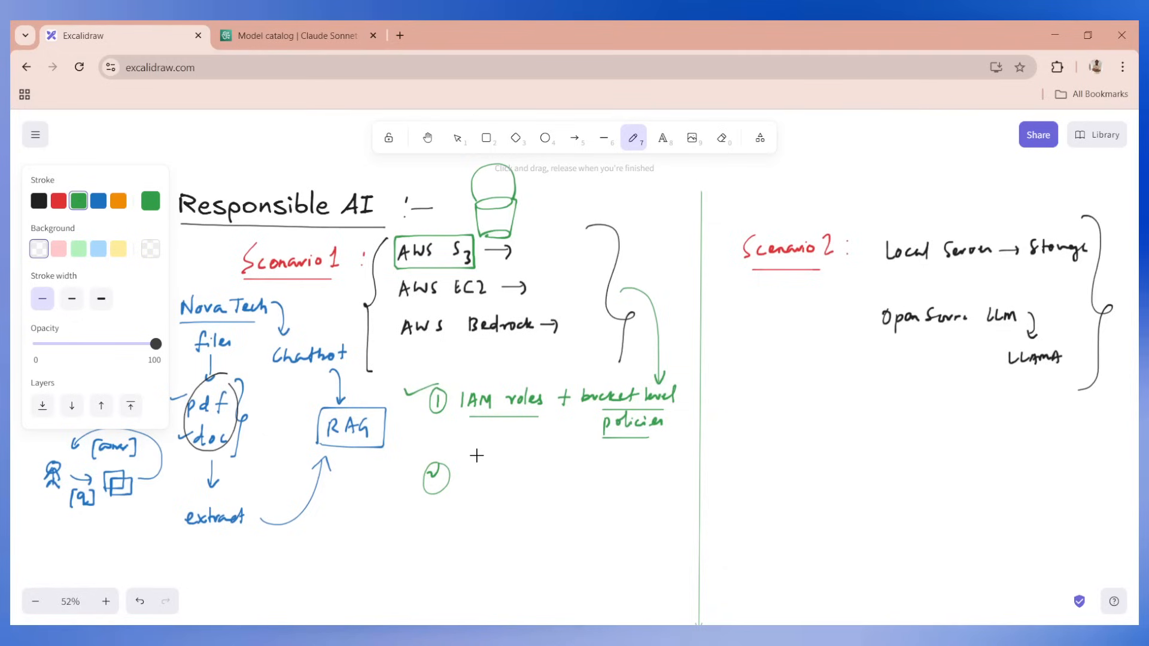
mouse_move(469, 469)
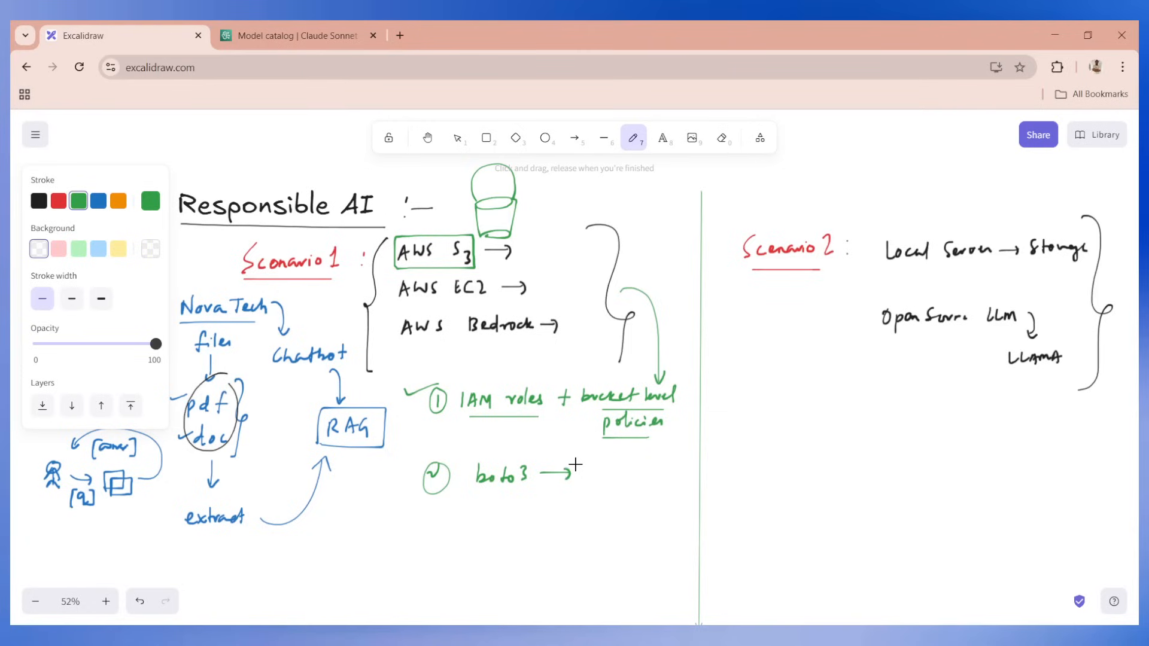
mouse_move(615, 469)
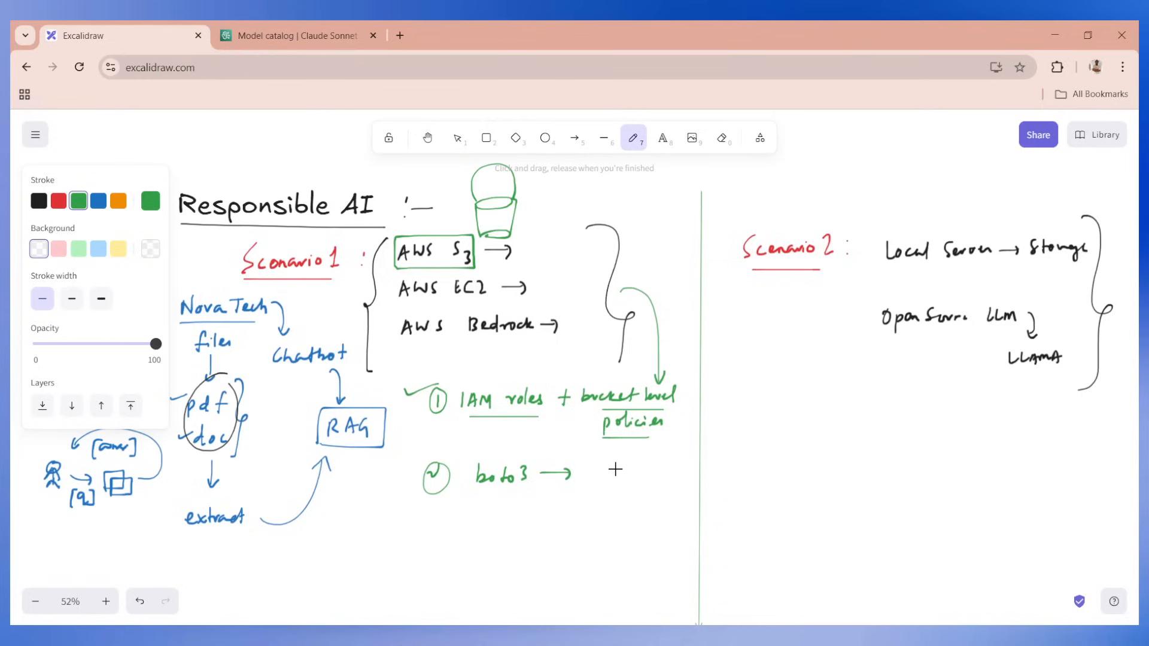
mouse_move(601, 455)
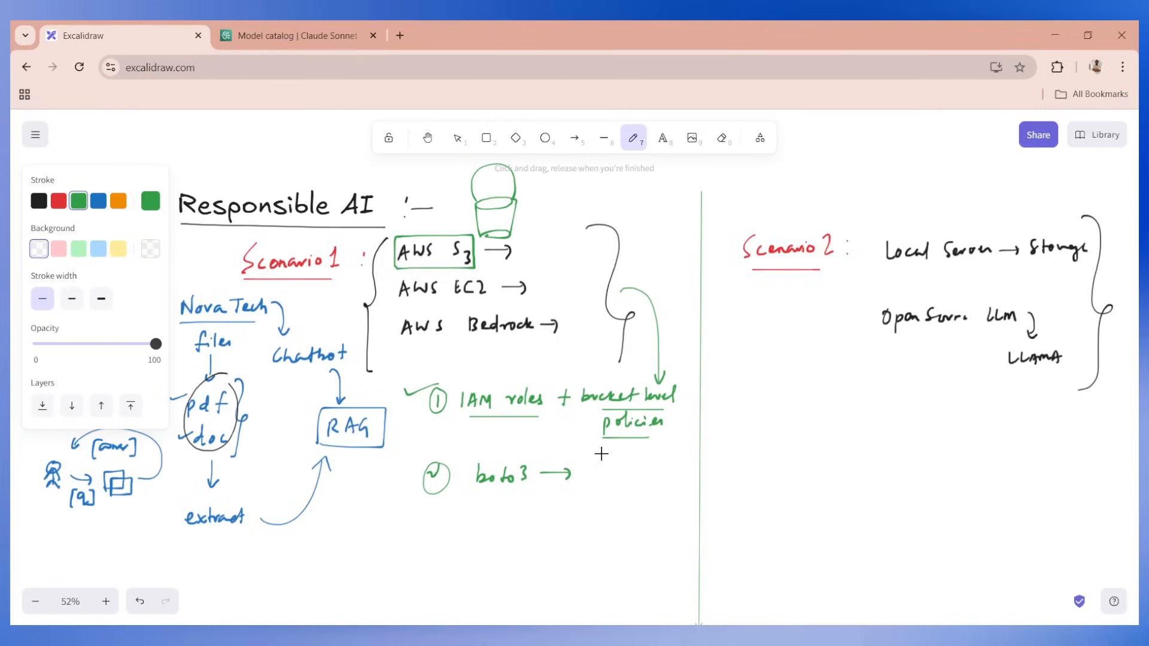
mouse_move(595, 464)
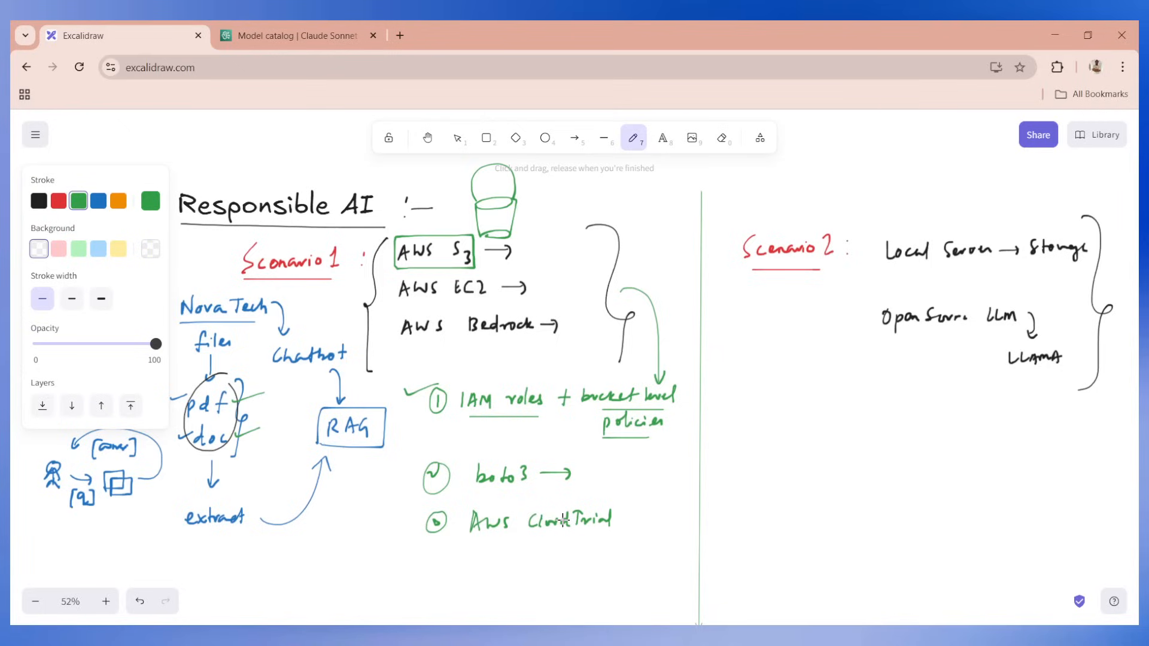
mouse_move(559, 498)
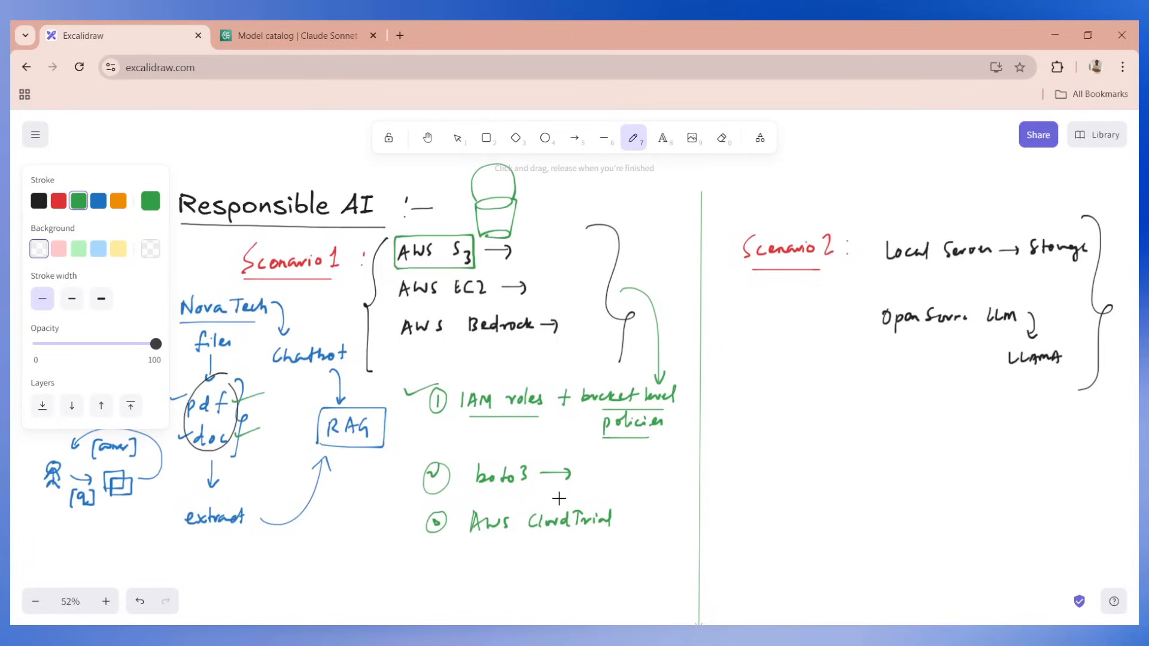
mouse_move(527, 504)
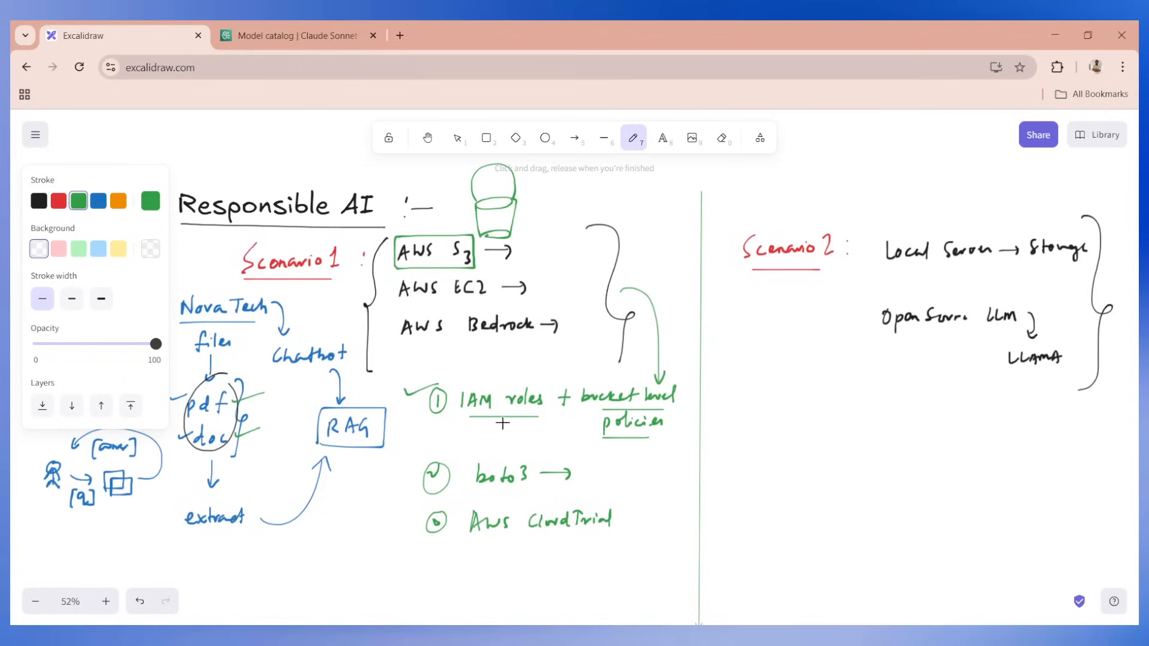
mouse_move(478, 345)
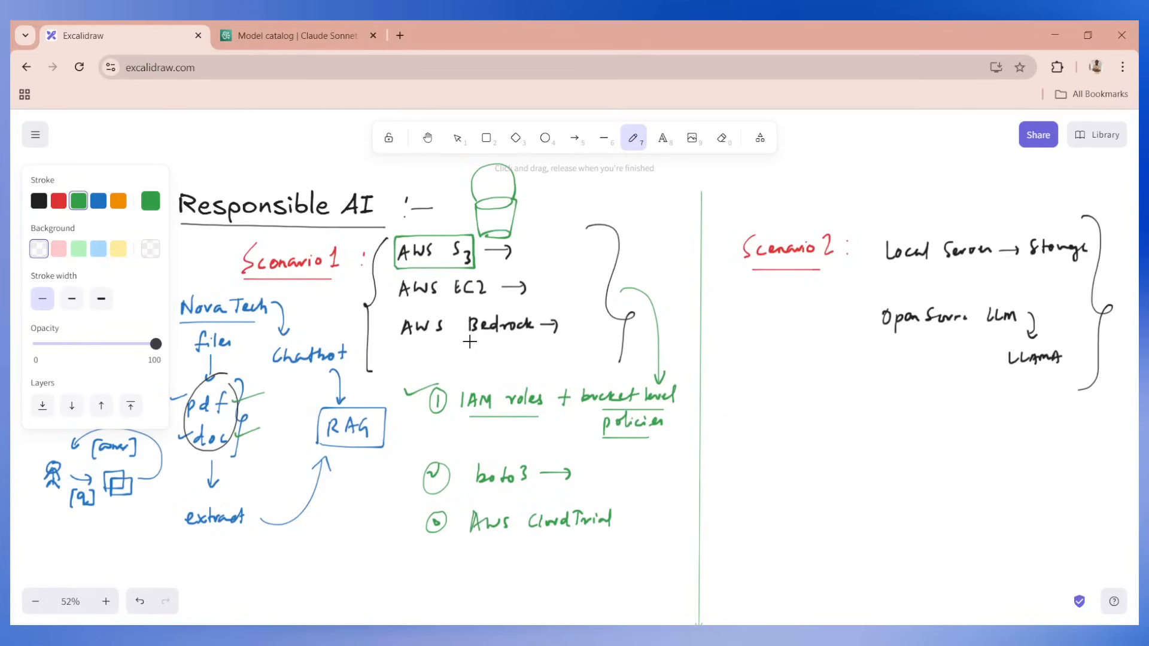
mouse_move(477, 341)
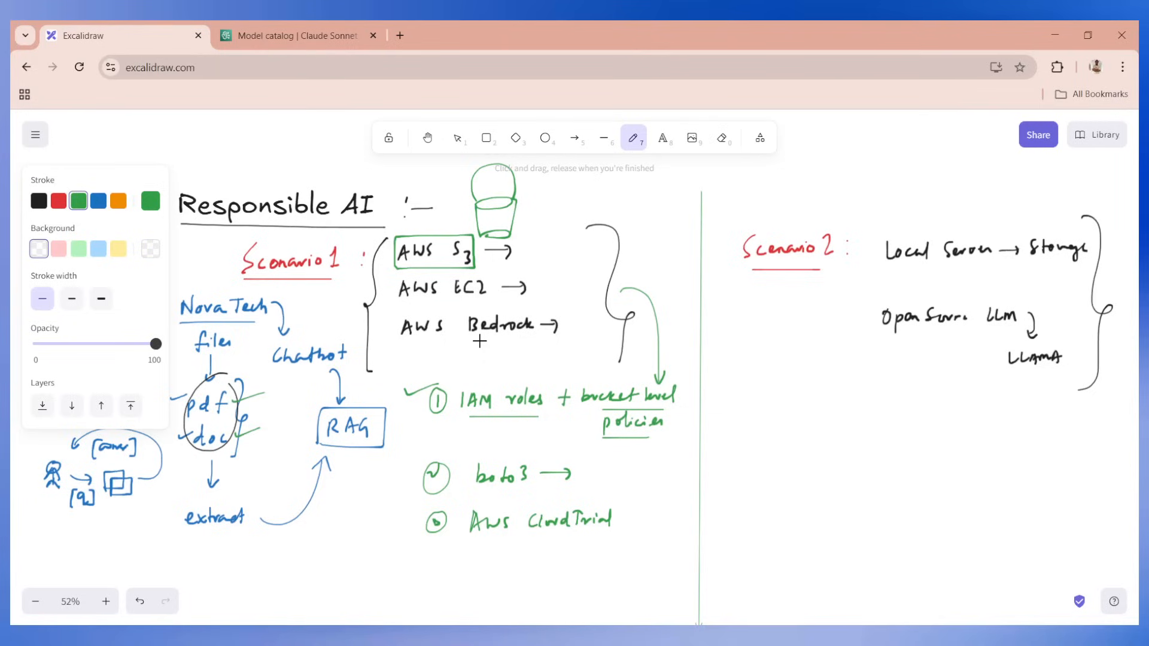
mouse_move(686, 382)
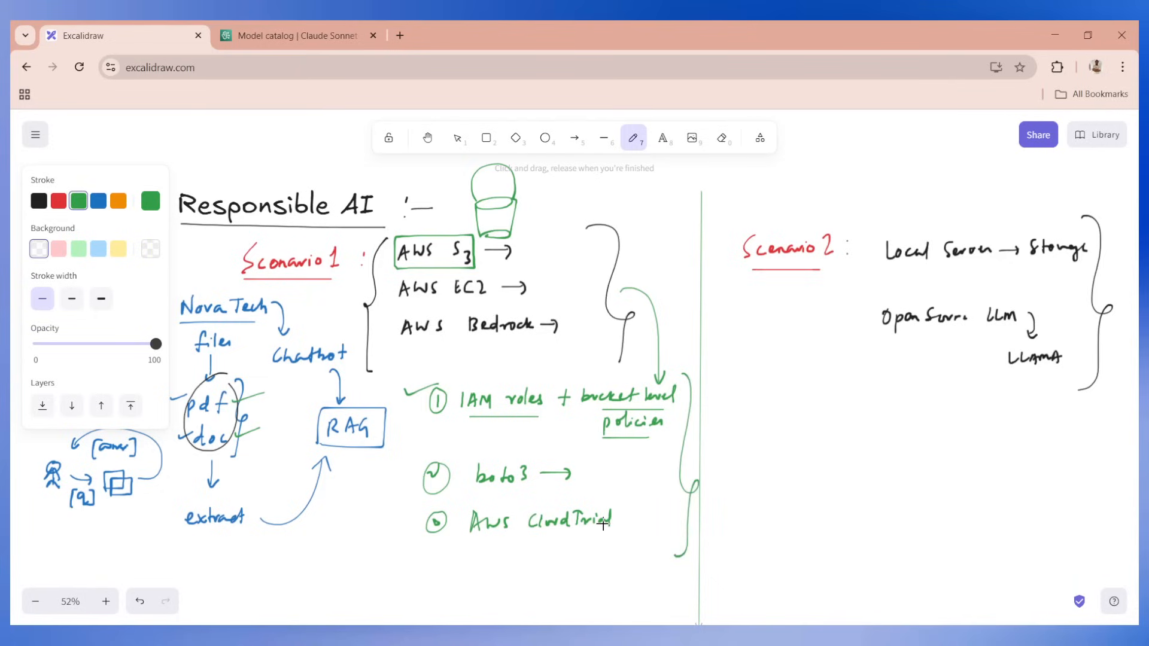
mouse_move(393, 422)
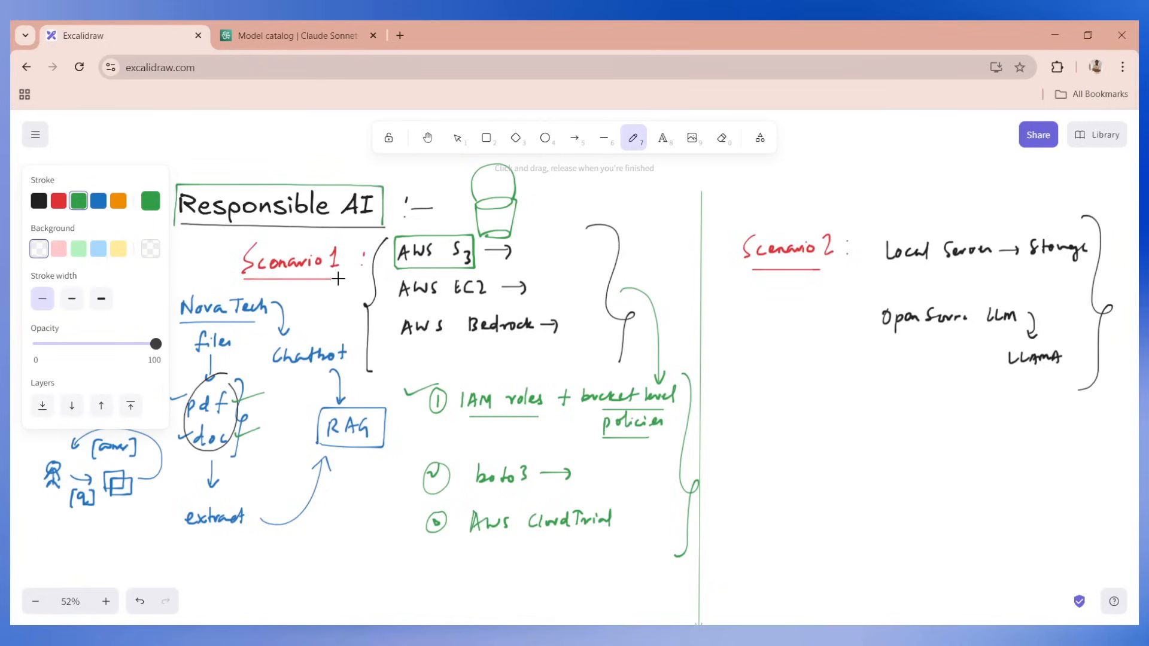
mouse_move(334, 279)
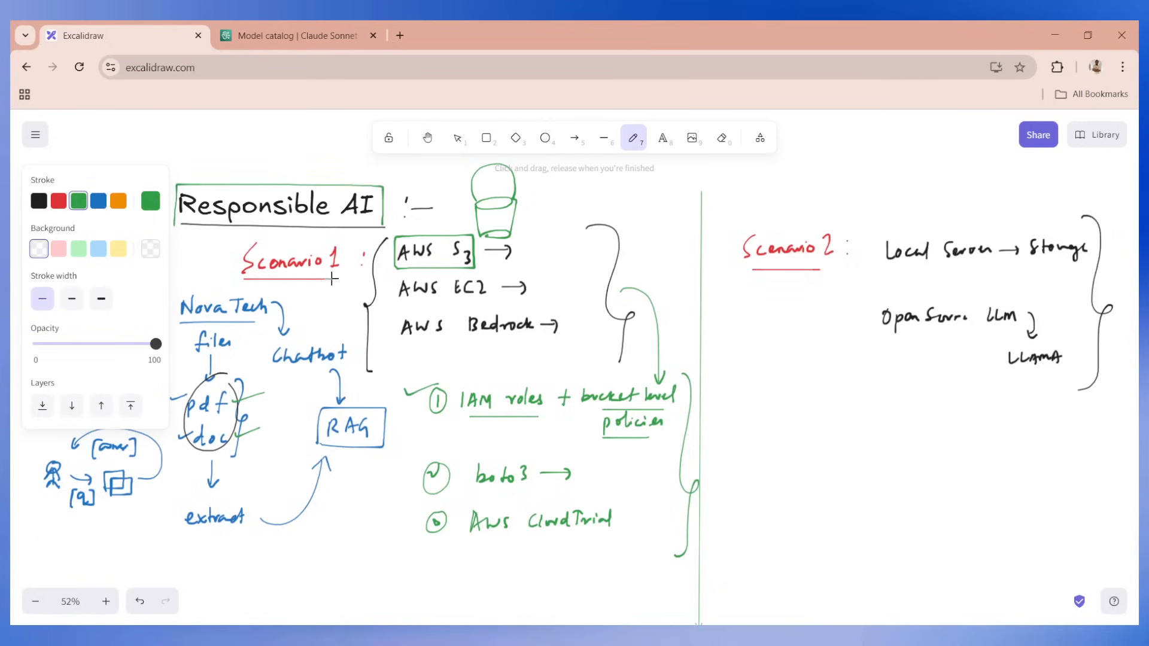
mouse_move(366, 304)
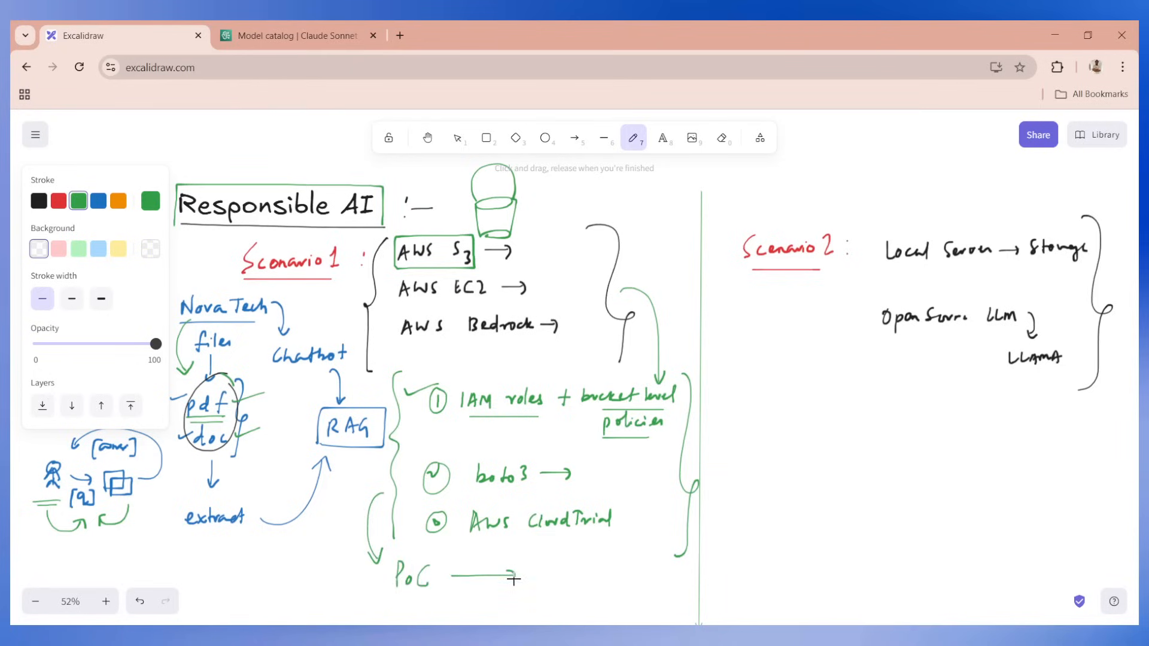
mouse_move(552, 559)
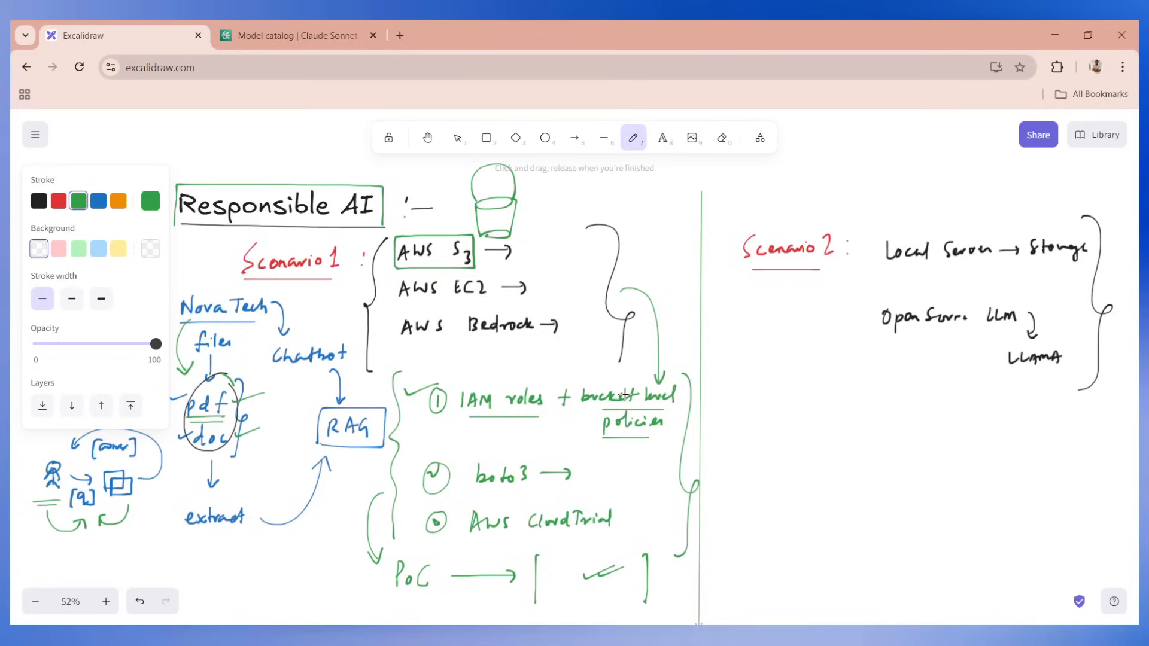
mouse_move(608, 374)
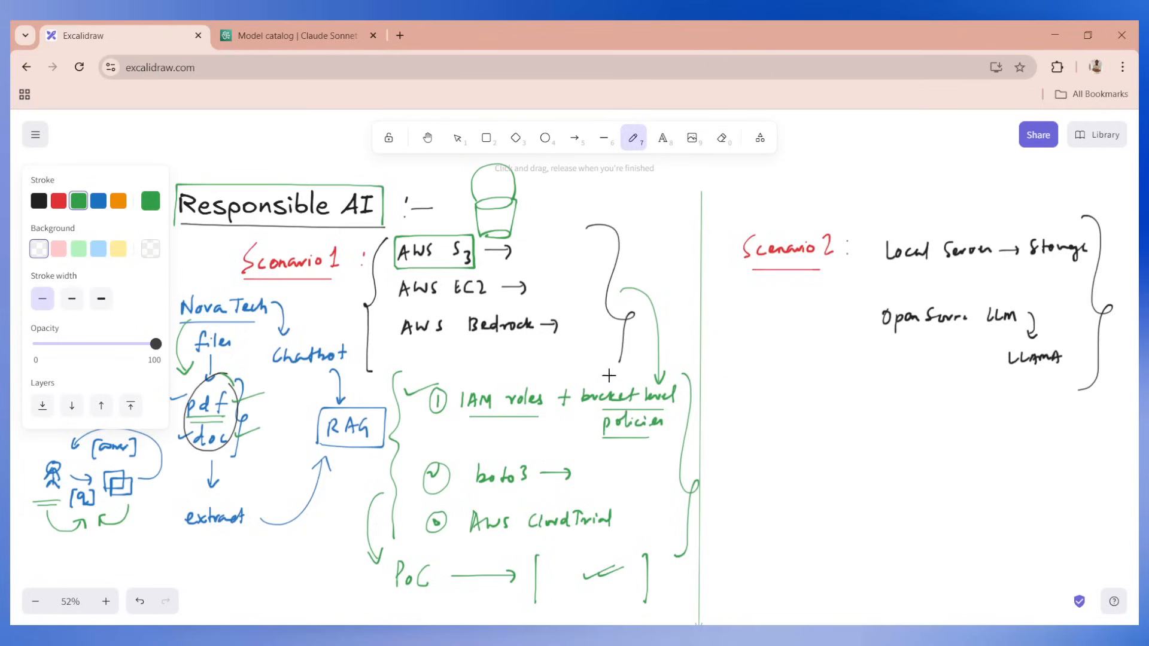
mouse_move(603, 388)
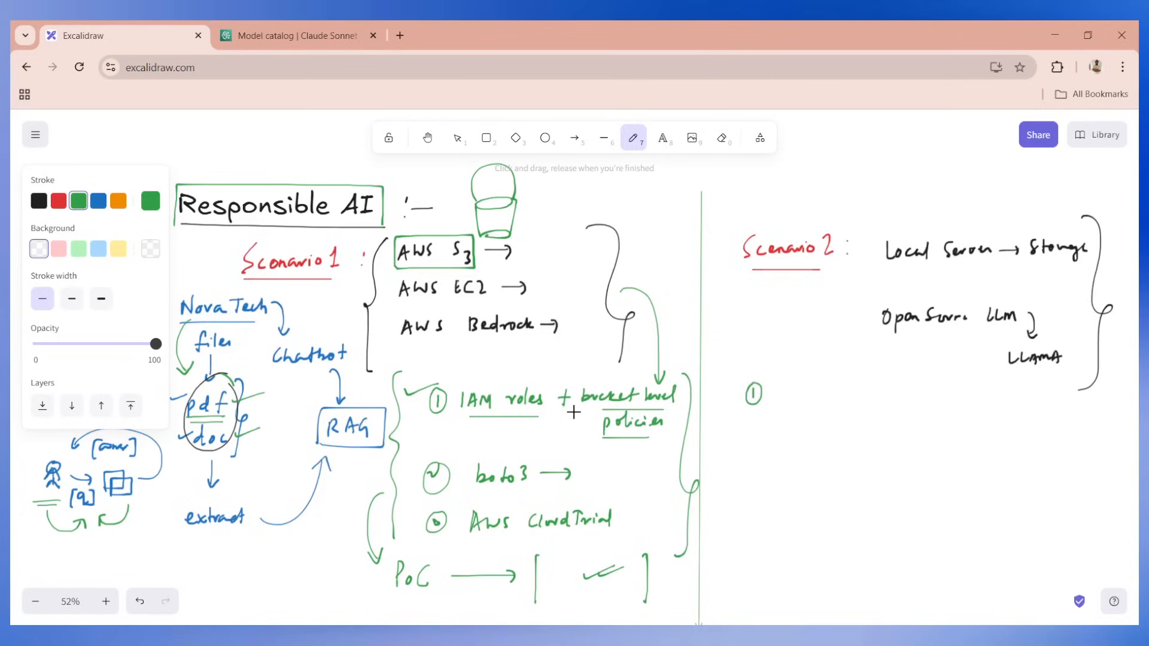
mouse_move(517, 379)
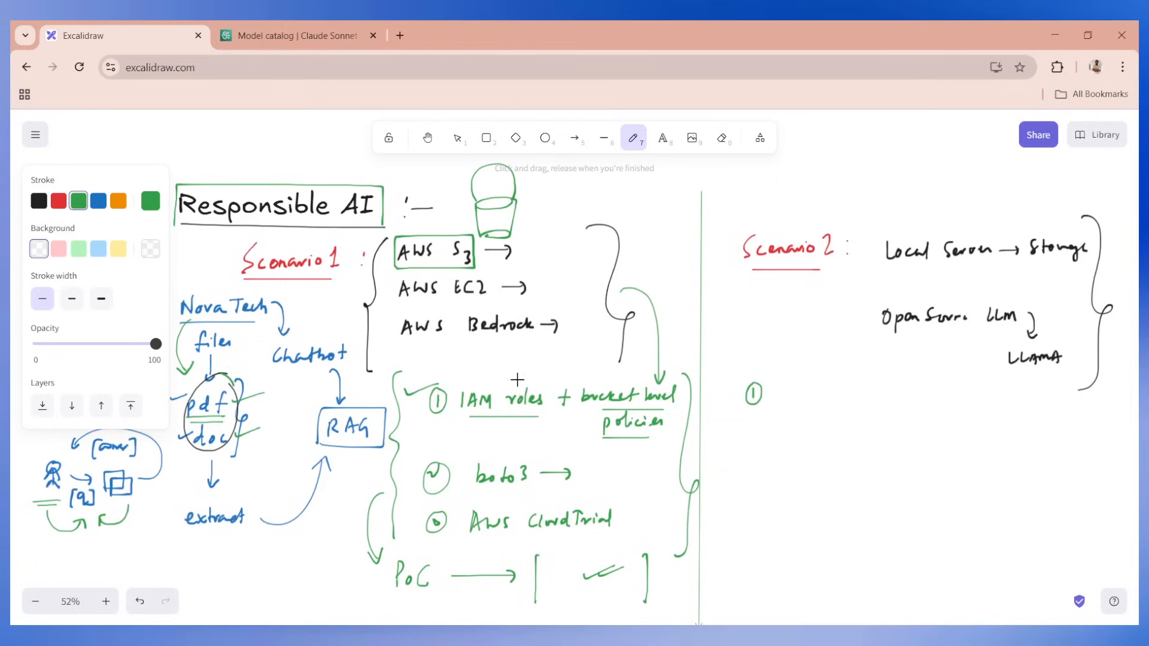
mouse_move(473, 365)
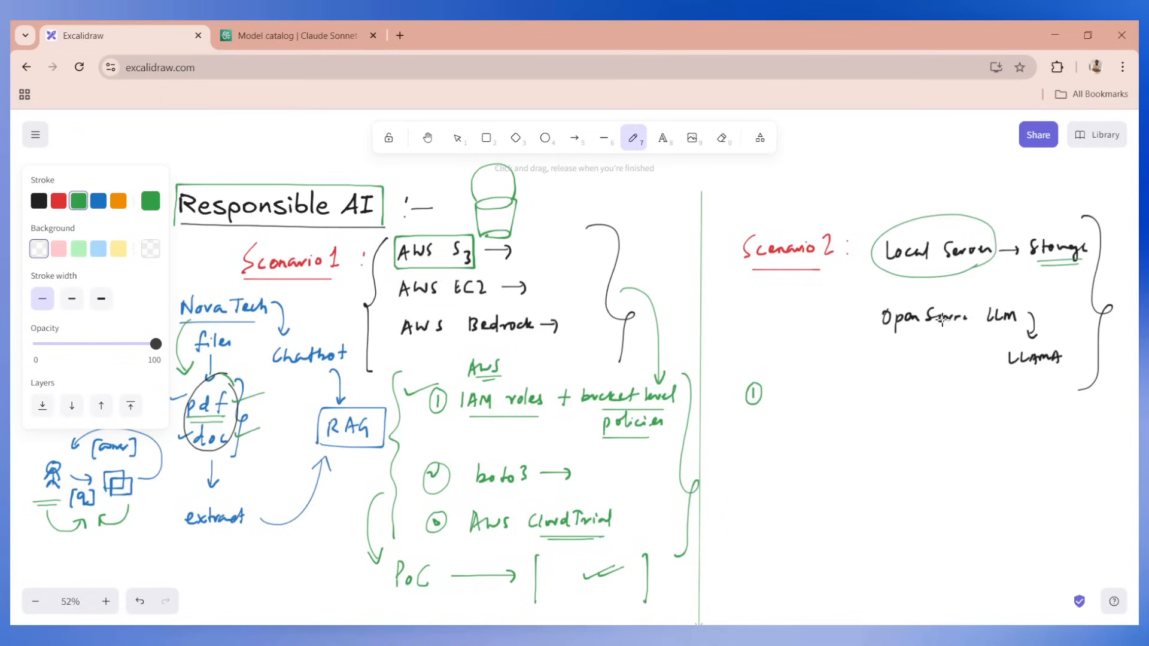
mouse_move(830, 187)
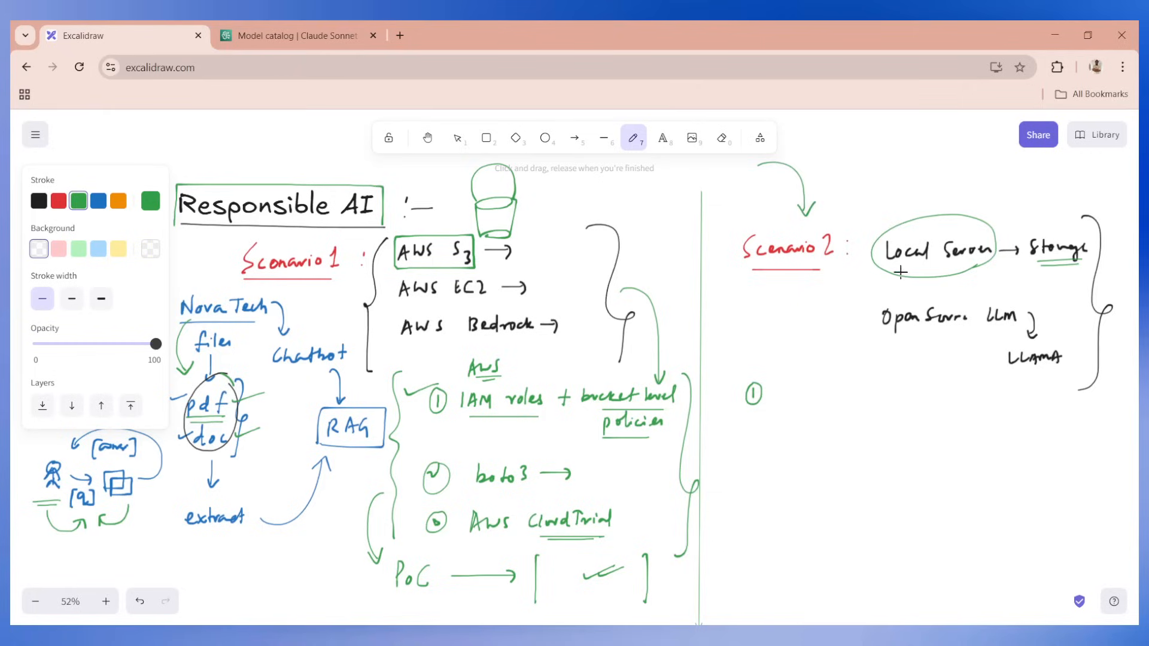
mouse_move(855, 297)
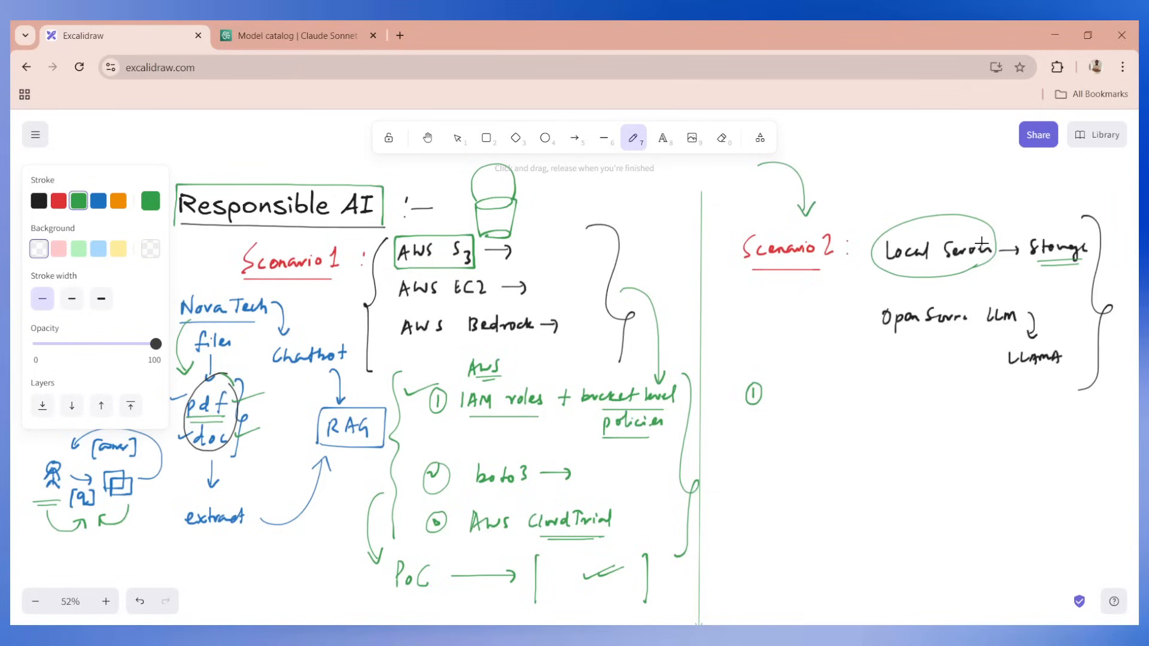
mouse_move(866, 336)
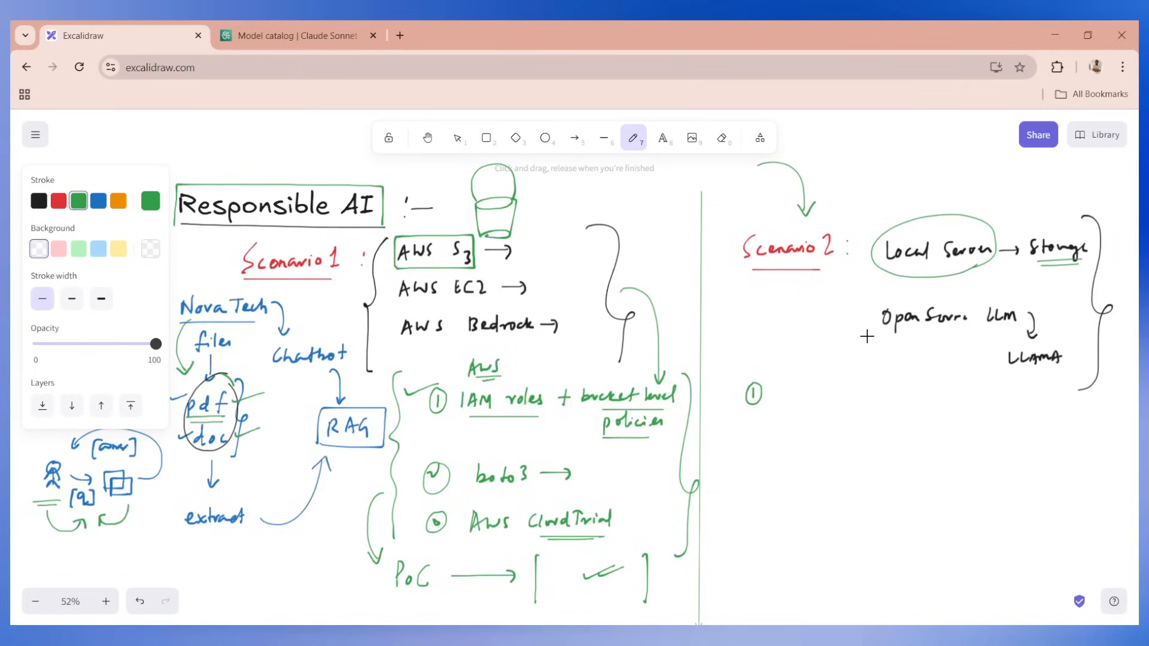
mouse_move(792, 401)
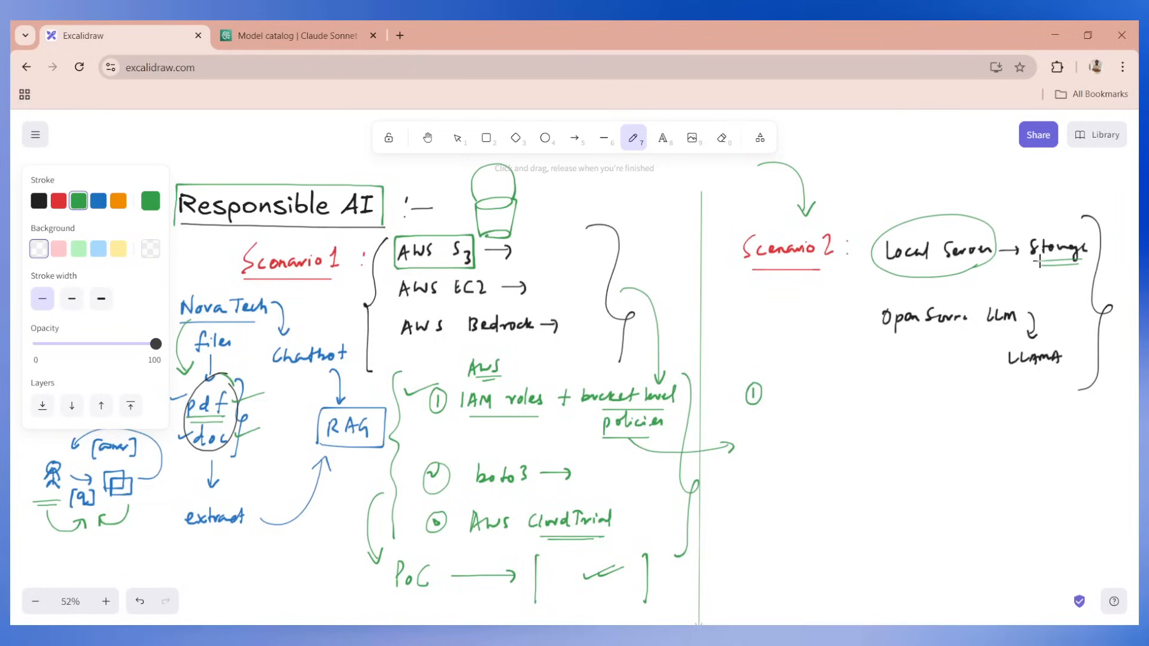
mouse_move(823, 410)
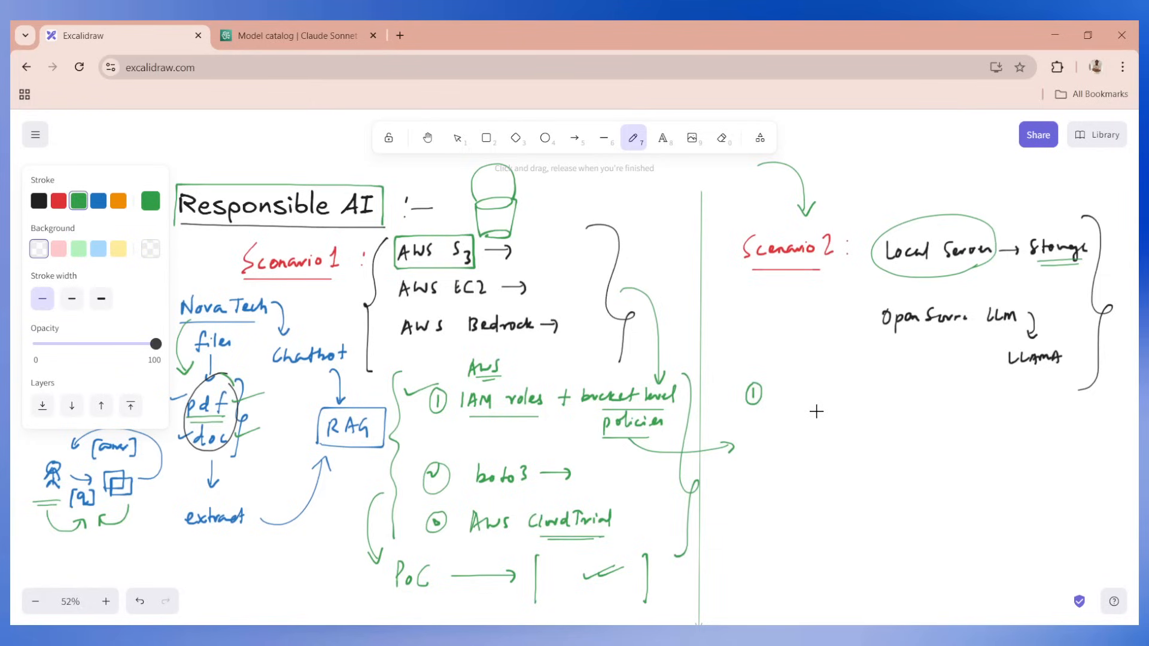
mouse_move(790, 393)
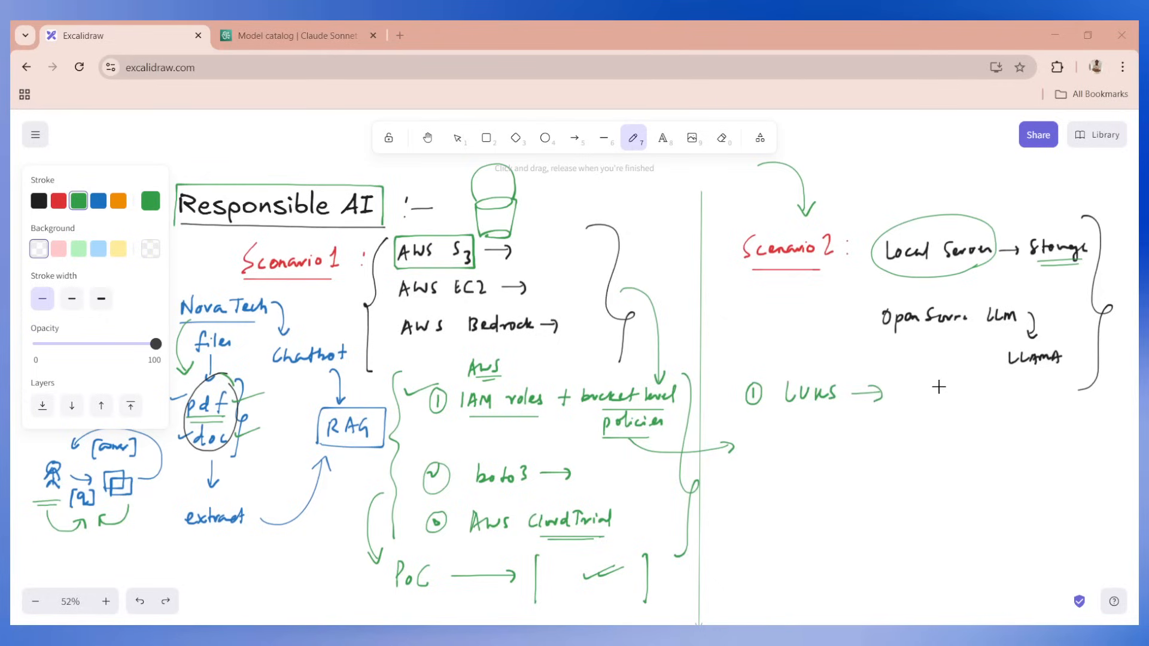
mouse_move(897, 390)
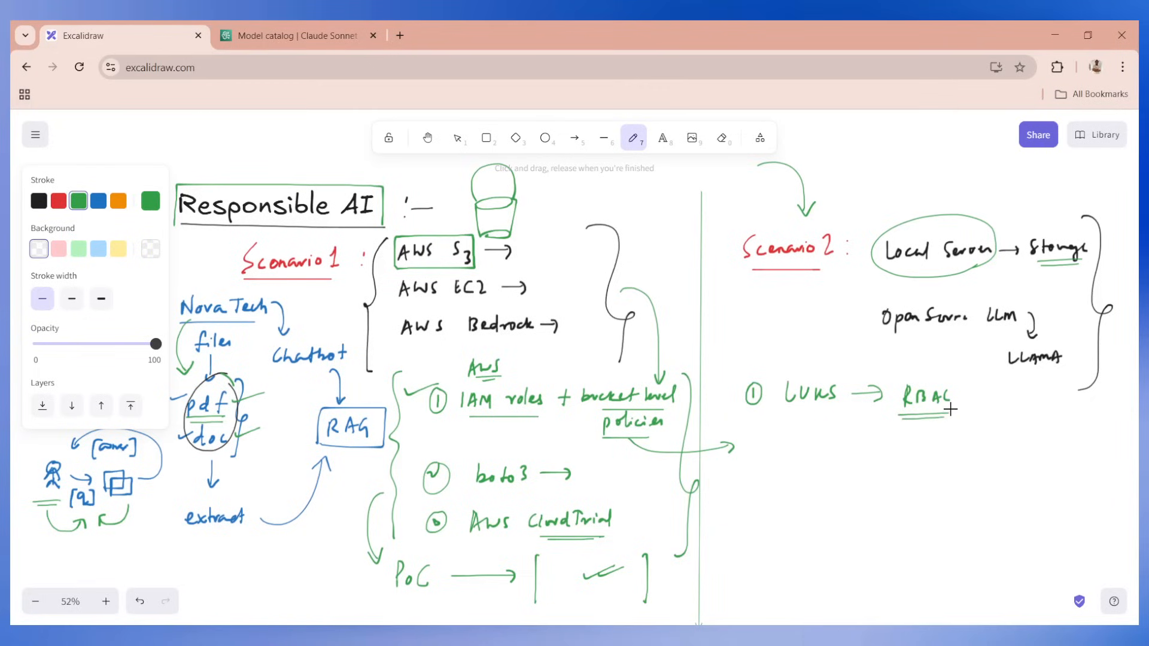
mouse_move(762, 439)
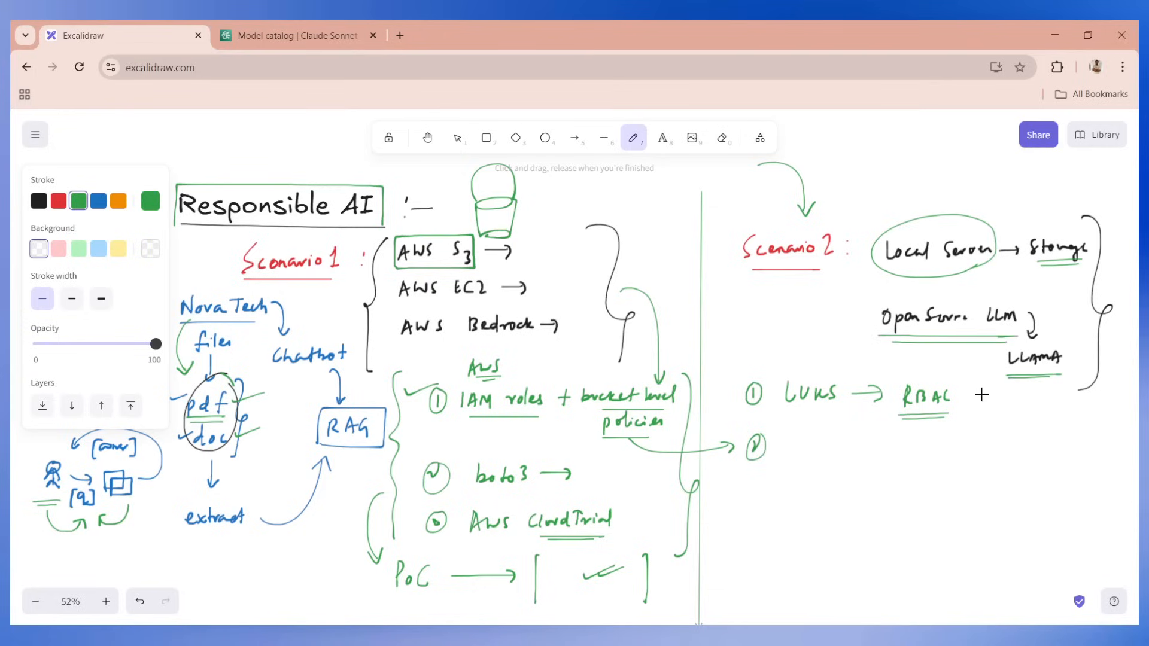
mouse_move(830, 442)
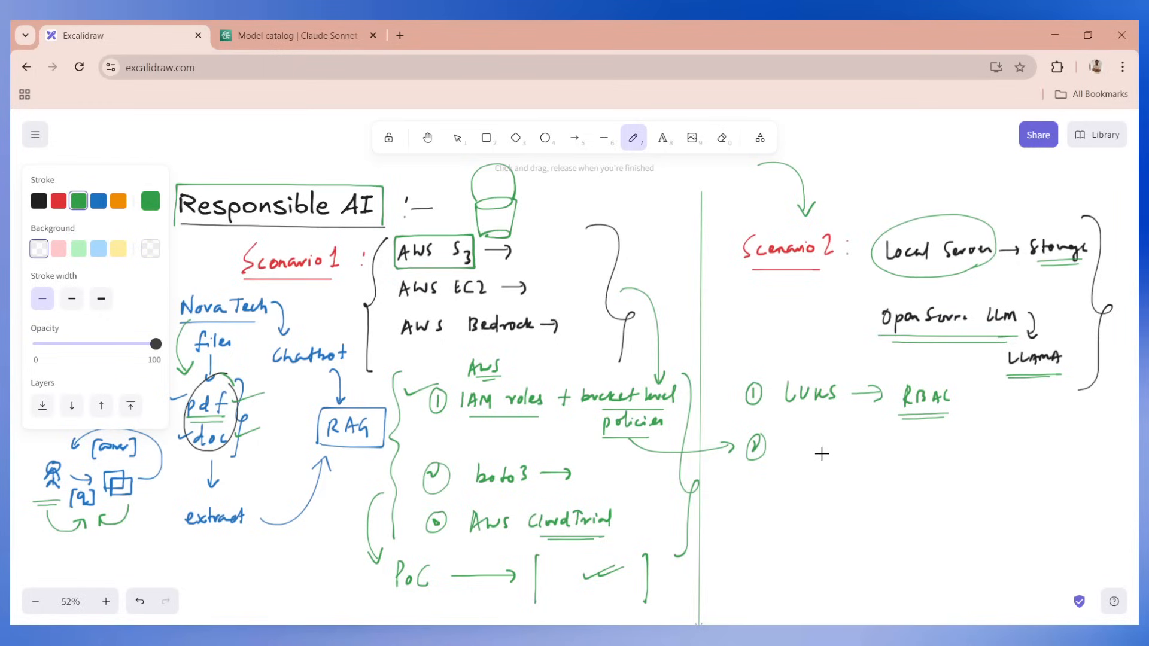
mouse_move(821, 446)
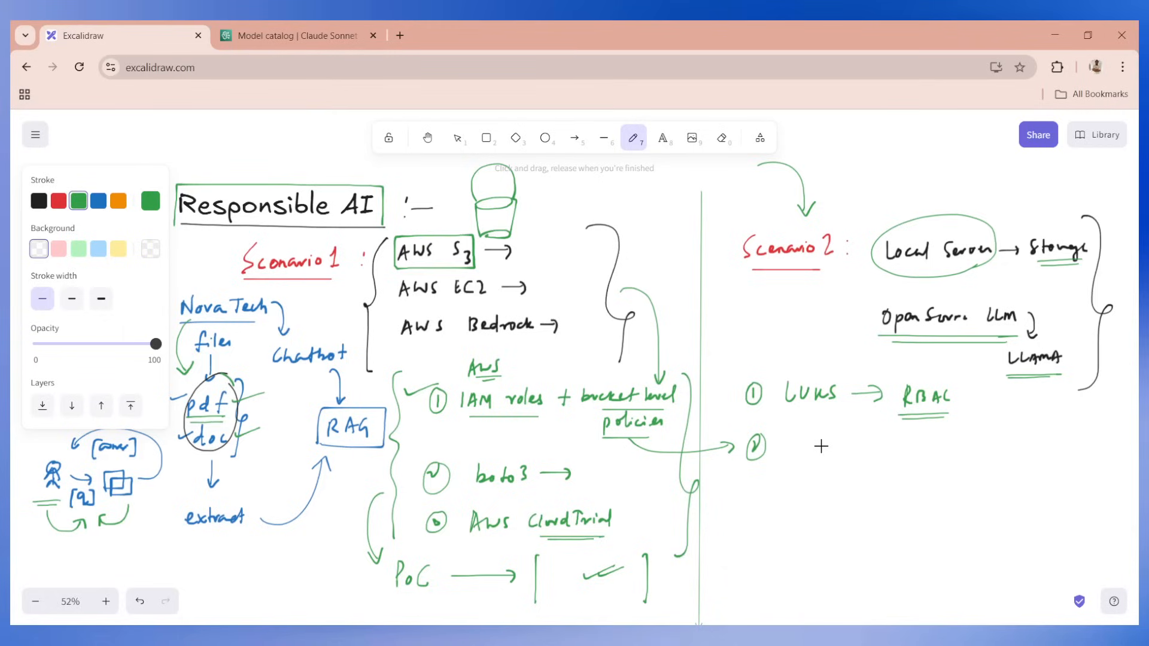
mouse_move(827, 408)
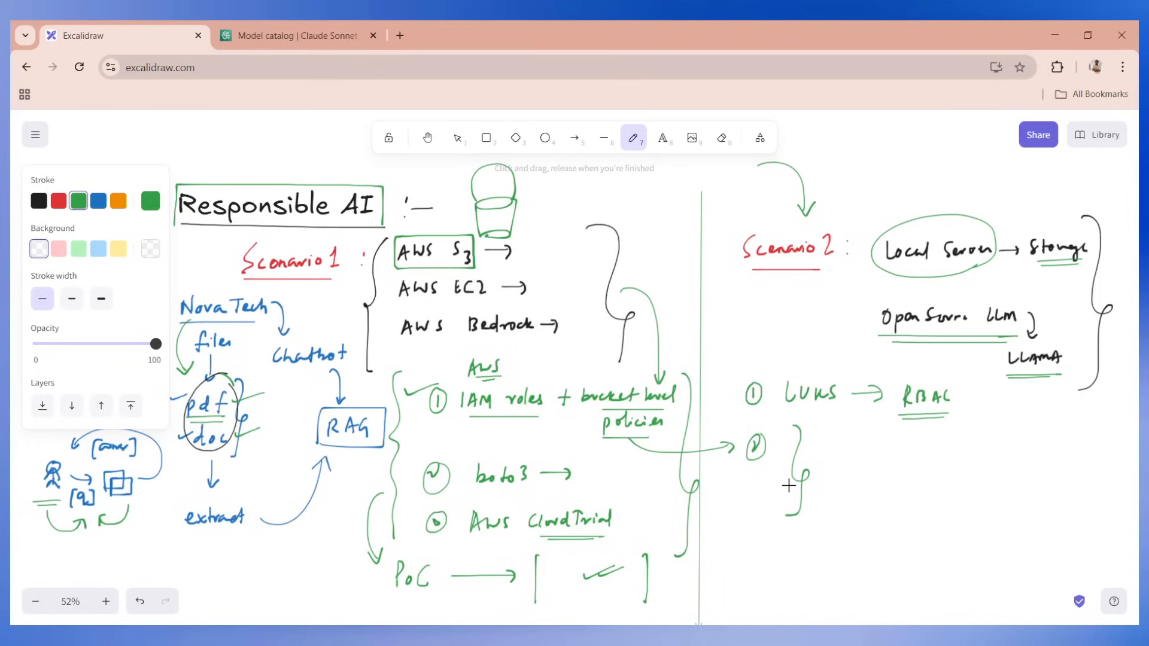
mouse_move(802, 466)
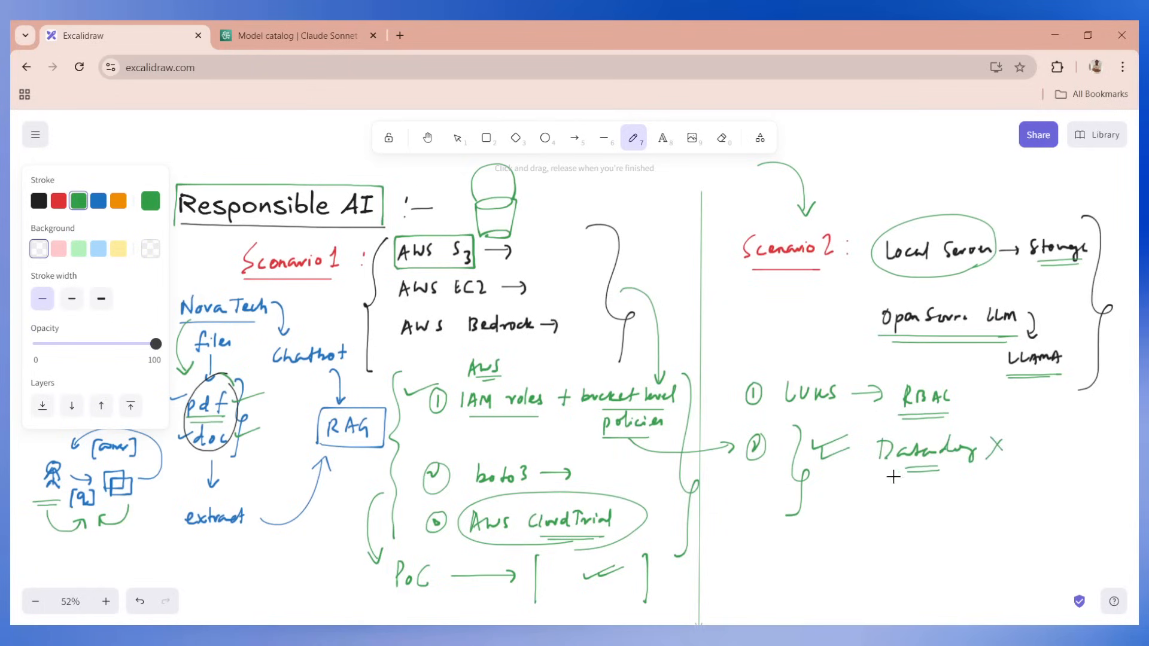
mouse_move(680, 492)
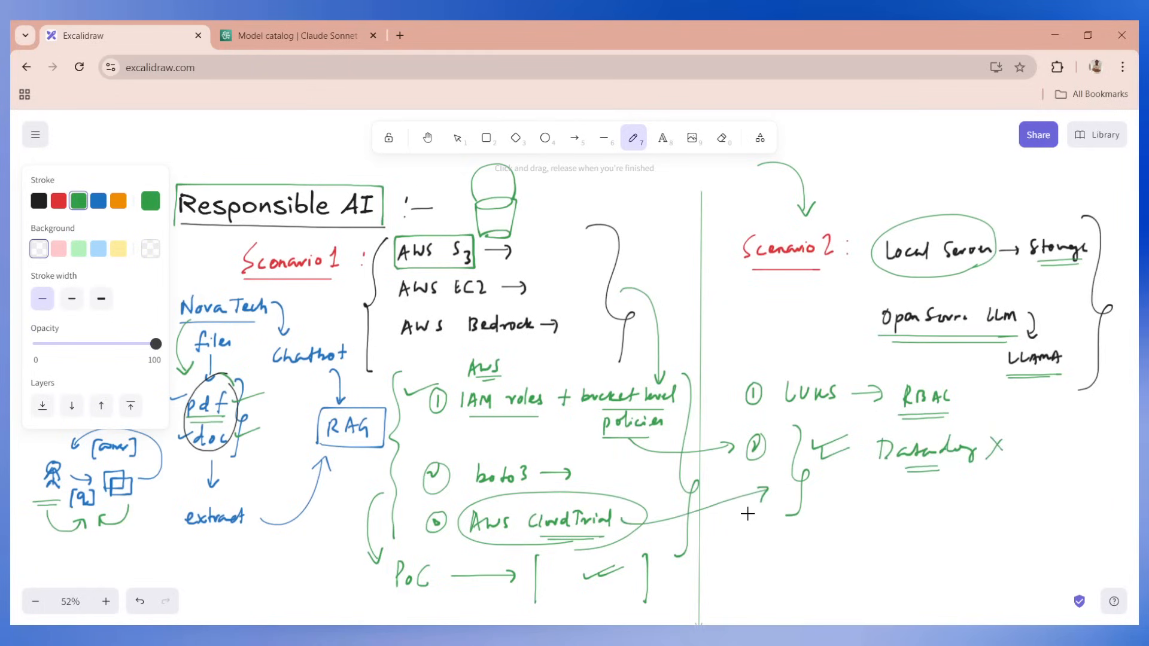
mouse_move(991, 394)
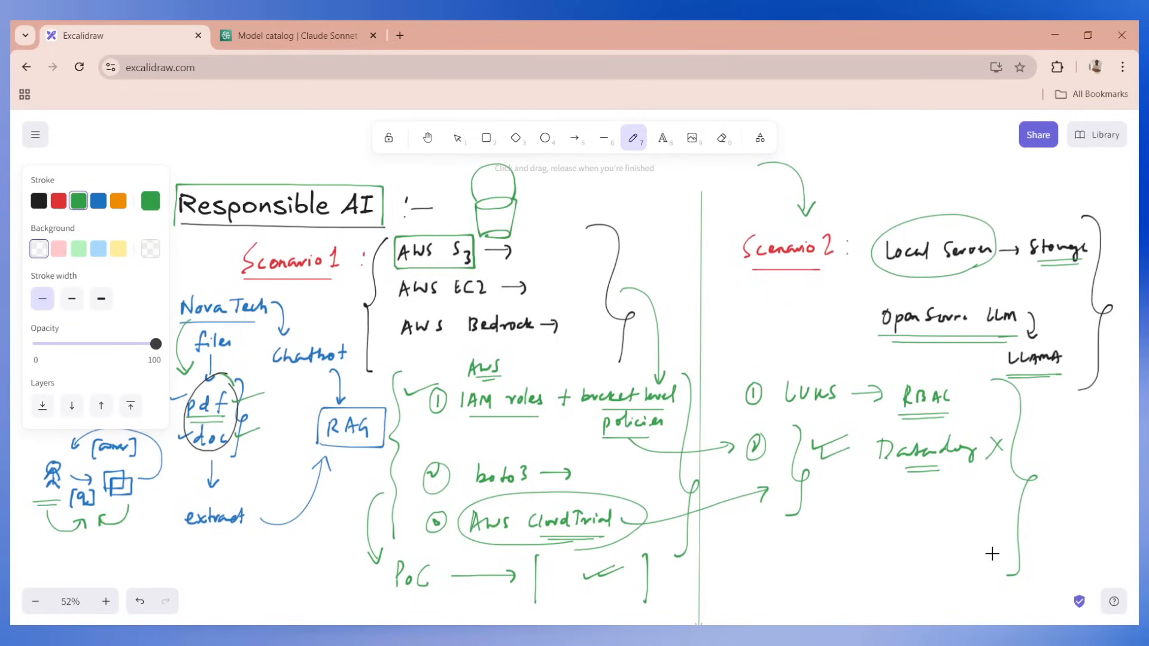
mouse_move(970, 537)
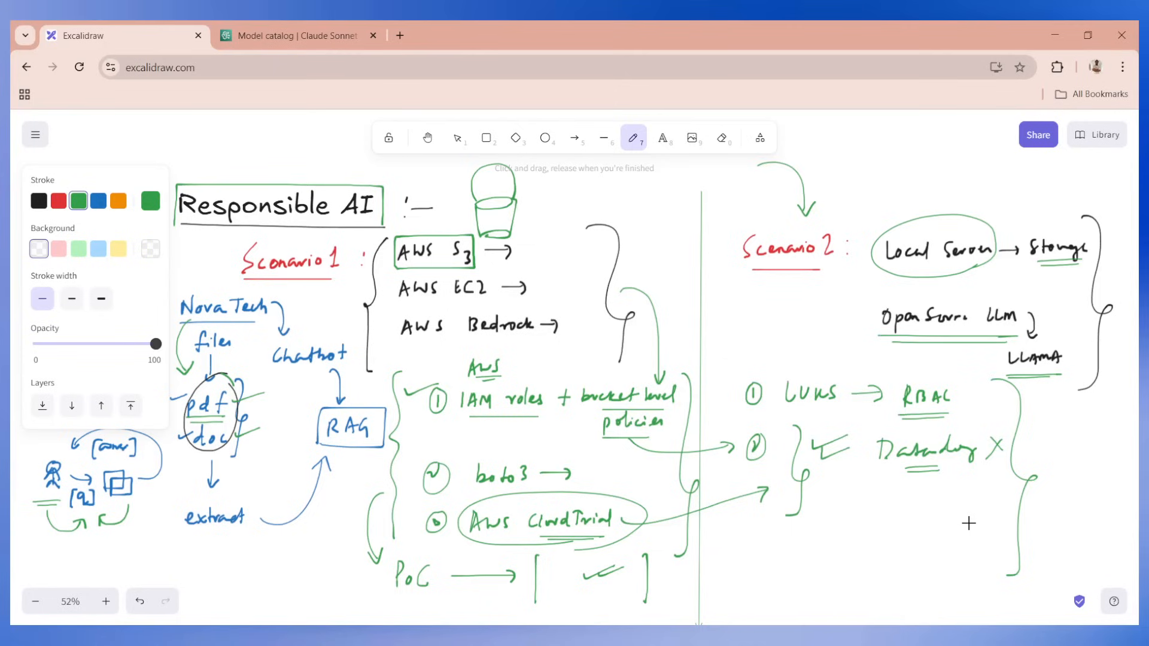
mouse_move(300, 416)
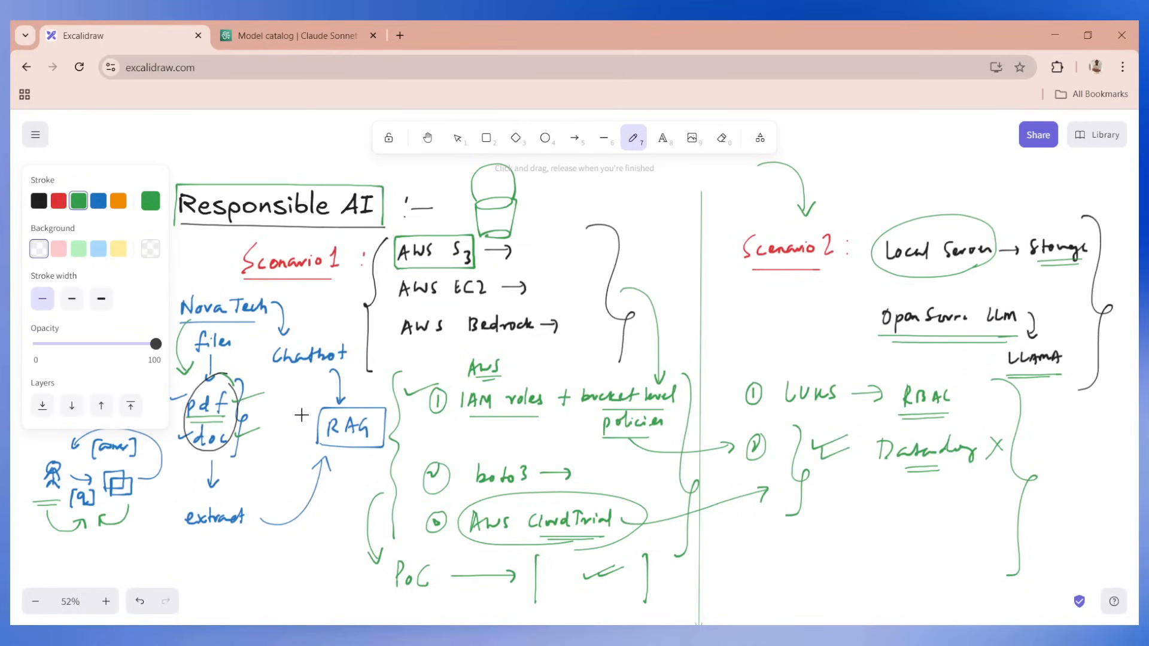
mouse_move(785, 563)
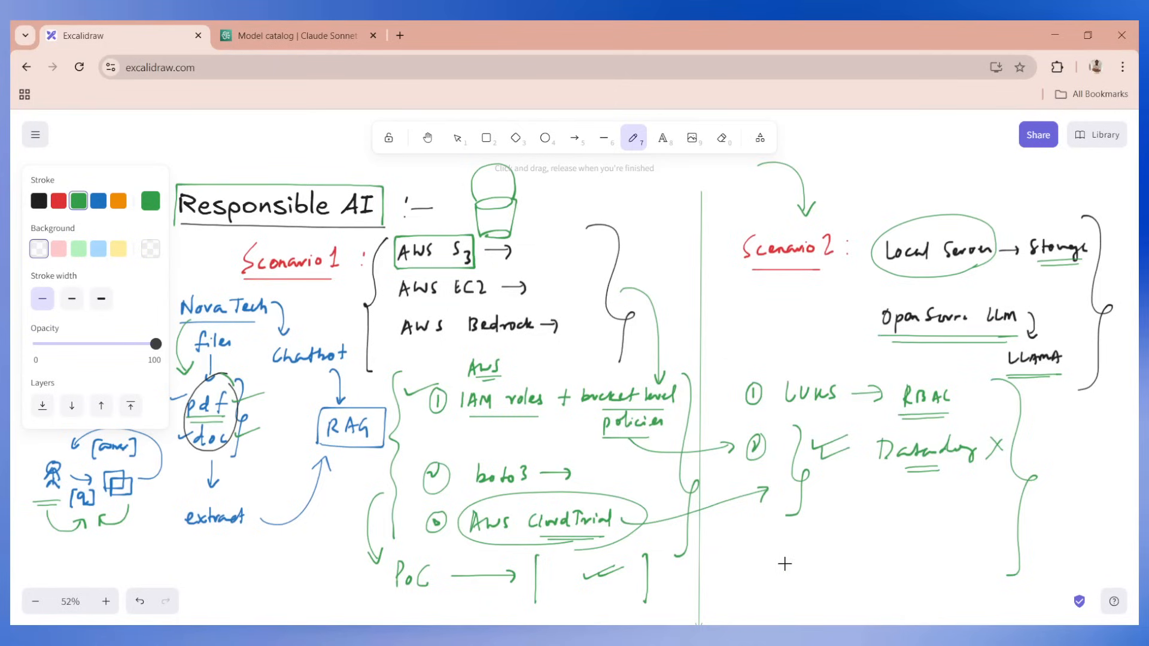
mouse_move(843, 559)
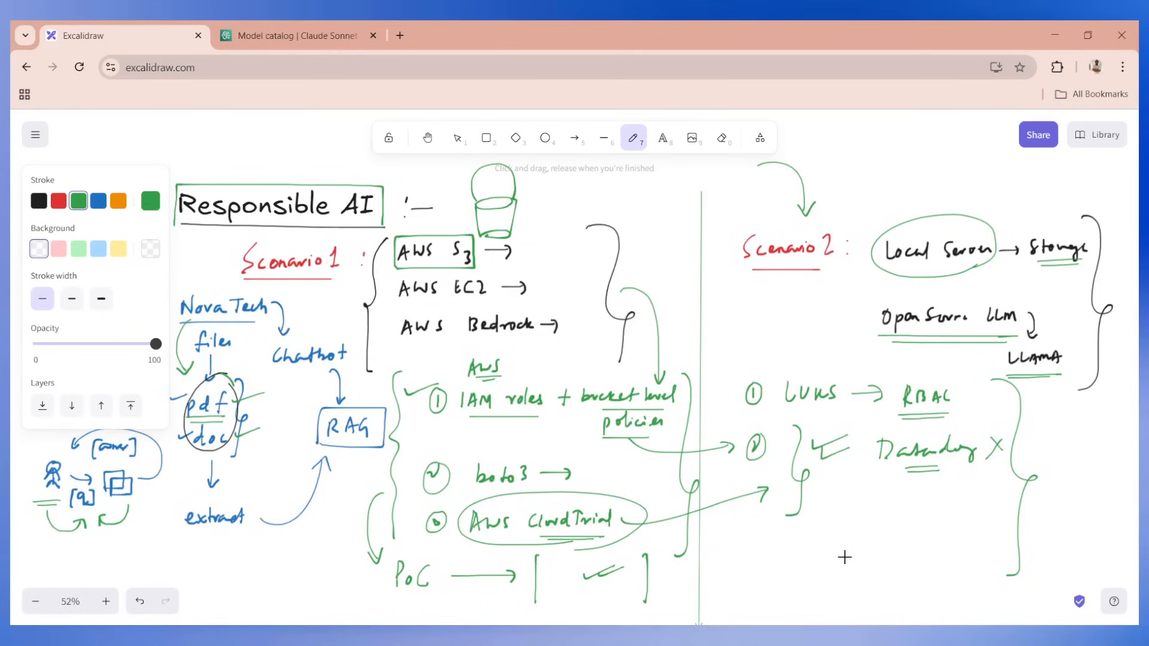
Step: Scroll down the canvas below the scenarios for the chatbot sketch
scroll("down", 3)
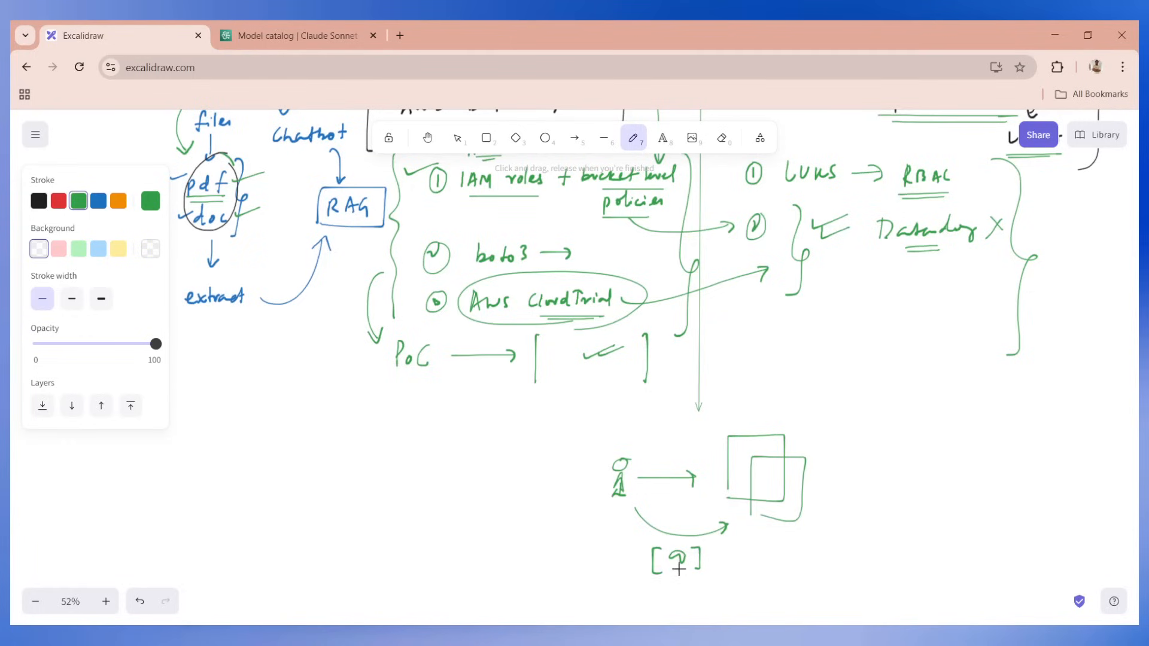
mouse_move(730, 537)
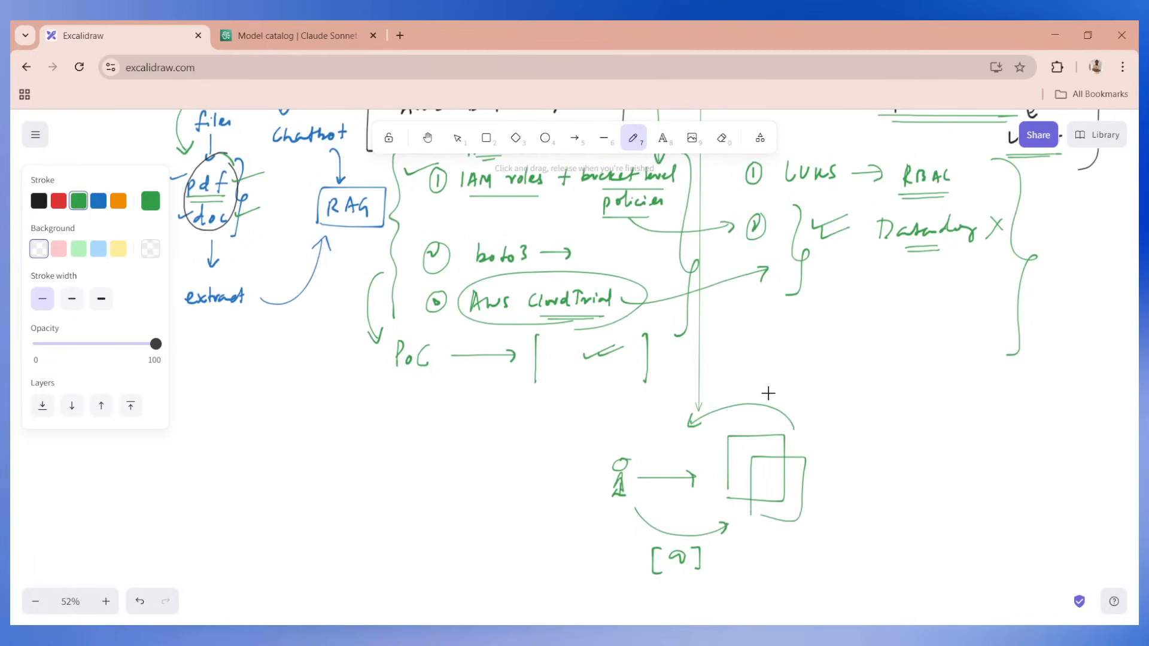
Step: Write the green 'biased' label beside the chatbot reply
type("biase")
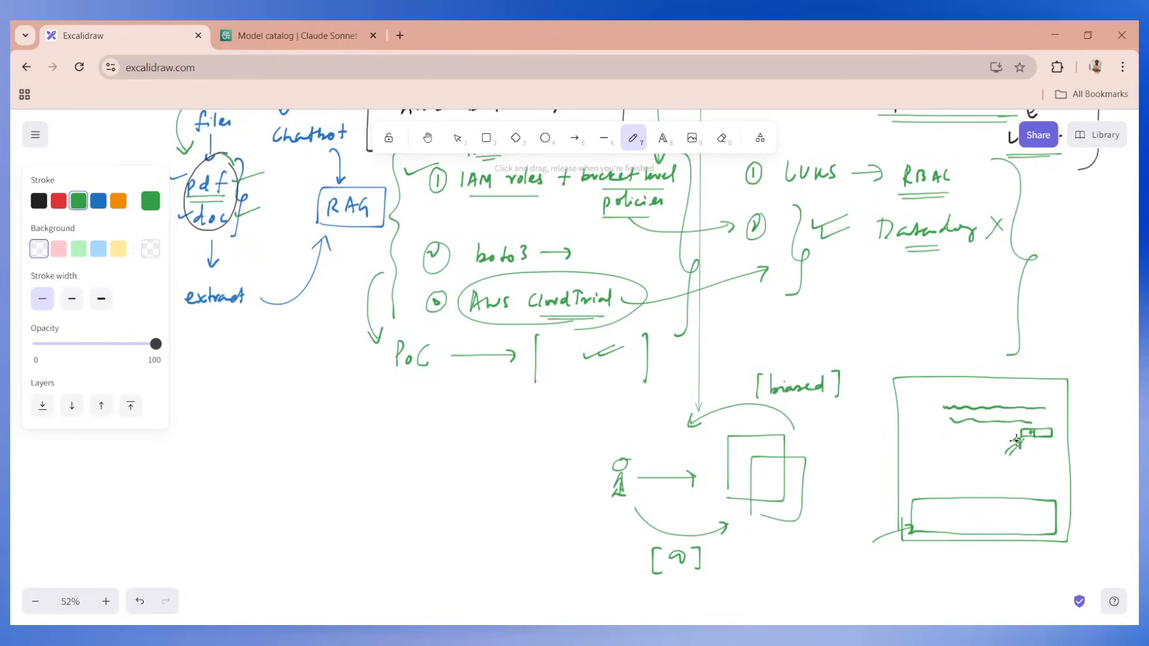
mouse_move(818, 350)
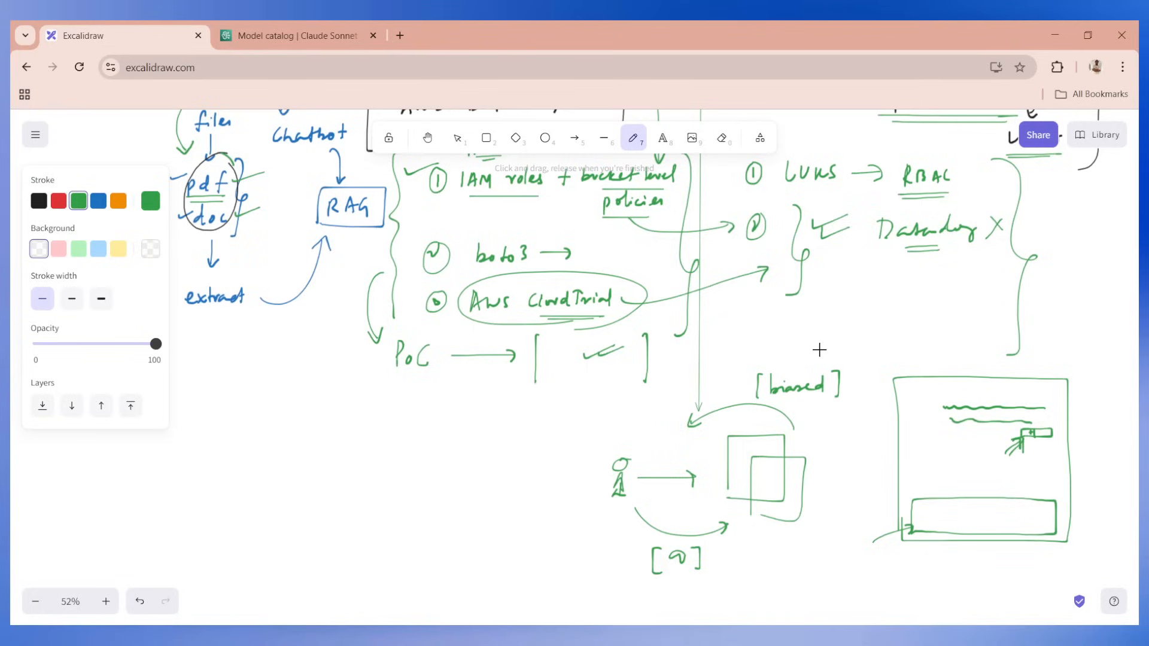
mouse_move(922, 399)
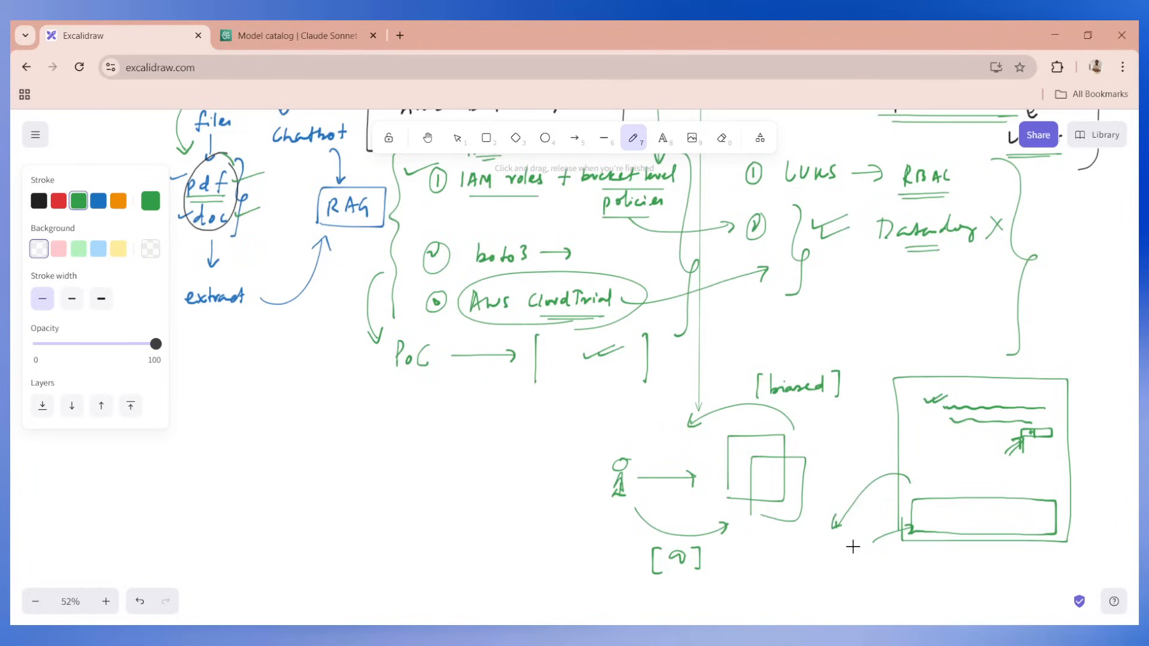
mouse_move(751, 525)
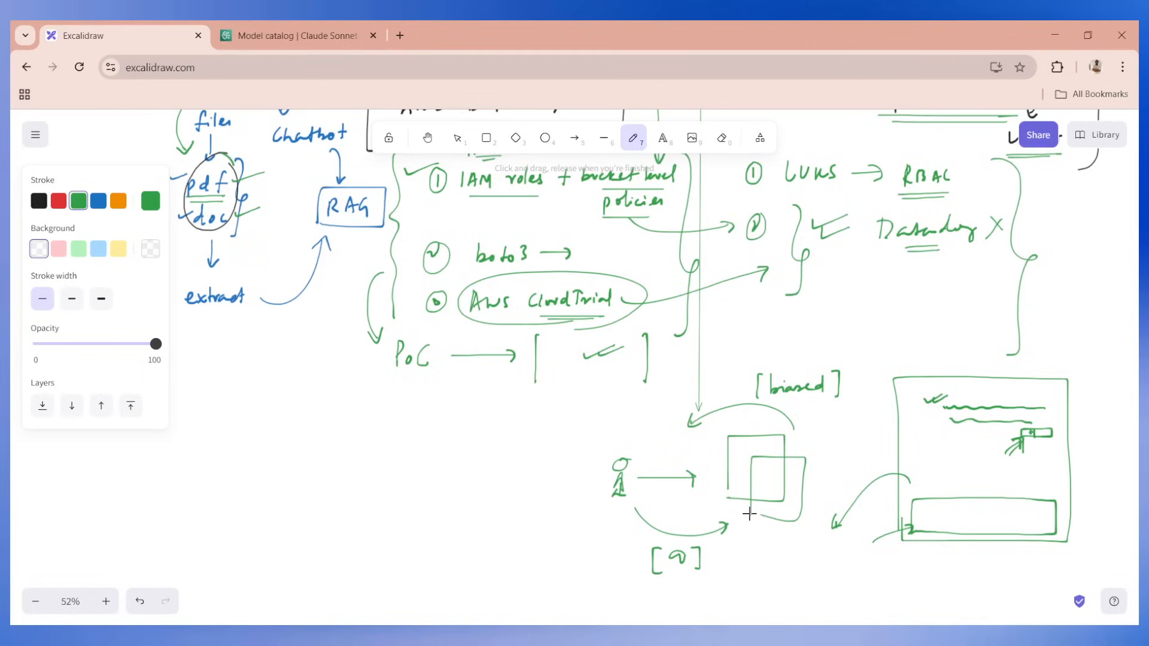
mouse_move(728, 481)
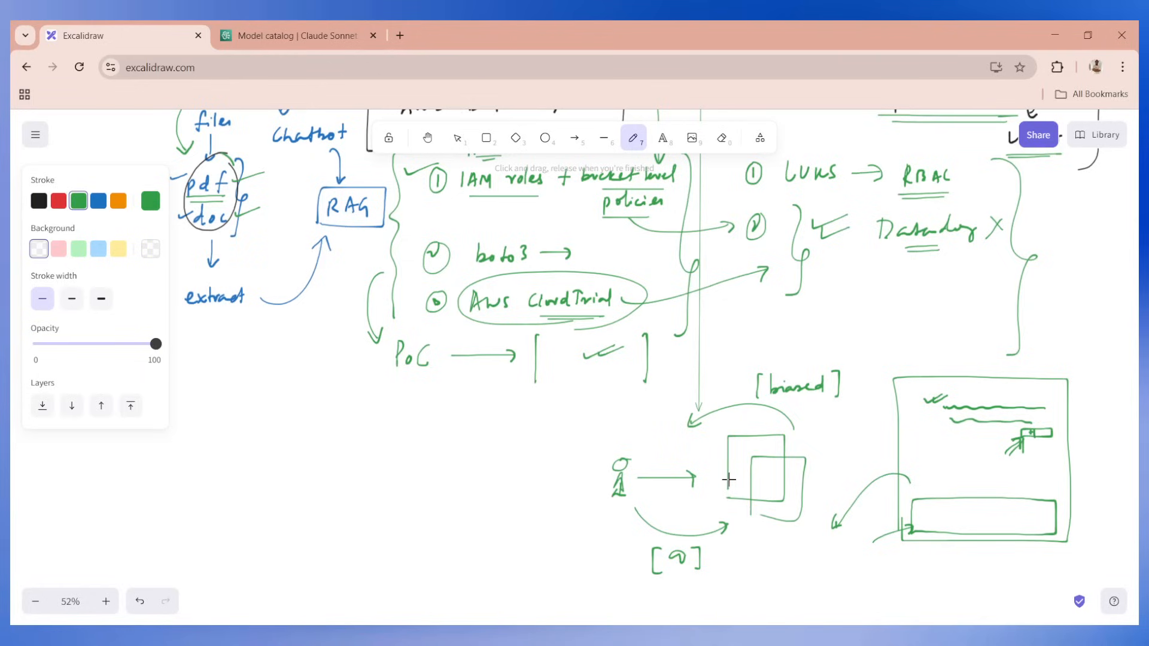